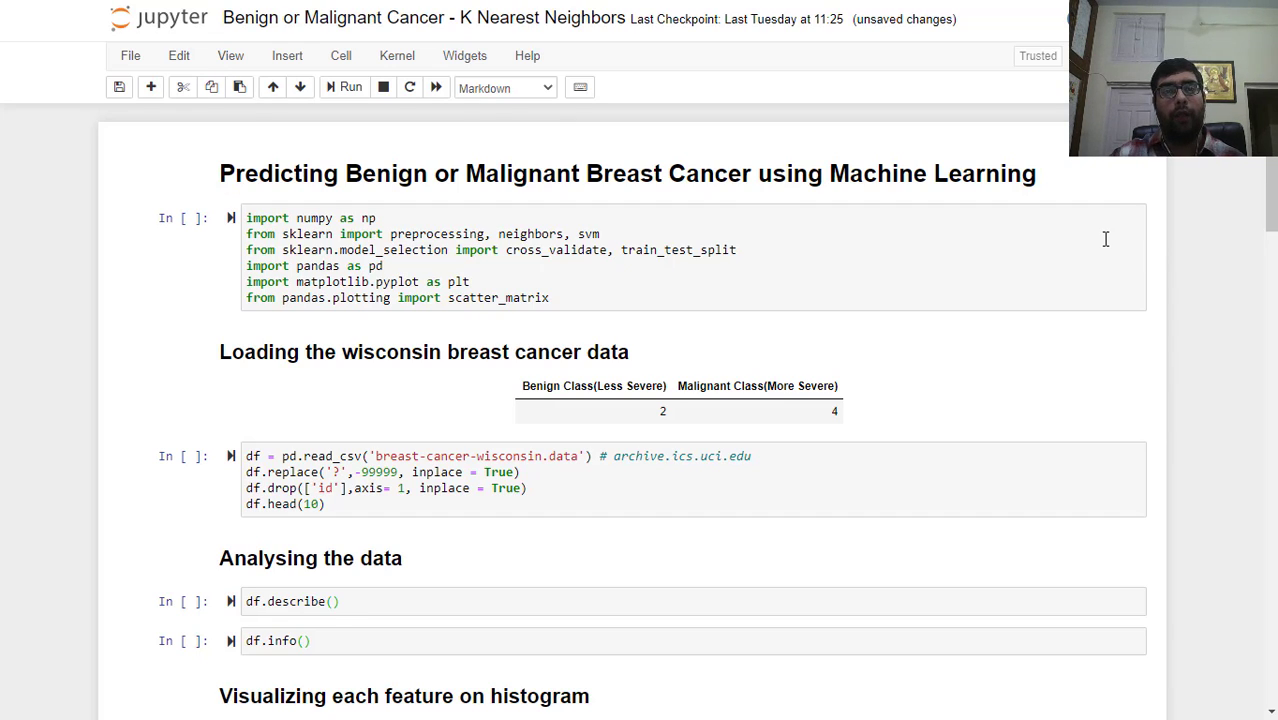
mouse_move(1078, 244)
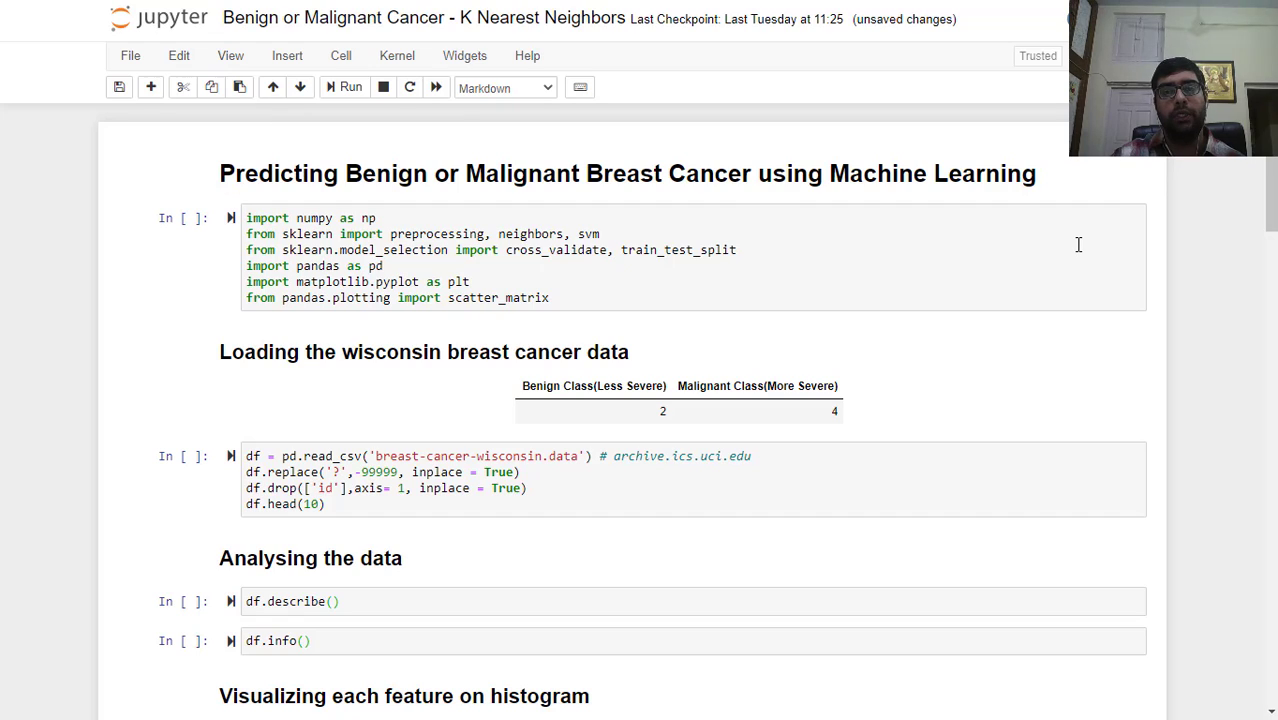
mouse_move(856, 212)
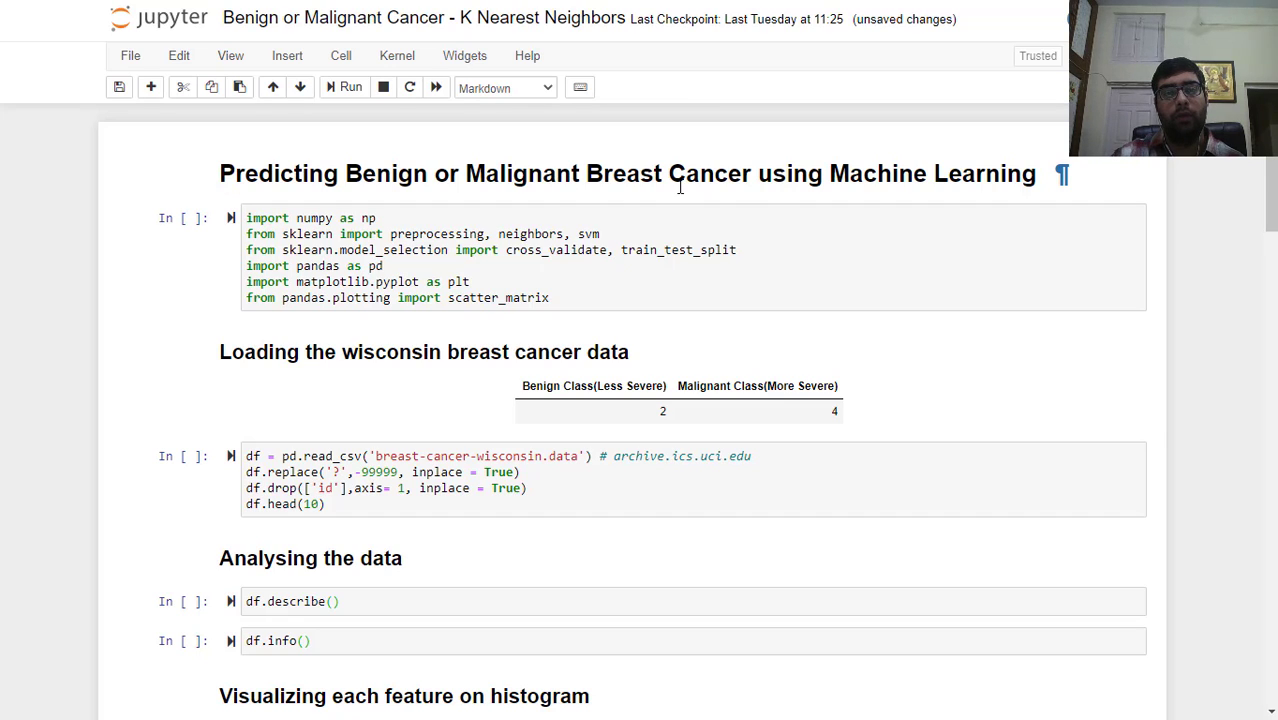
mouse_move(388, 210)
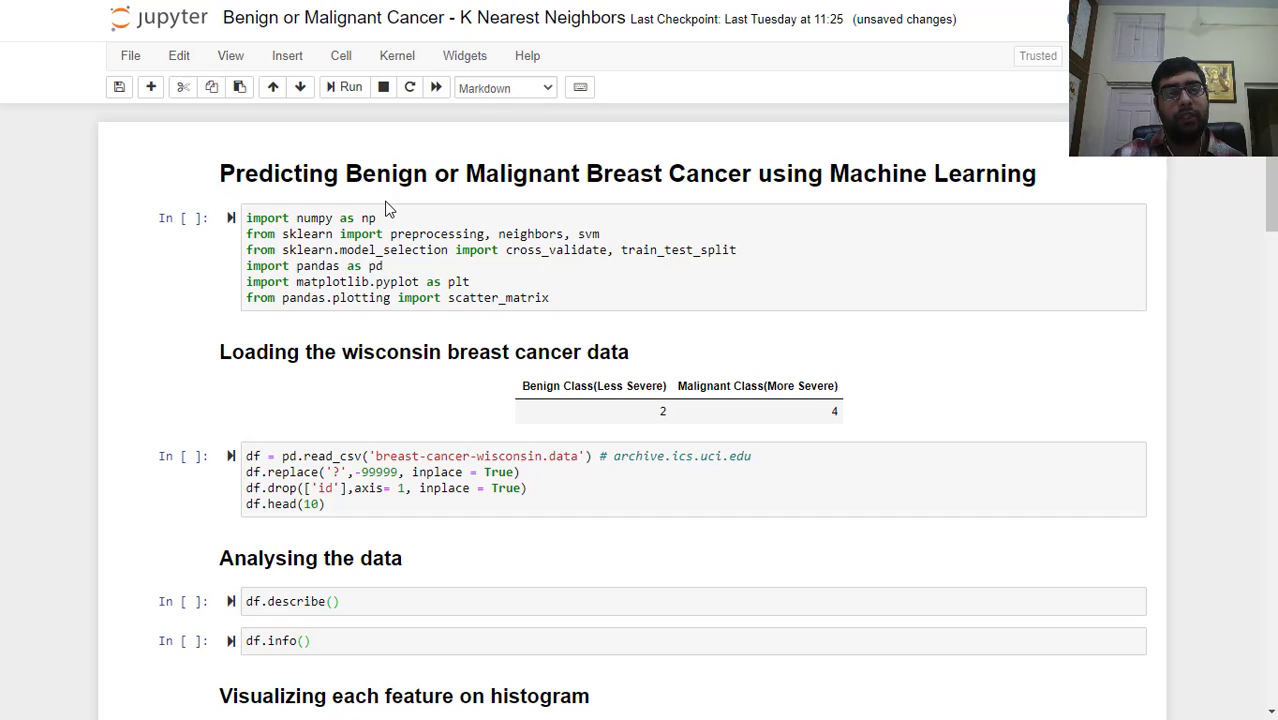
mouse_move(504, 204)
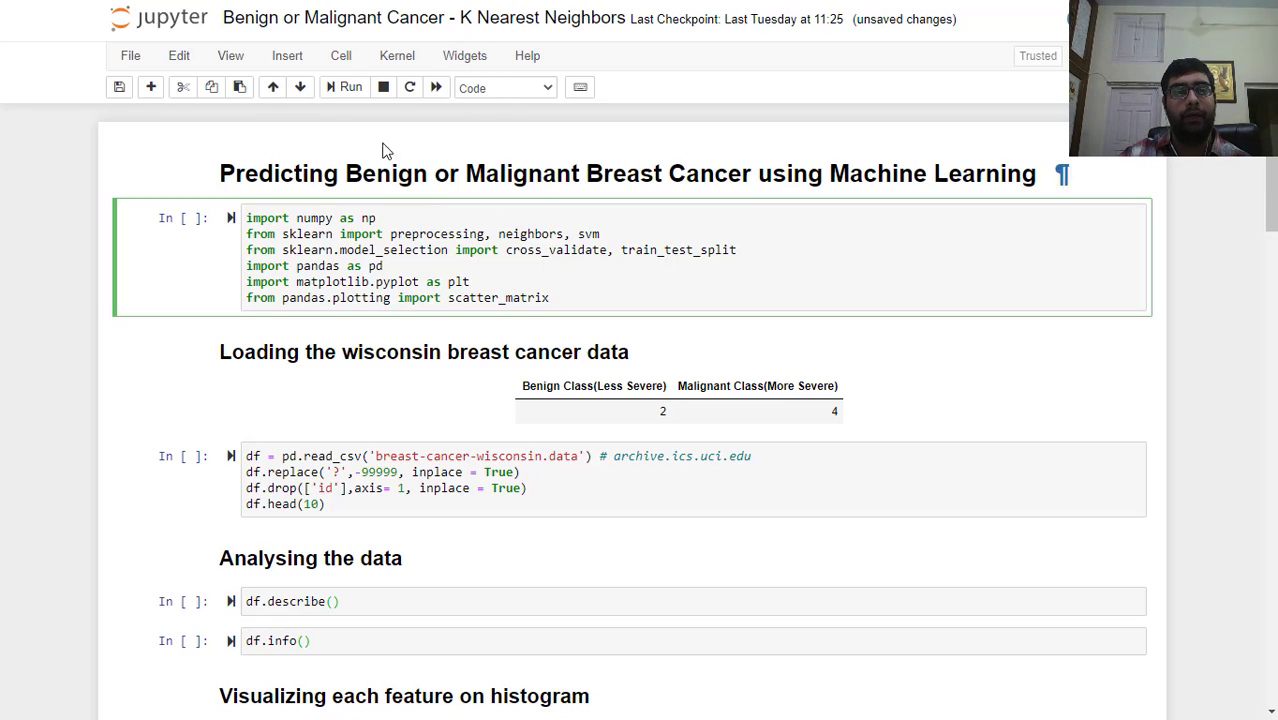
Step: Run the cell importing numpy, sklearn, pandas and matplotlib and review the class table
left_click(350, 88)
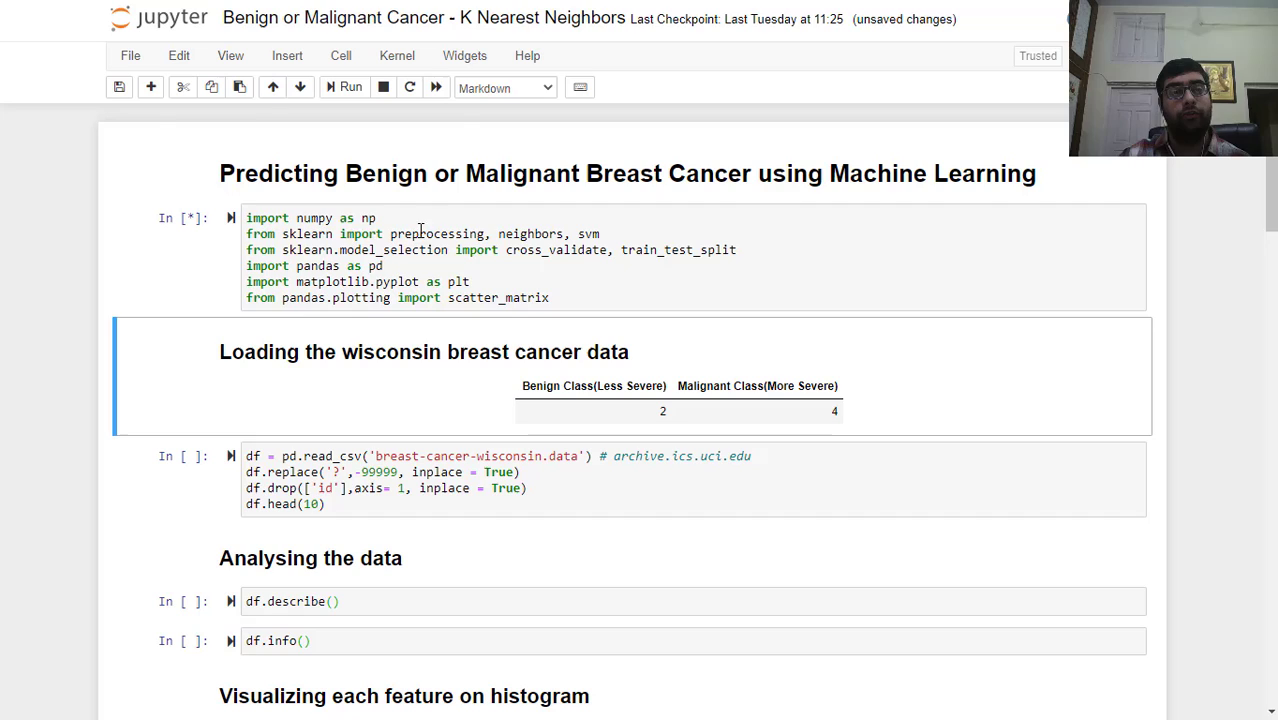
left_click(352, 86)
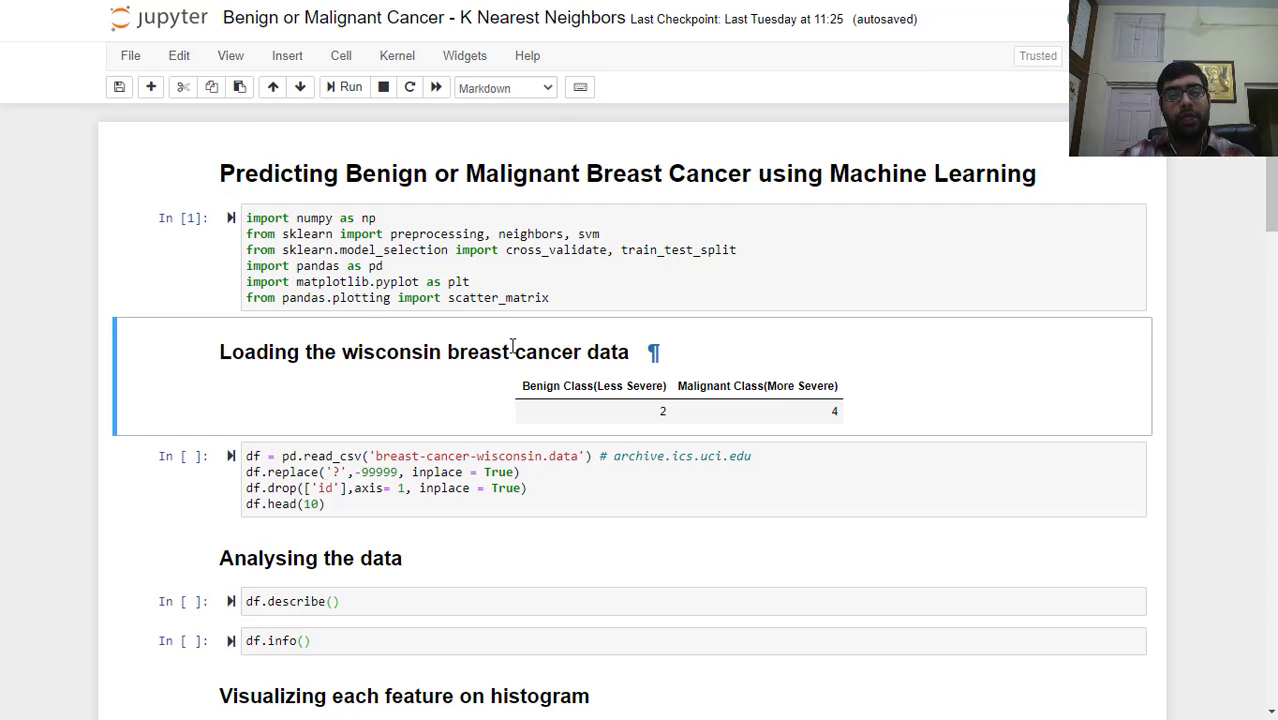
mouse_move(608, 364)
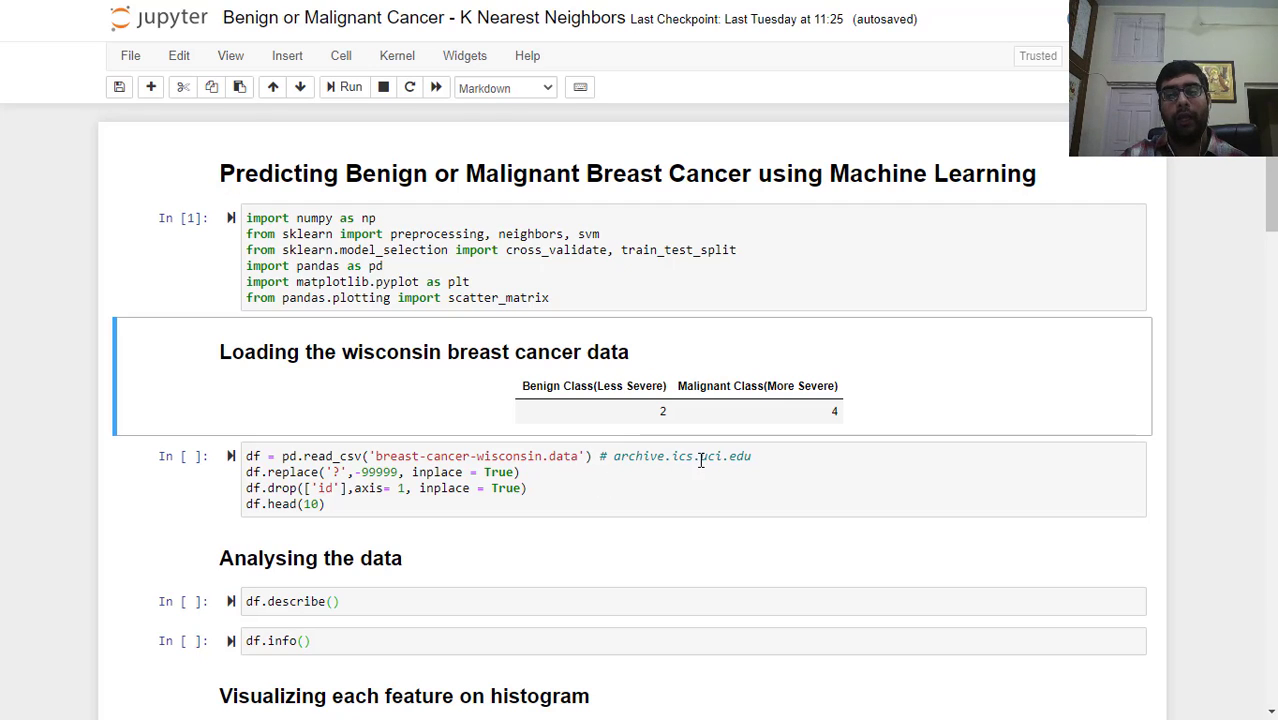
mouse_move(752, 458)
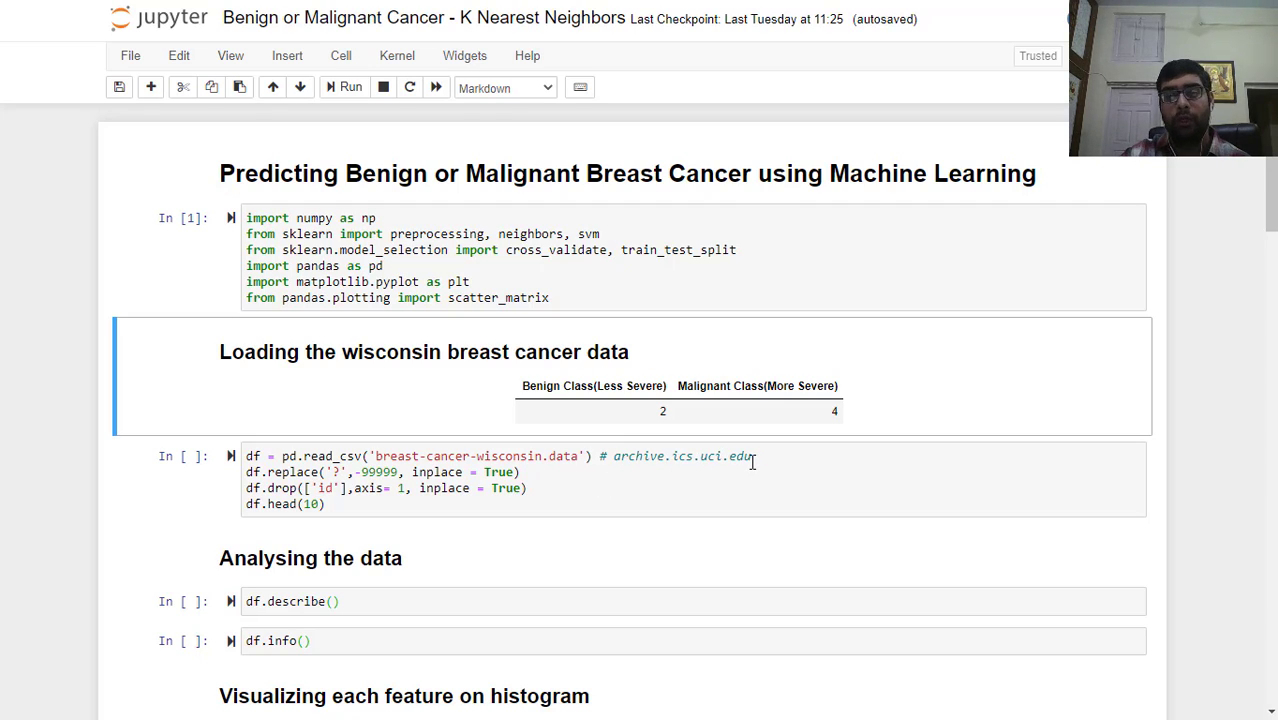
left_click(664, 412)
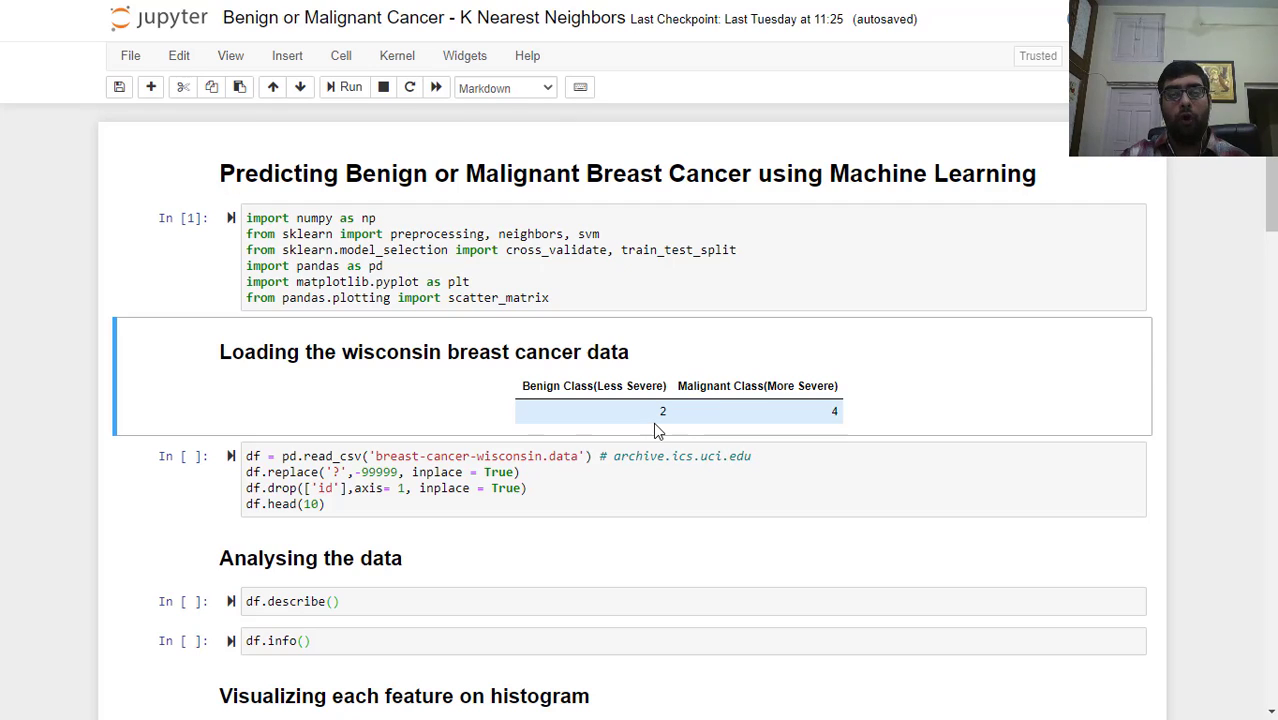
mouse_move(672, 420)
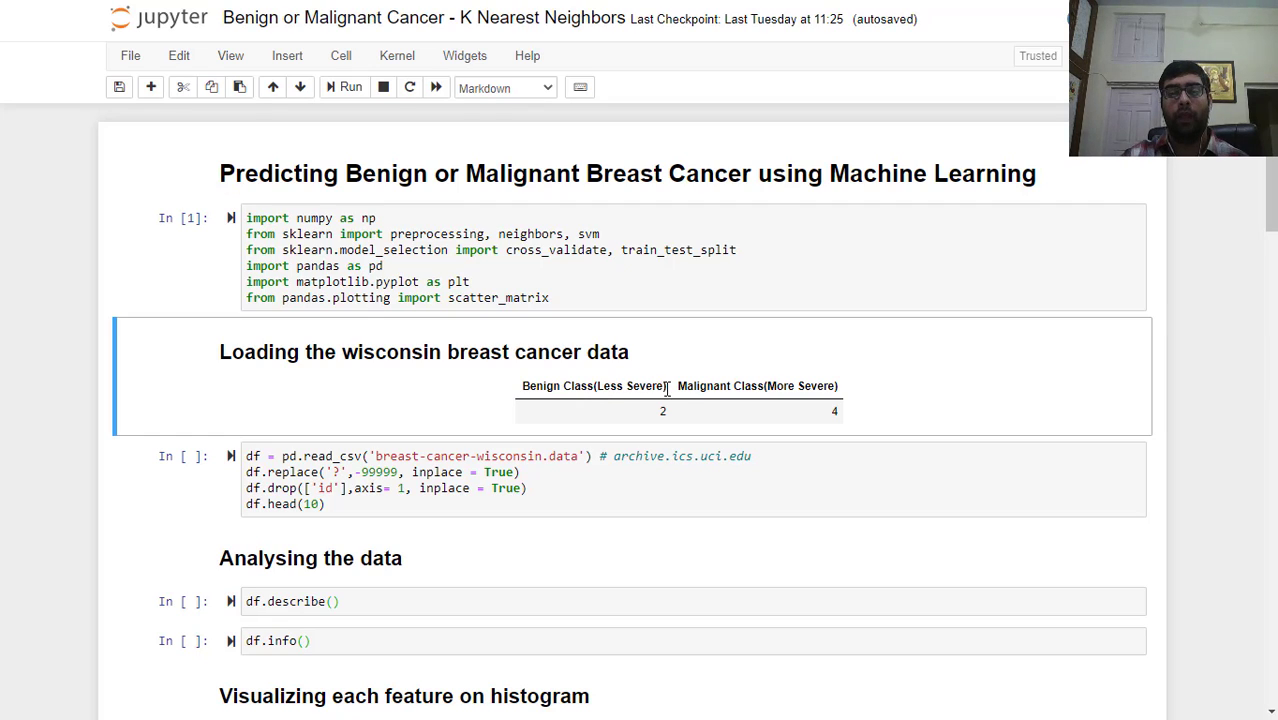
mouse_move(768, 386)
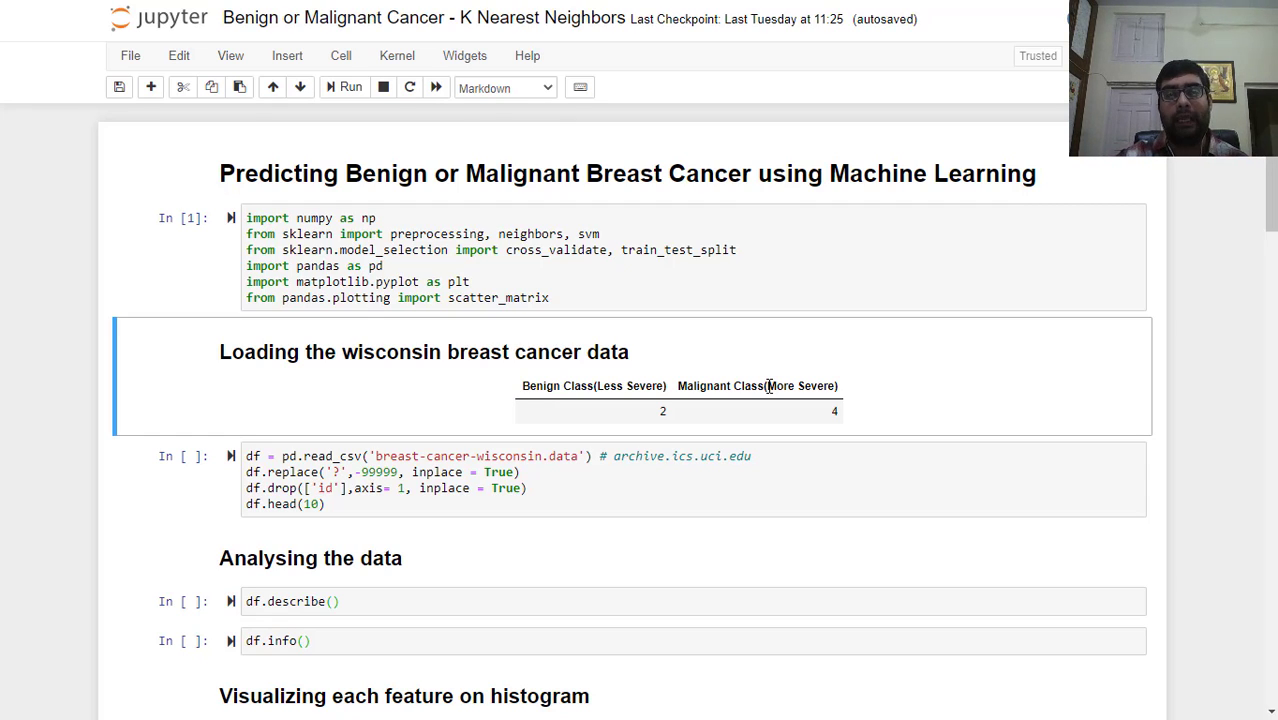
mouse_move(476, 418)
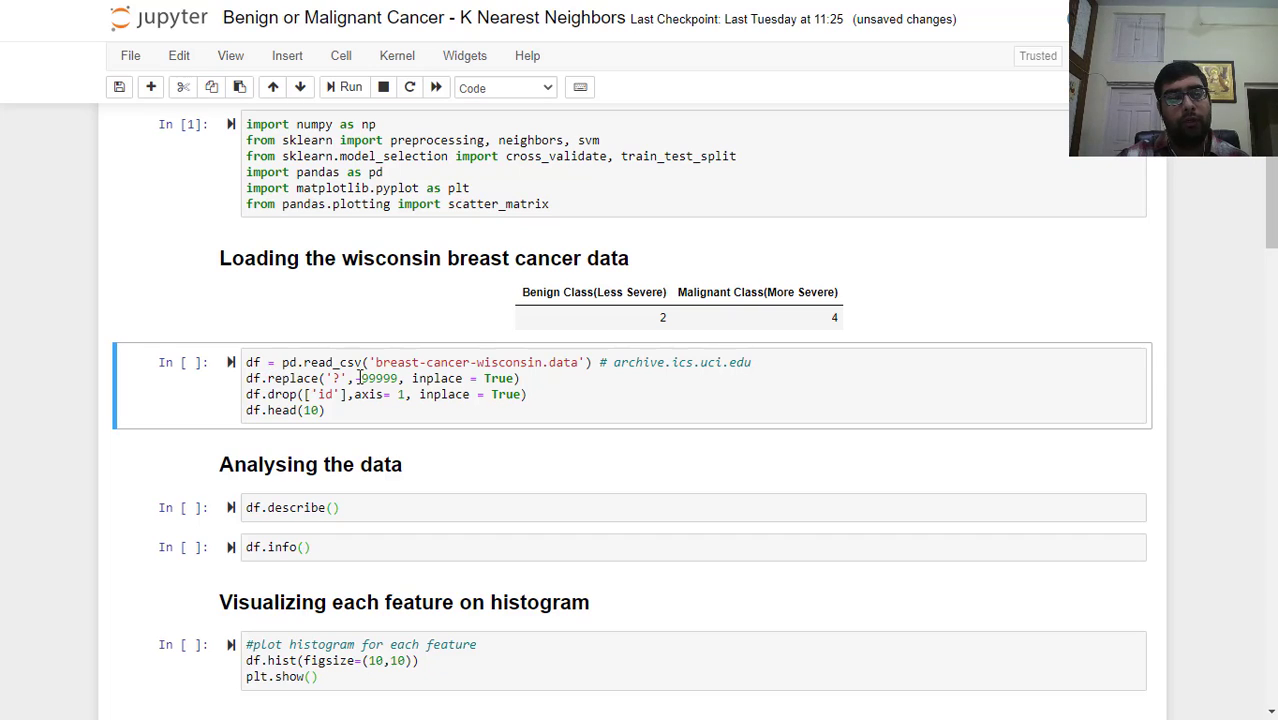
Step: Replace missing values with -99999 and load the breast cancer CSV, showing df.head(10)
type("-")
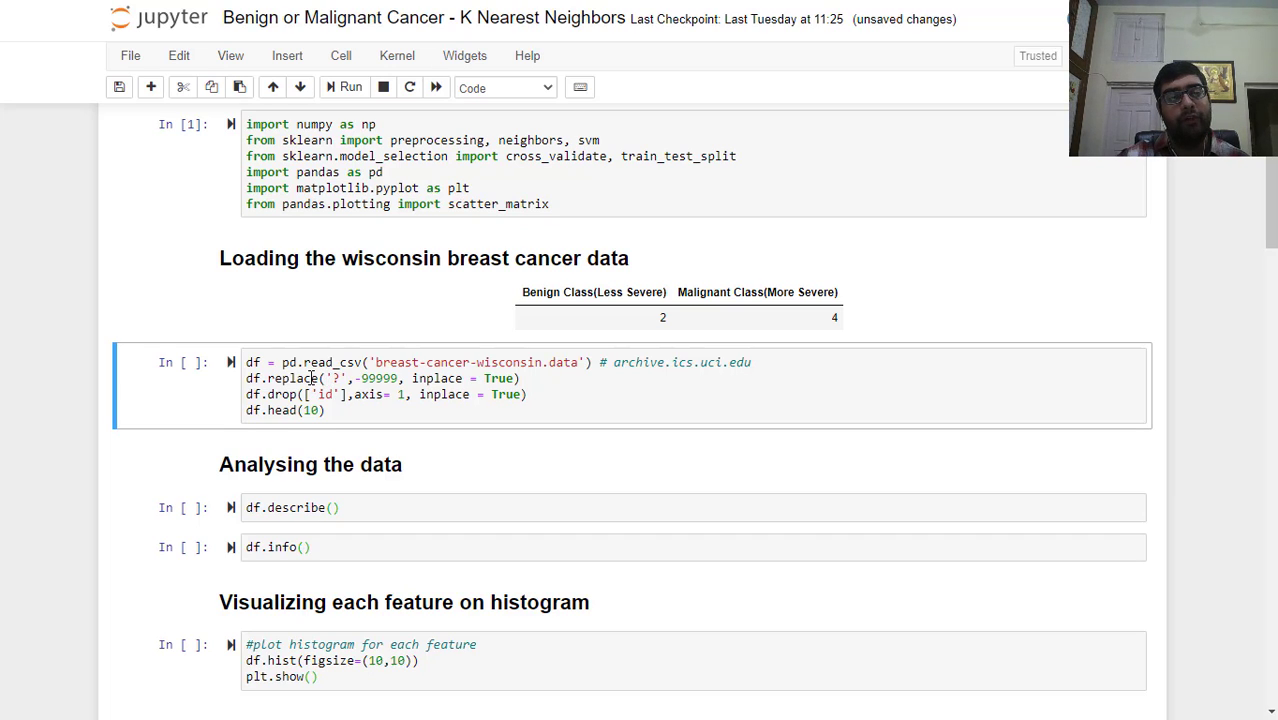
left_click(348, 88)
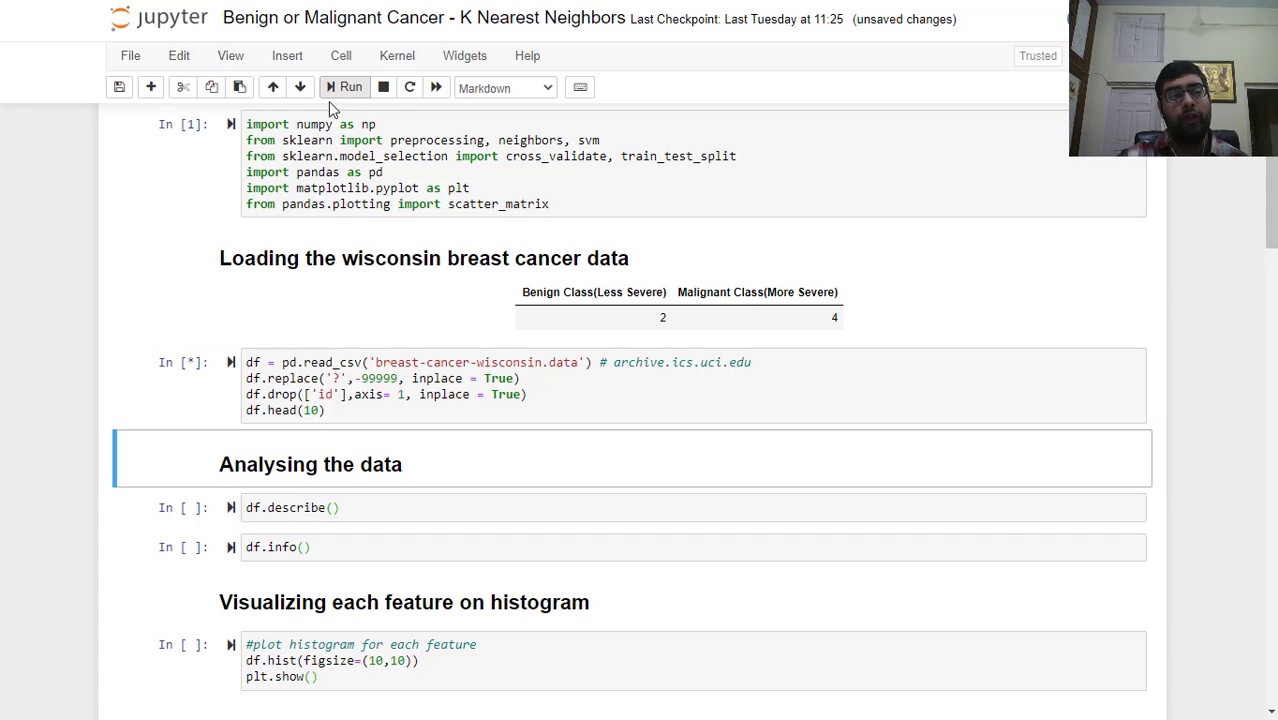
left_click(348, 88)
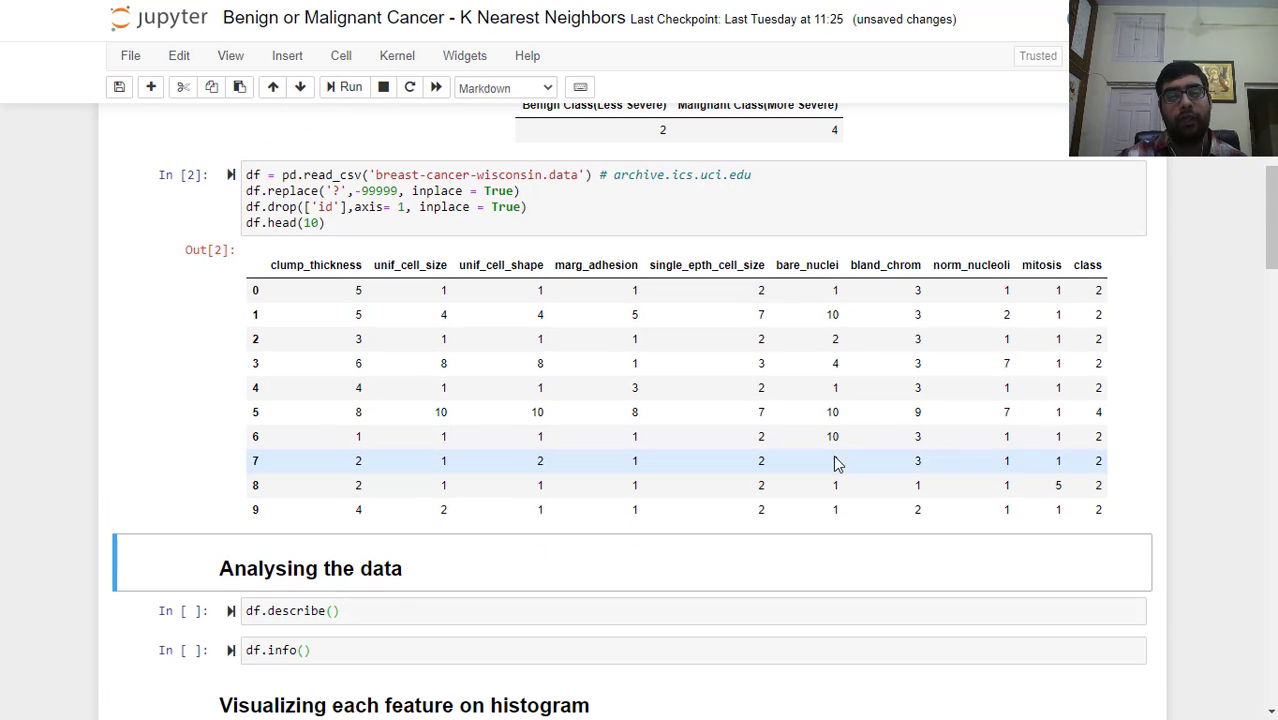
mouse_move(680, 314)
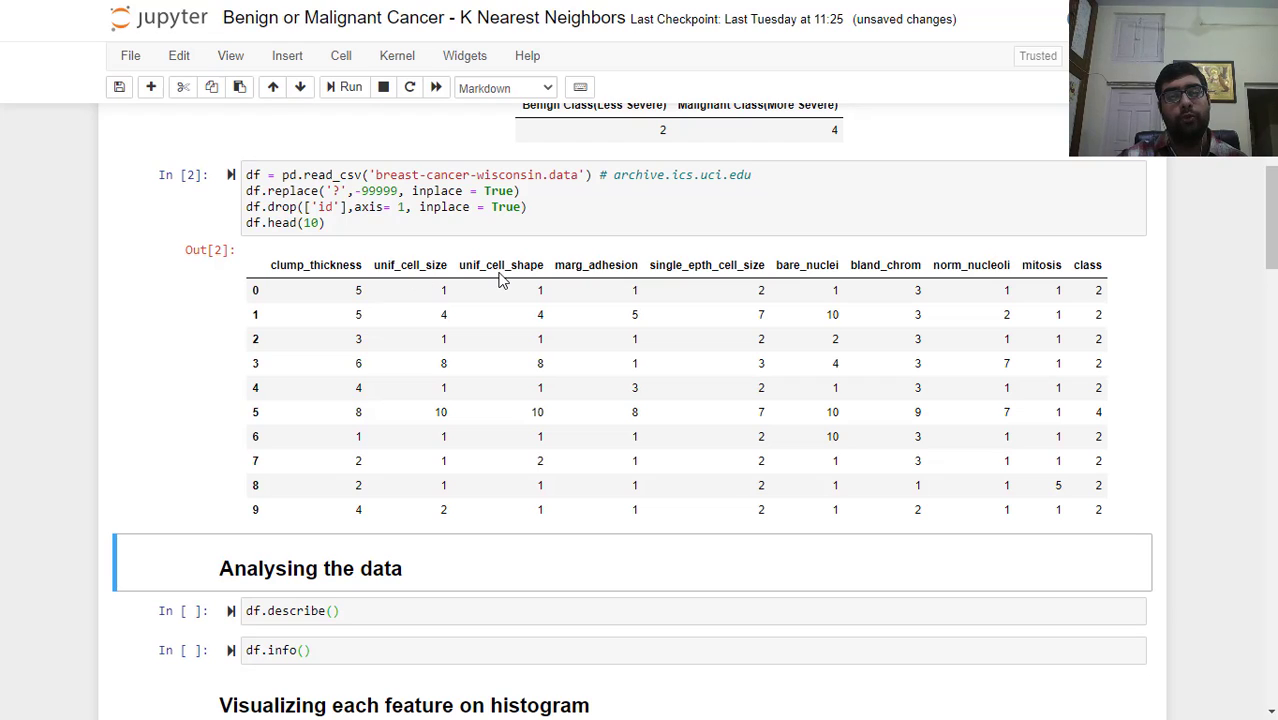
mouse_move(670, 280)
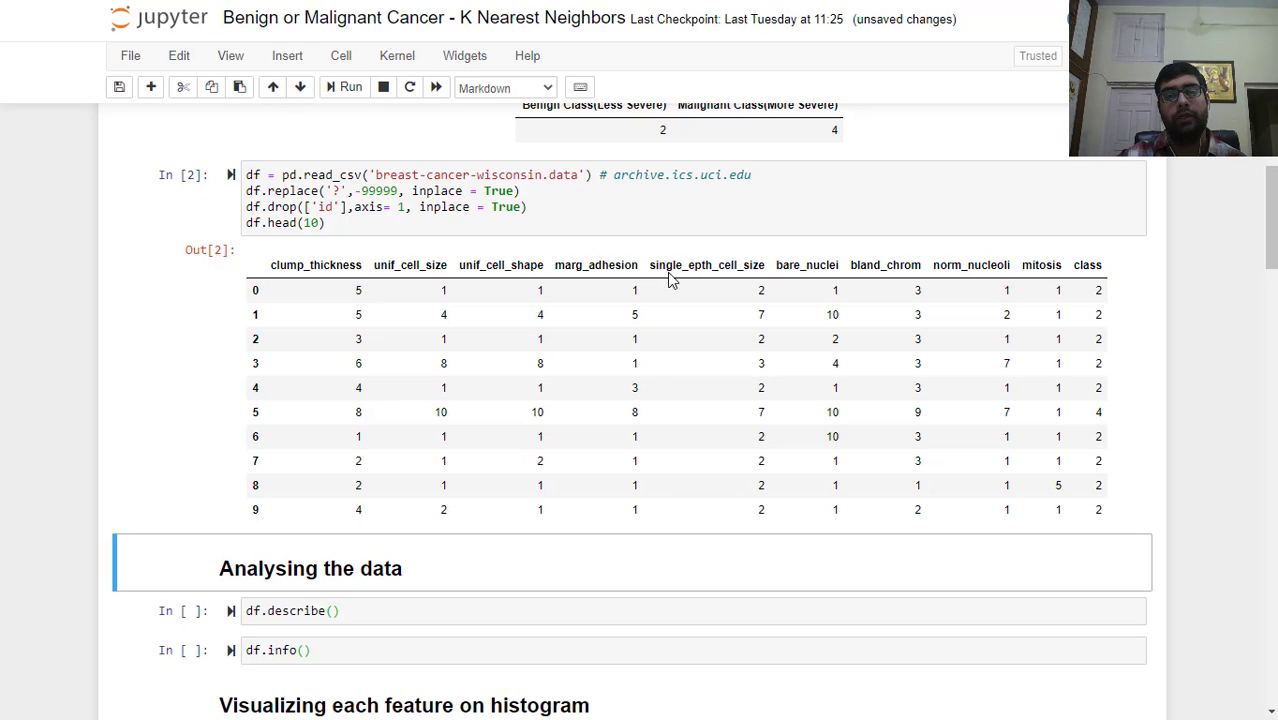
mouse_move(750, 264)
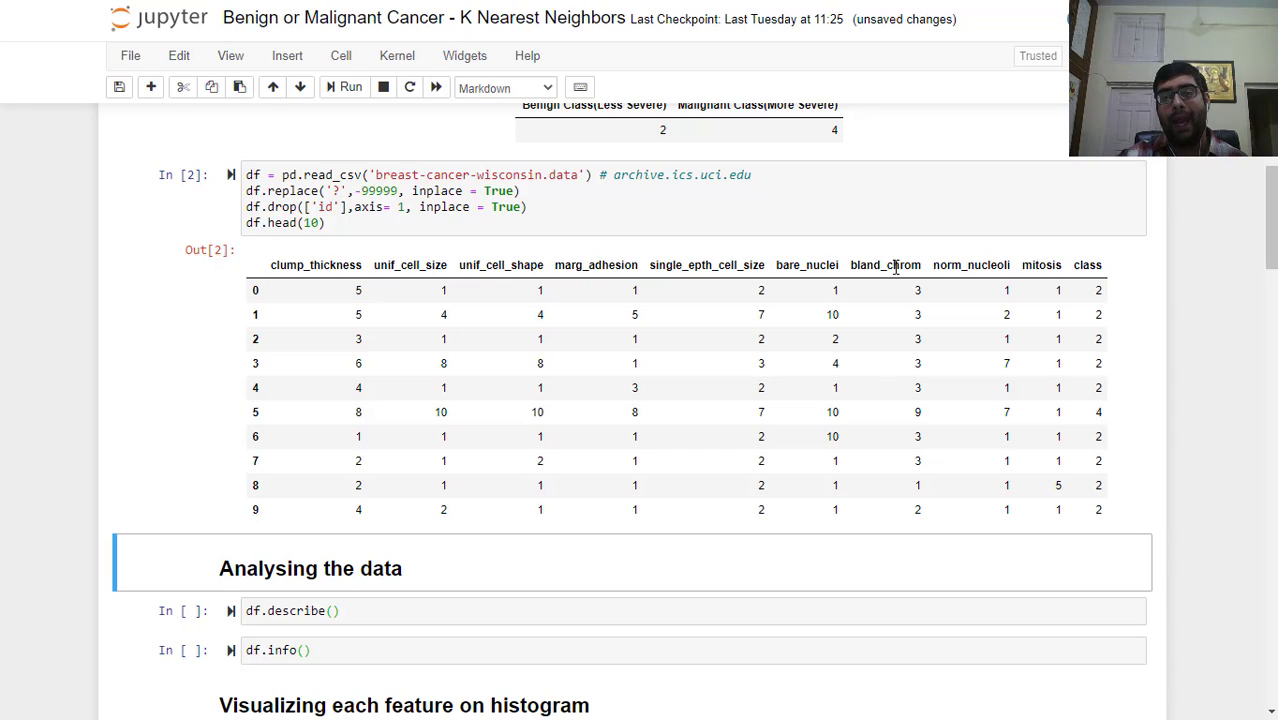
mouse_move(972, 268)
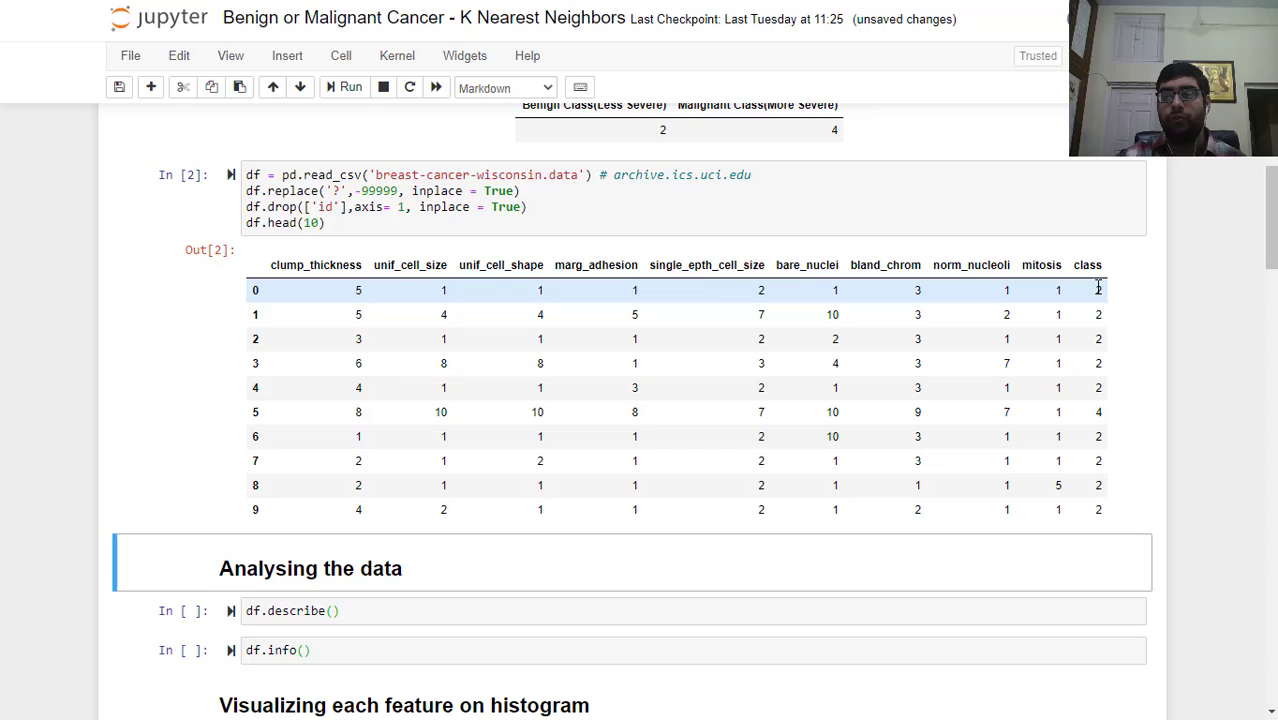
mouse_move(1104, 290)
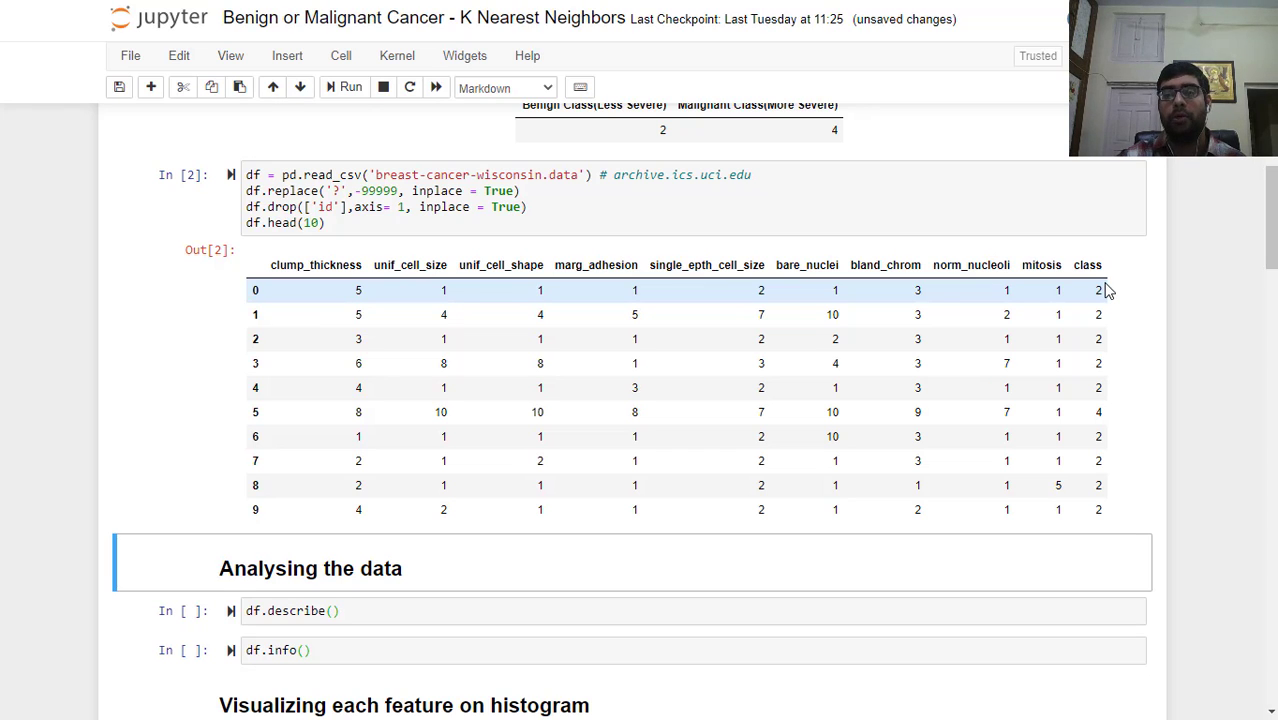
mouse_move(984, 296)
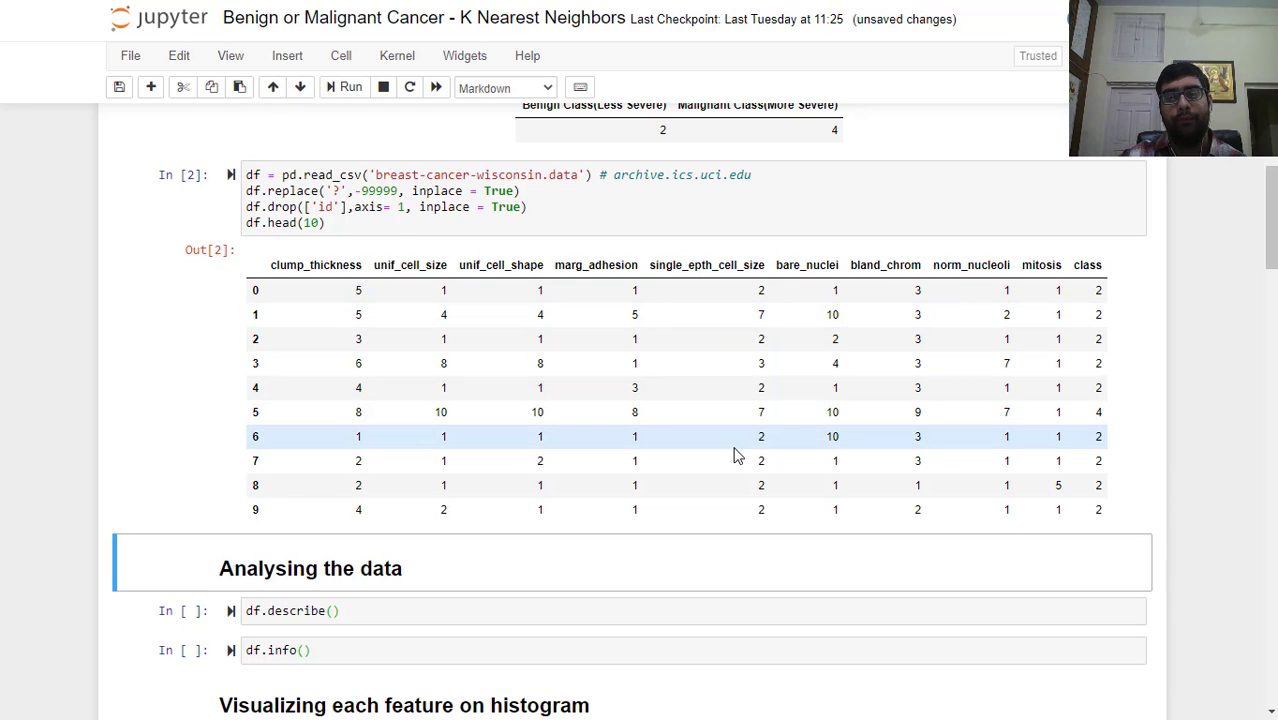
scroll("down", 3)
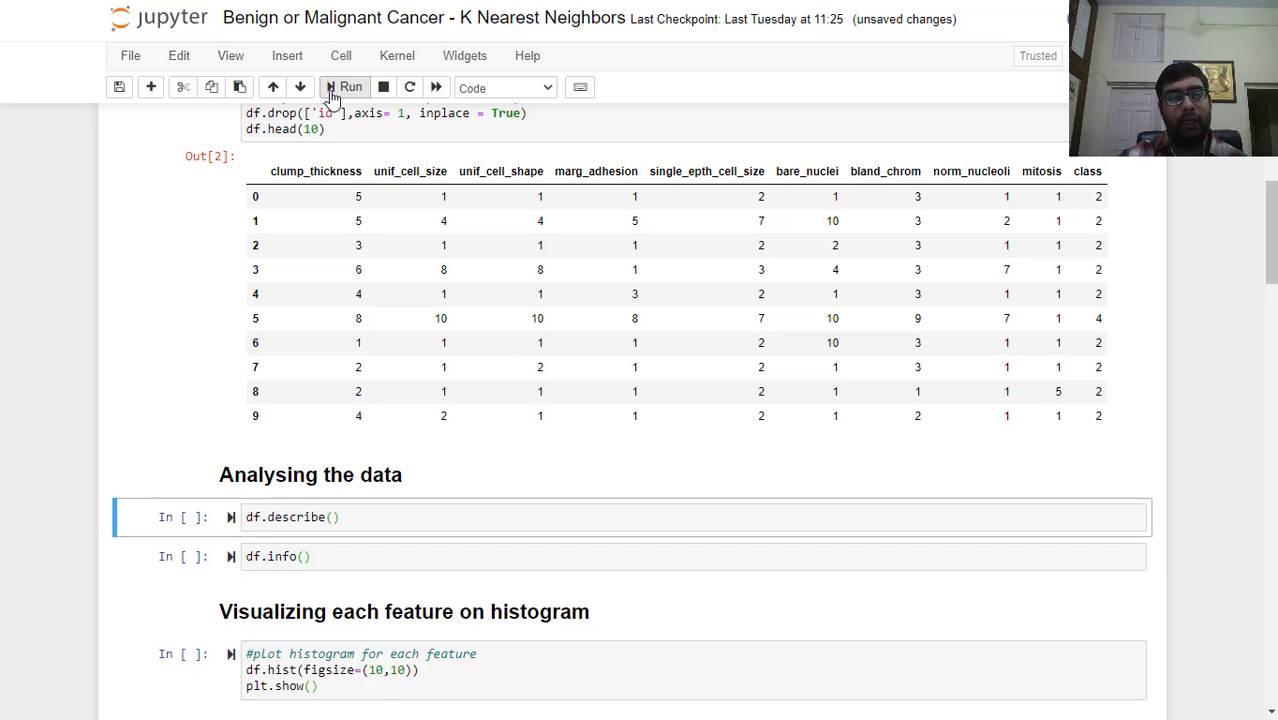
Step: Run df.describe() and highlight the min and max clump_thickness values
left_click(344, 88)
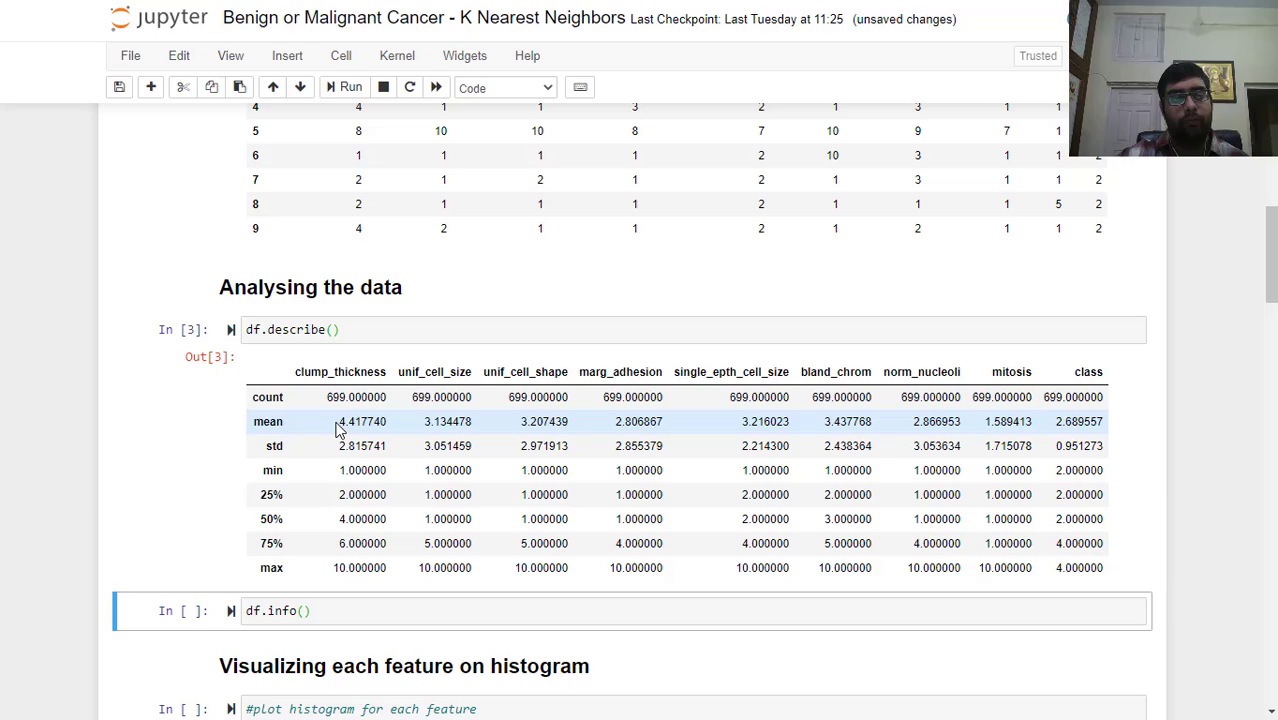
mouse_move(340, 470)
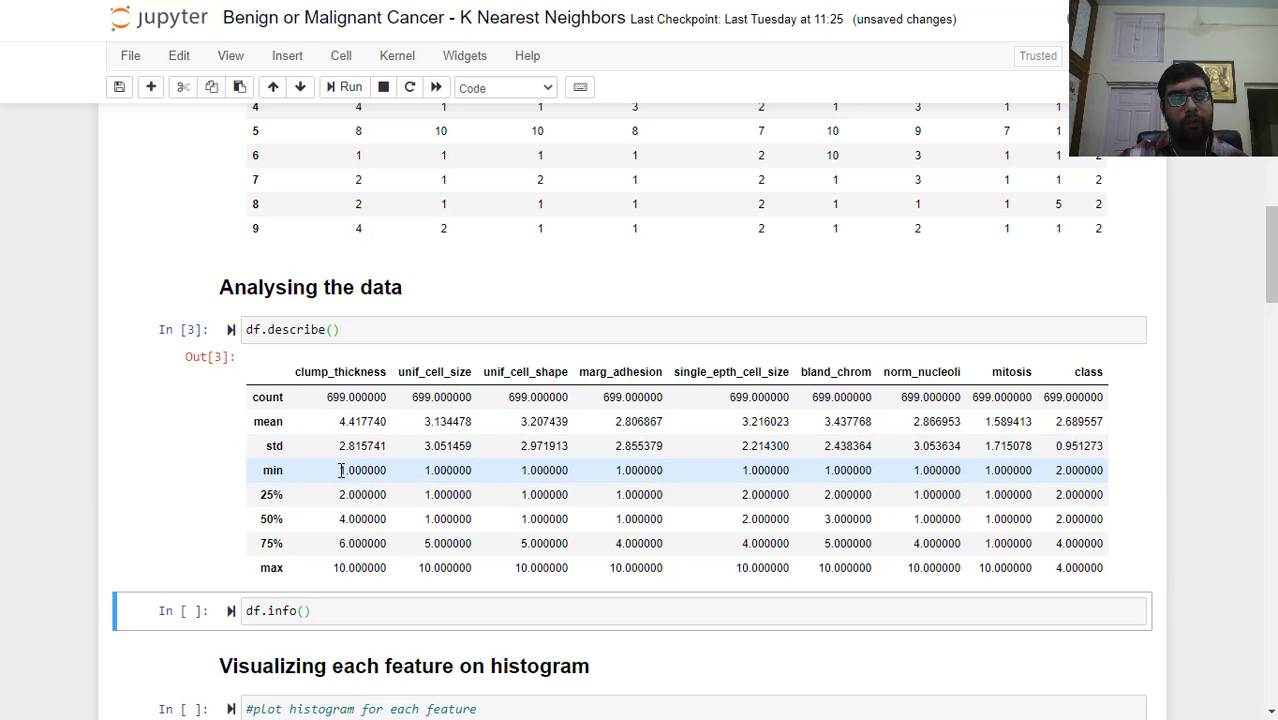
double_click(362, 470)
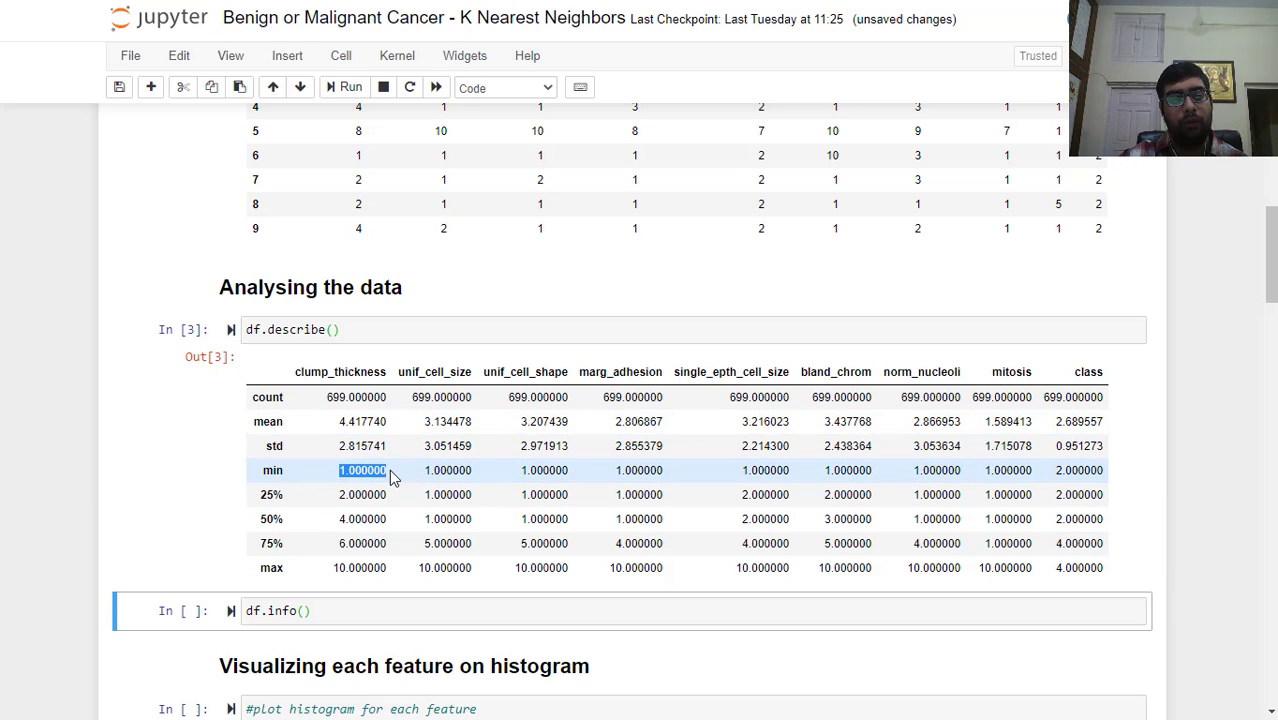
left_click(358, 568)
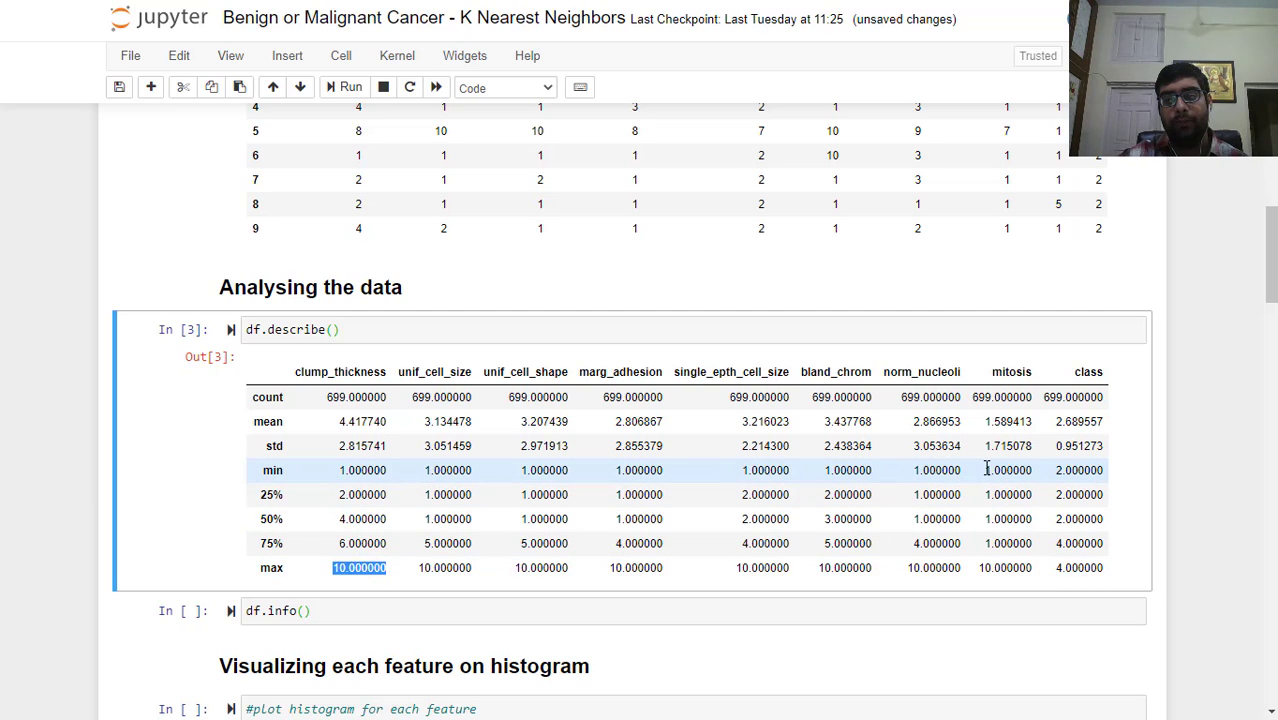
mouse_move(1104, 492)
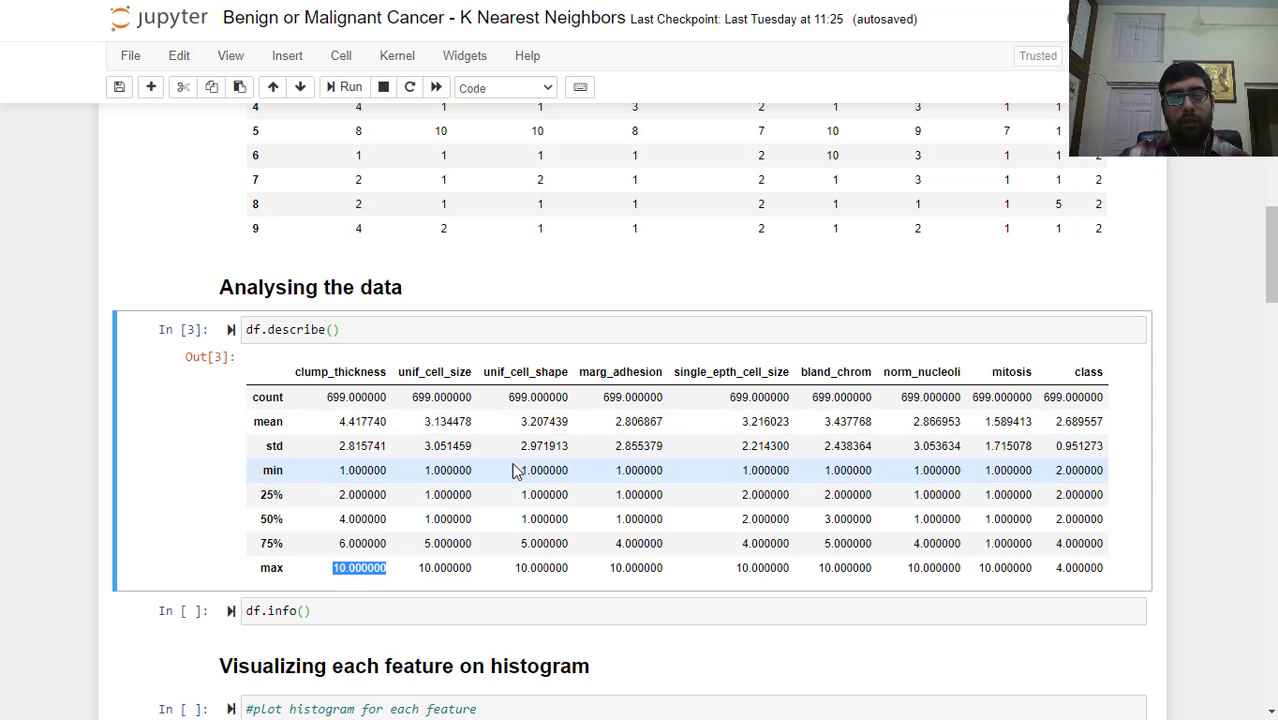
mouse_move(340, 420)
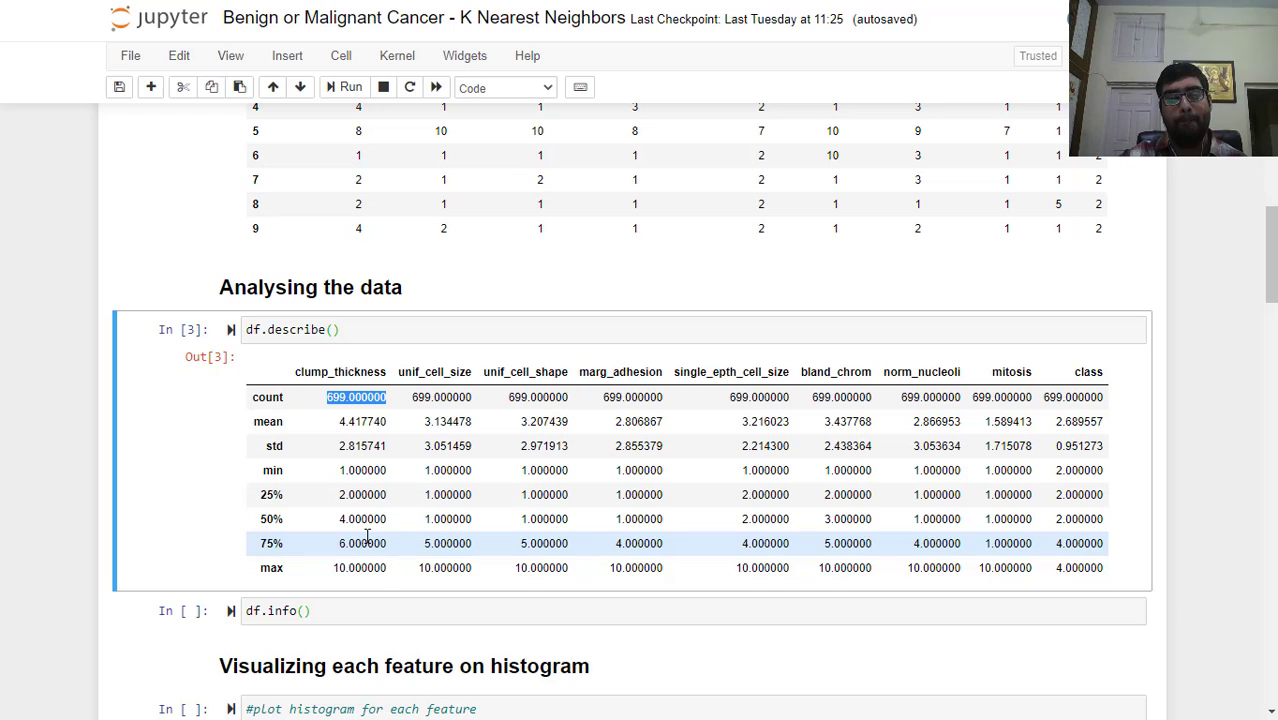
scroll("down", 3)
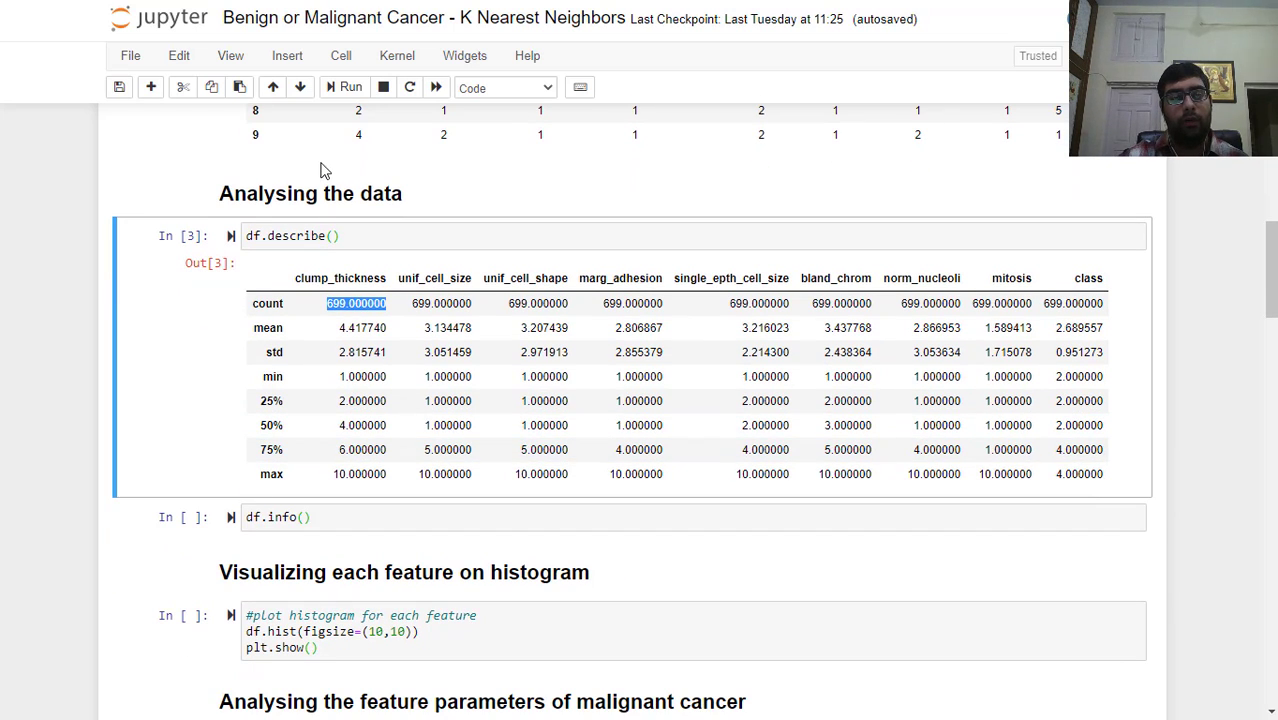
Step: Run df.info() listing ten 699-row columns, then move down to the histogram section
left_click(344, 88)
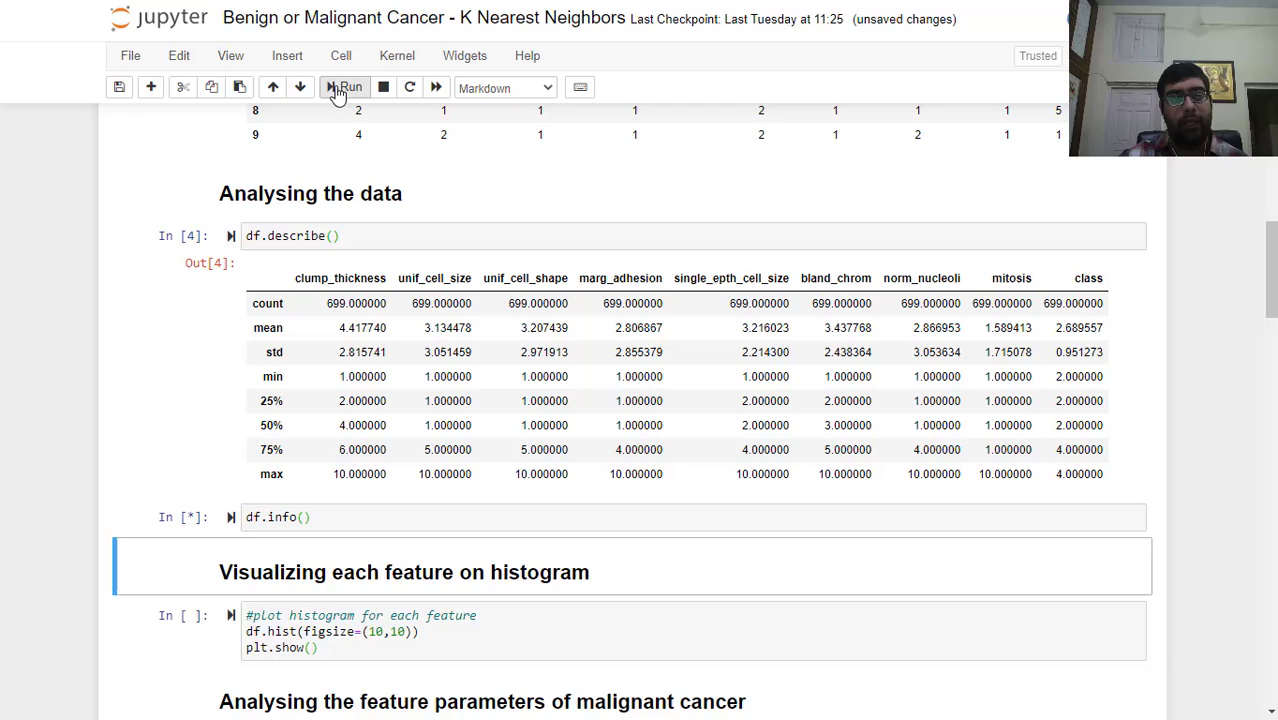
left_click(344, 88)
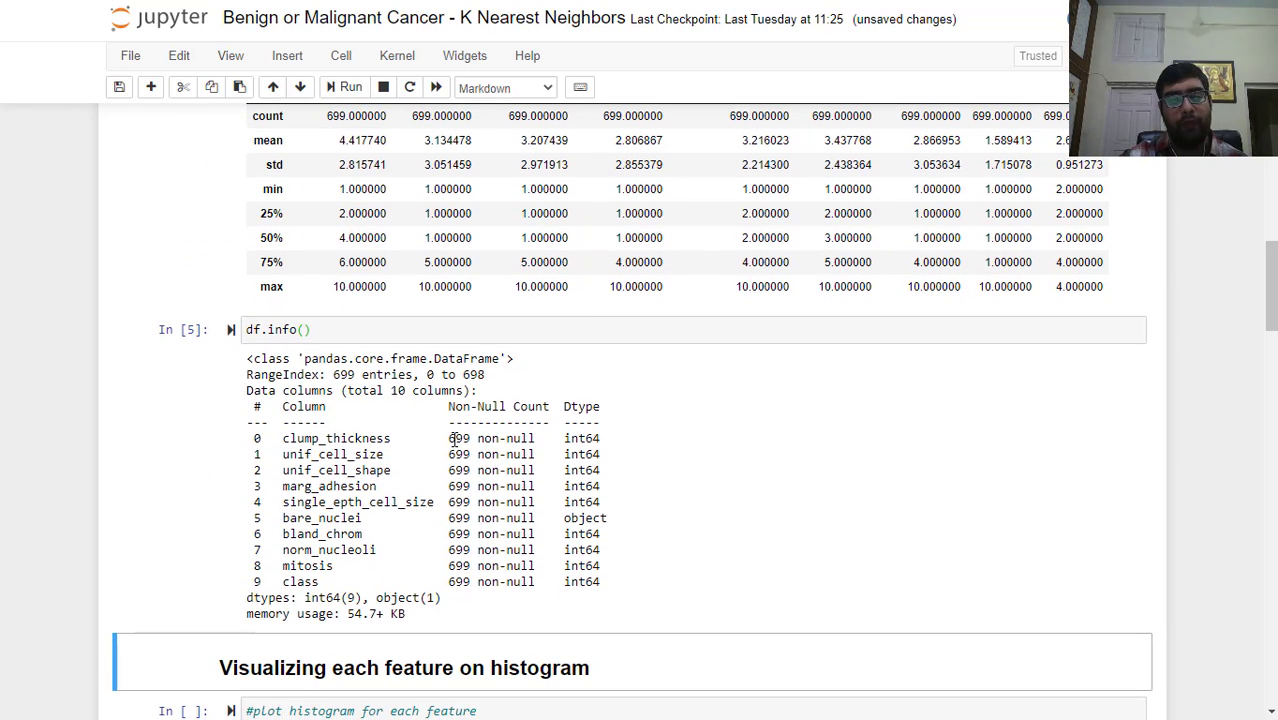
mouse_move(528, 598)
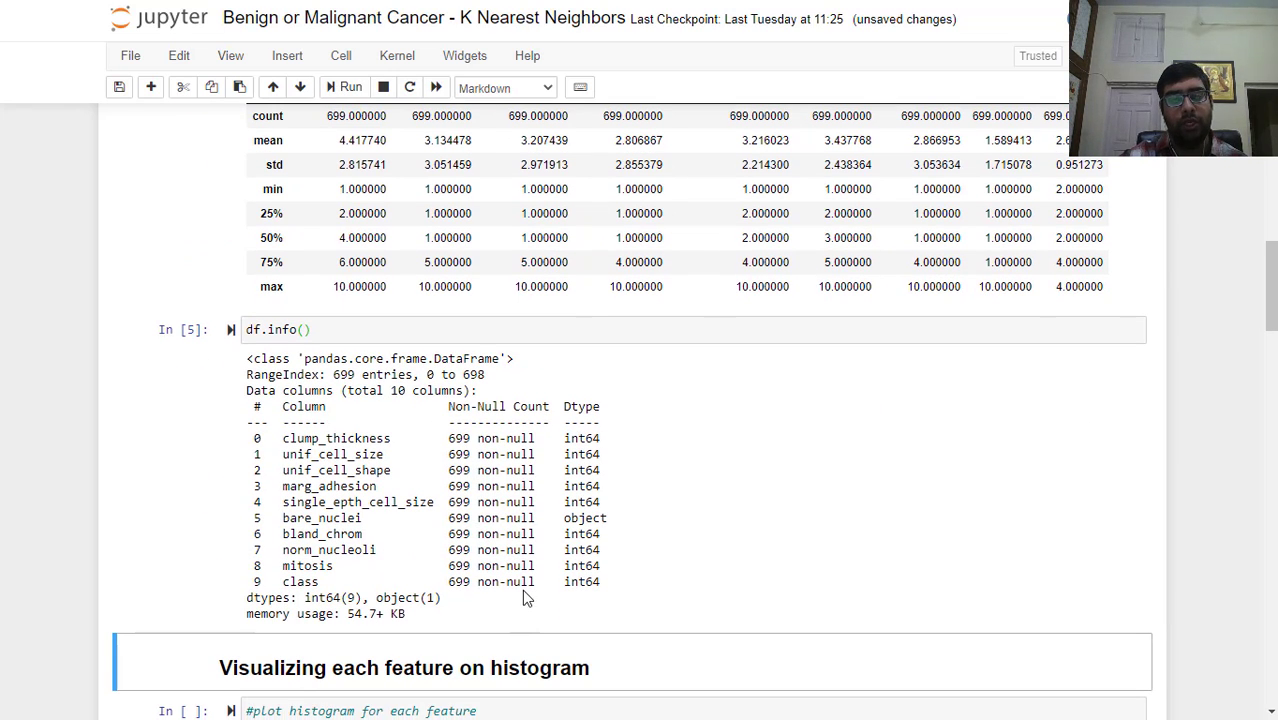
mouse_move(376, 582)
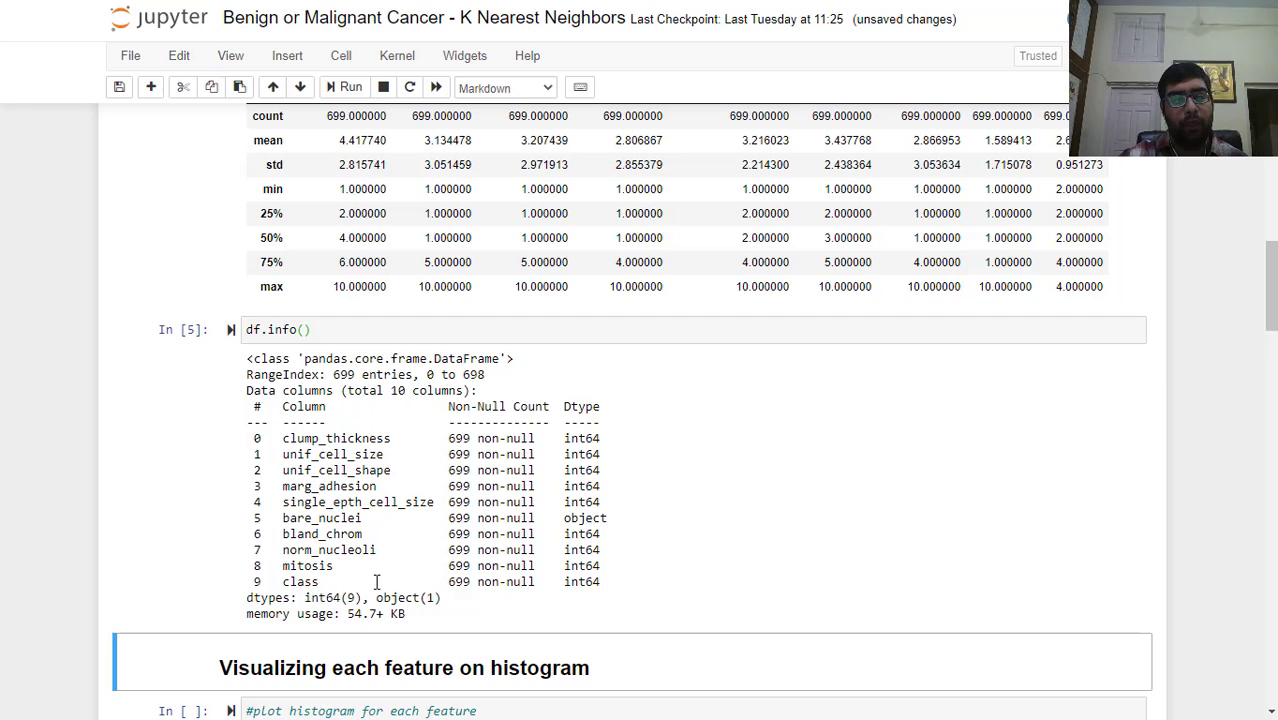
scroll("down", 3)
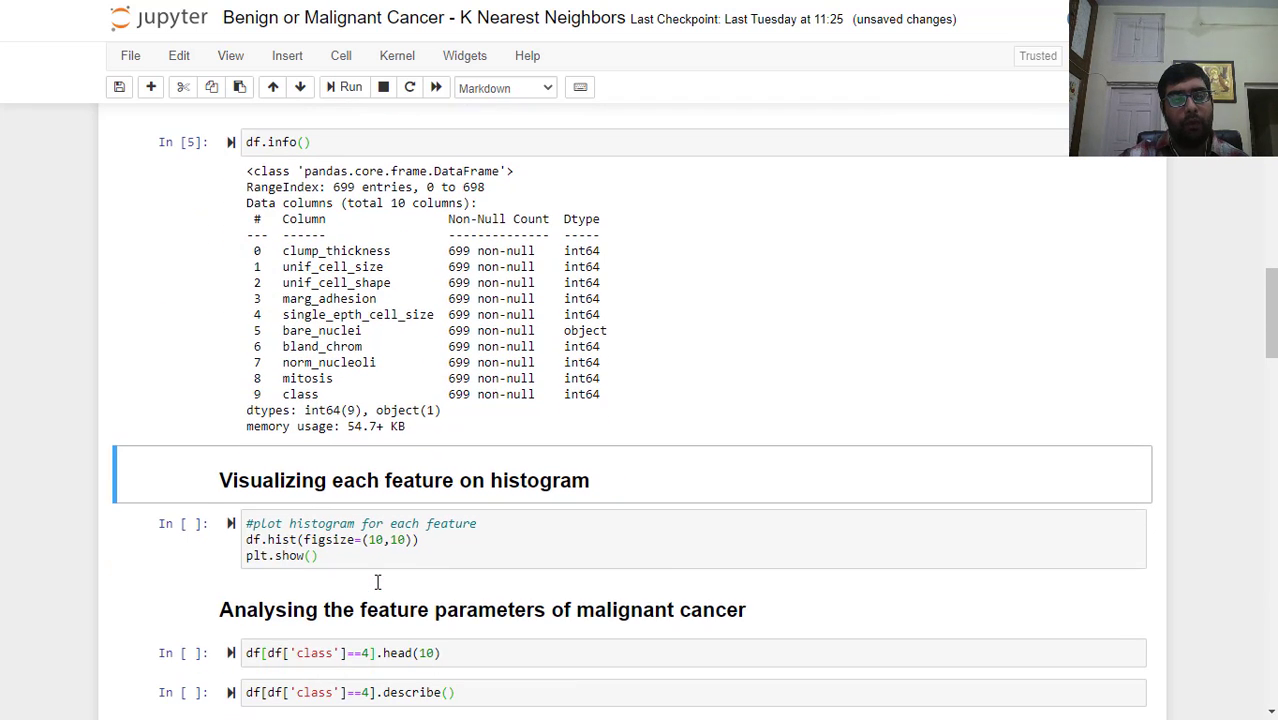
scroll("down", 3)
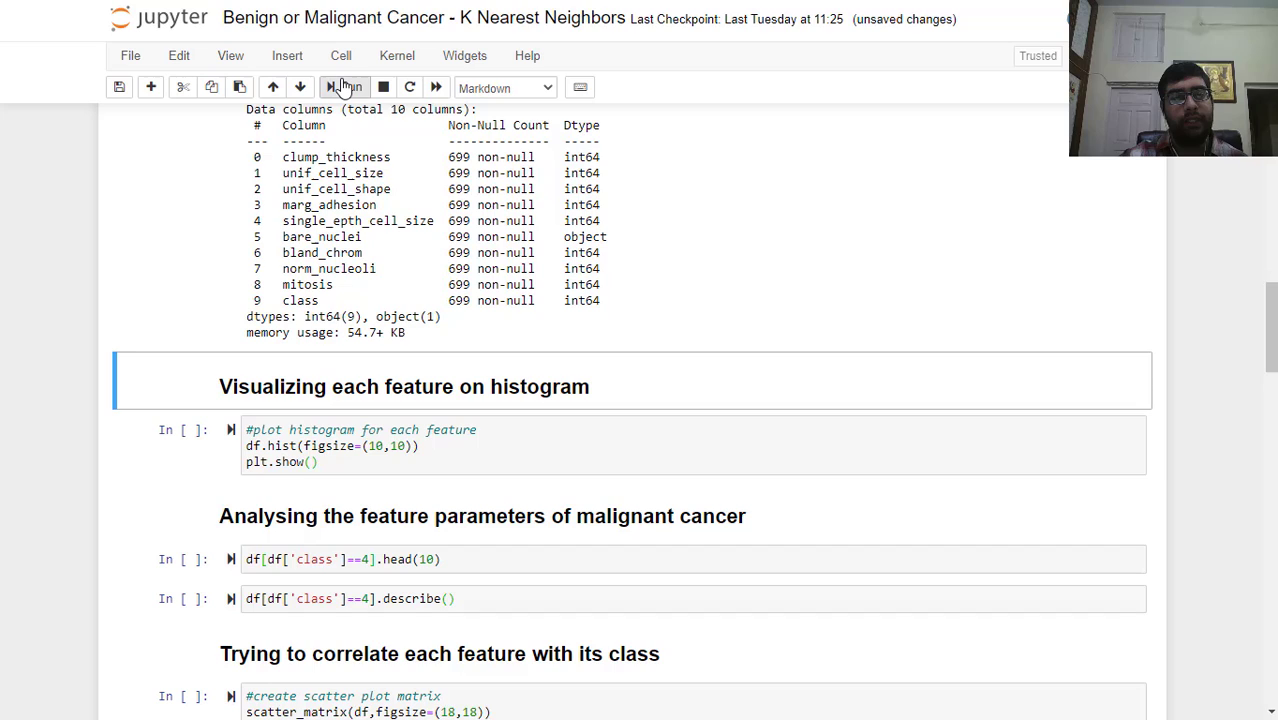
Step: Run df.hist(figsize=(10,10)) and review the nine feature distributions
left_click(344, 88)
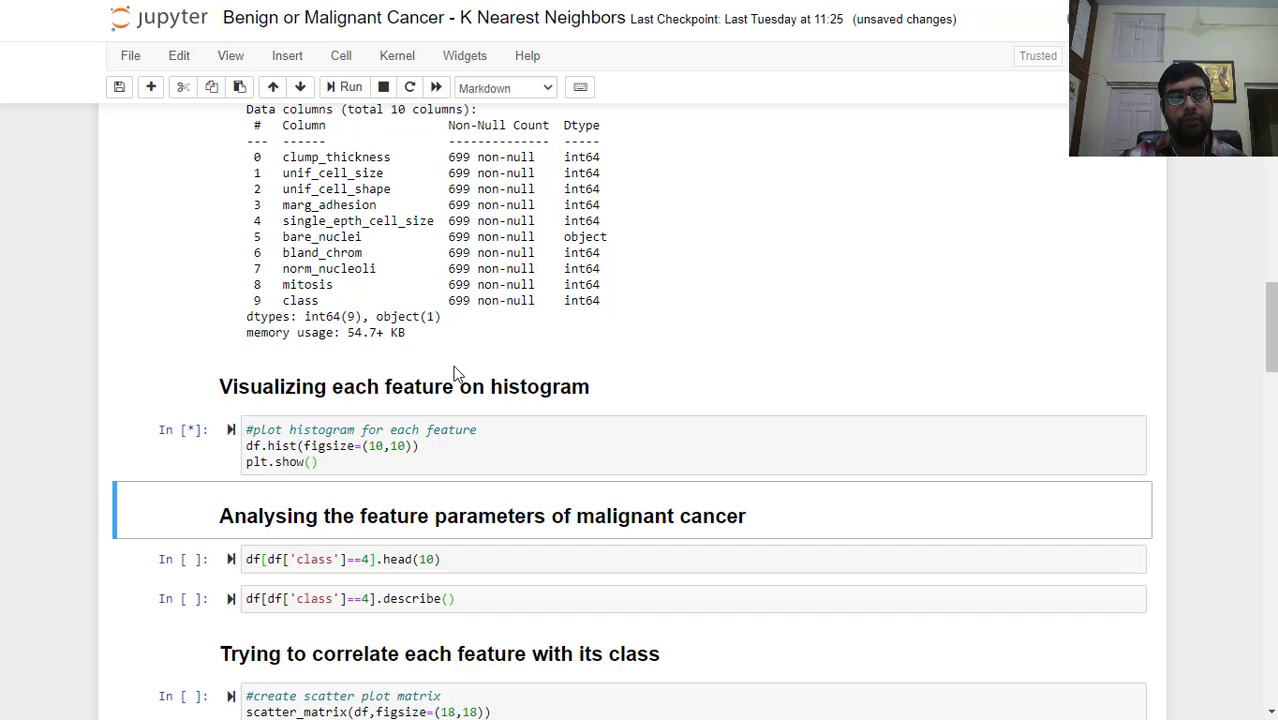
mouse_move(808, 416)
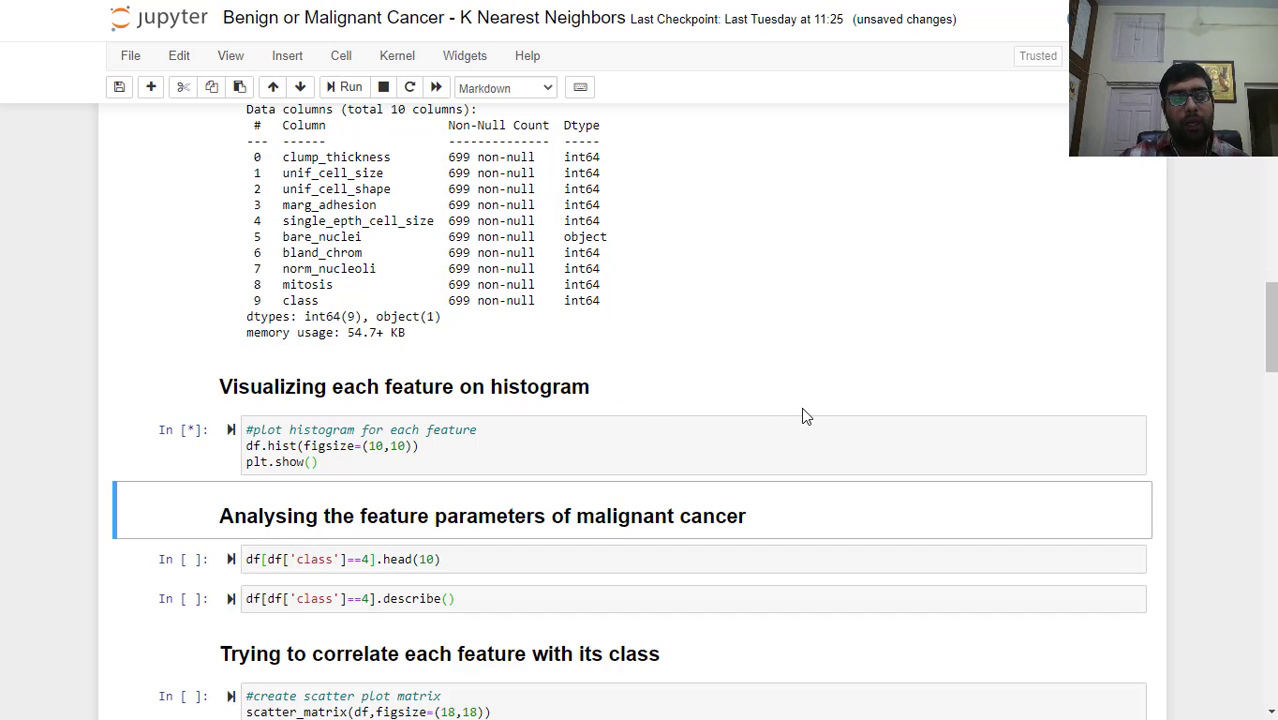
left_click(344, 88)
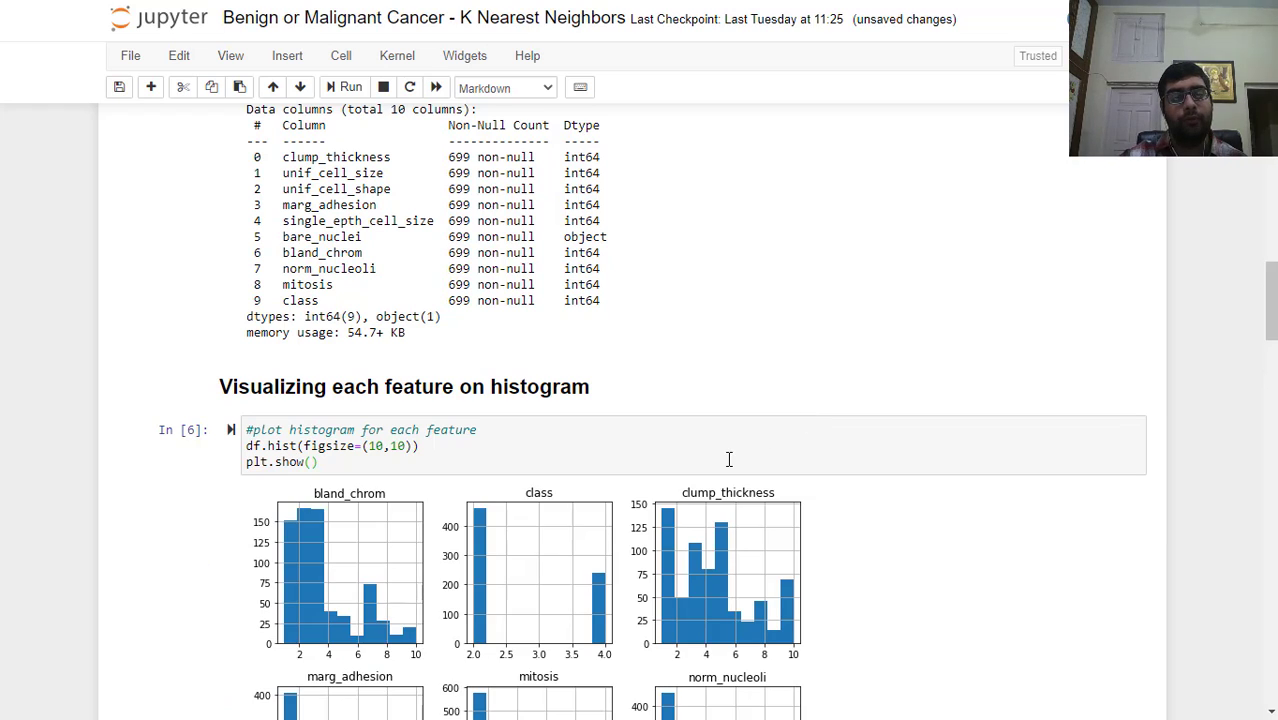
scroll("down", 3)
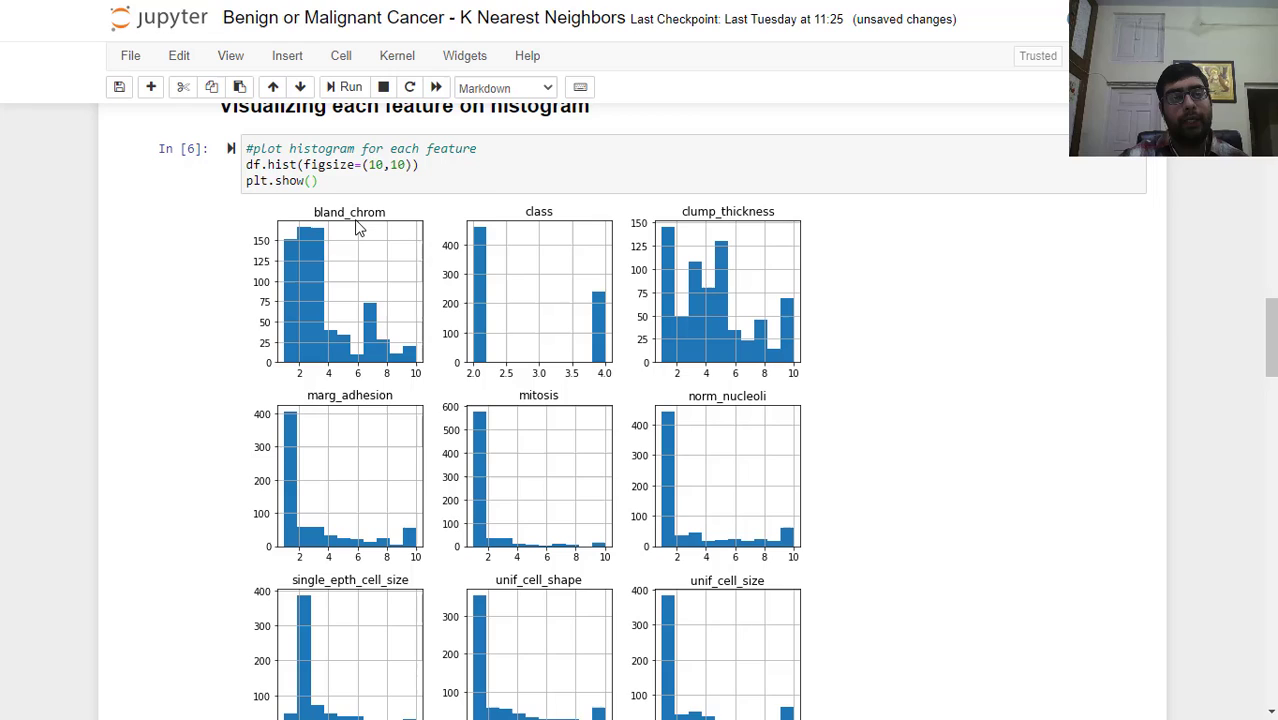
mouse_move(778, 226)
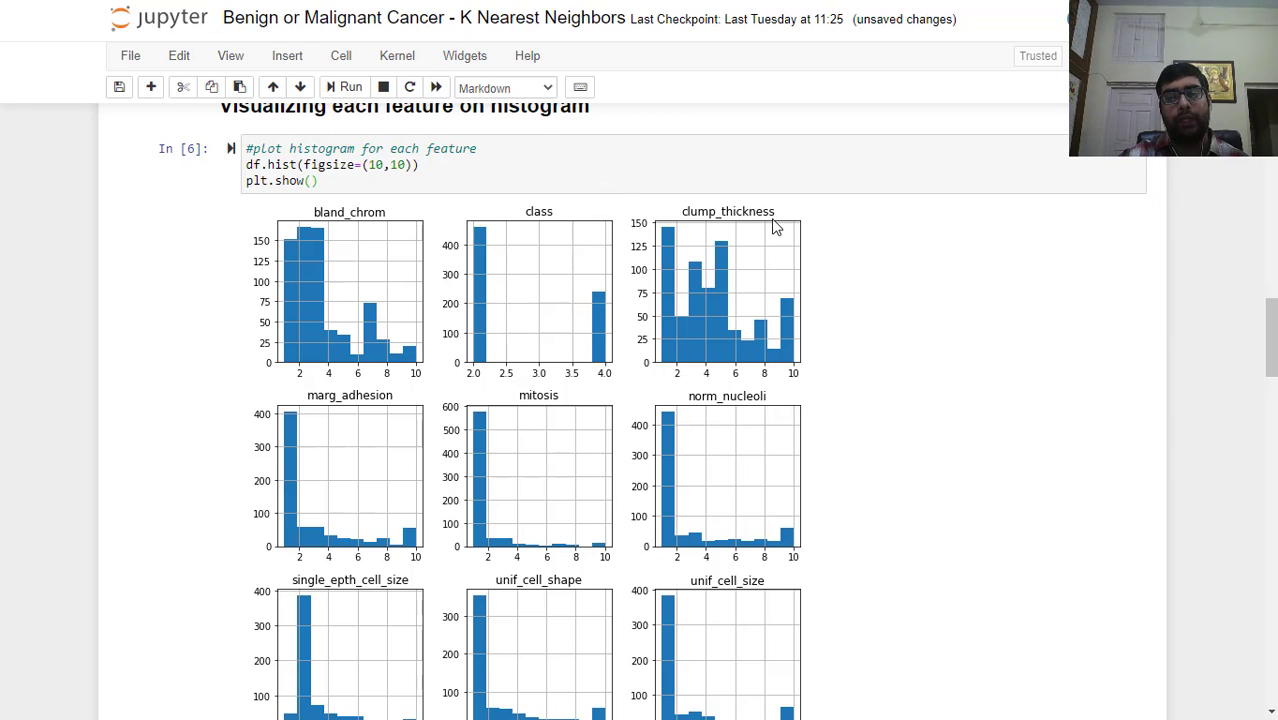
mouse_move(676, 316)
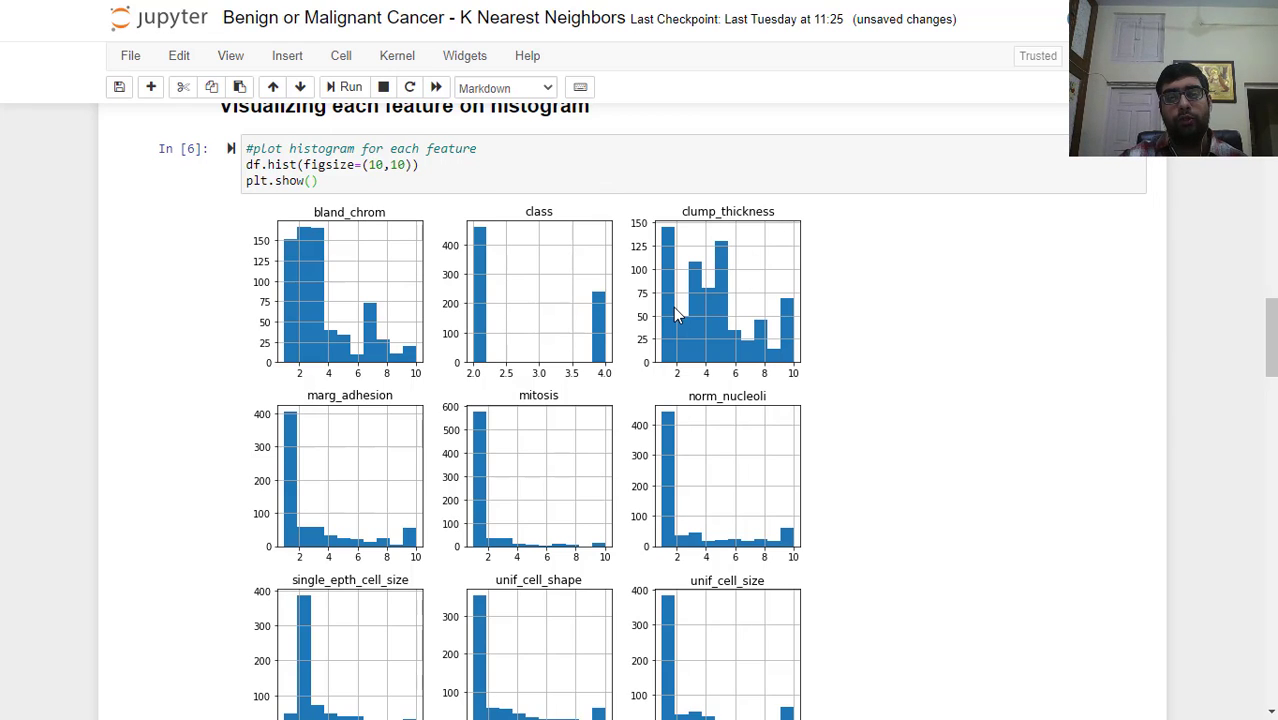
mouse_move(684, 336)
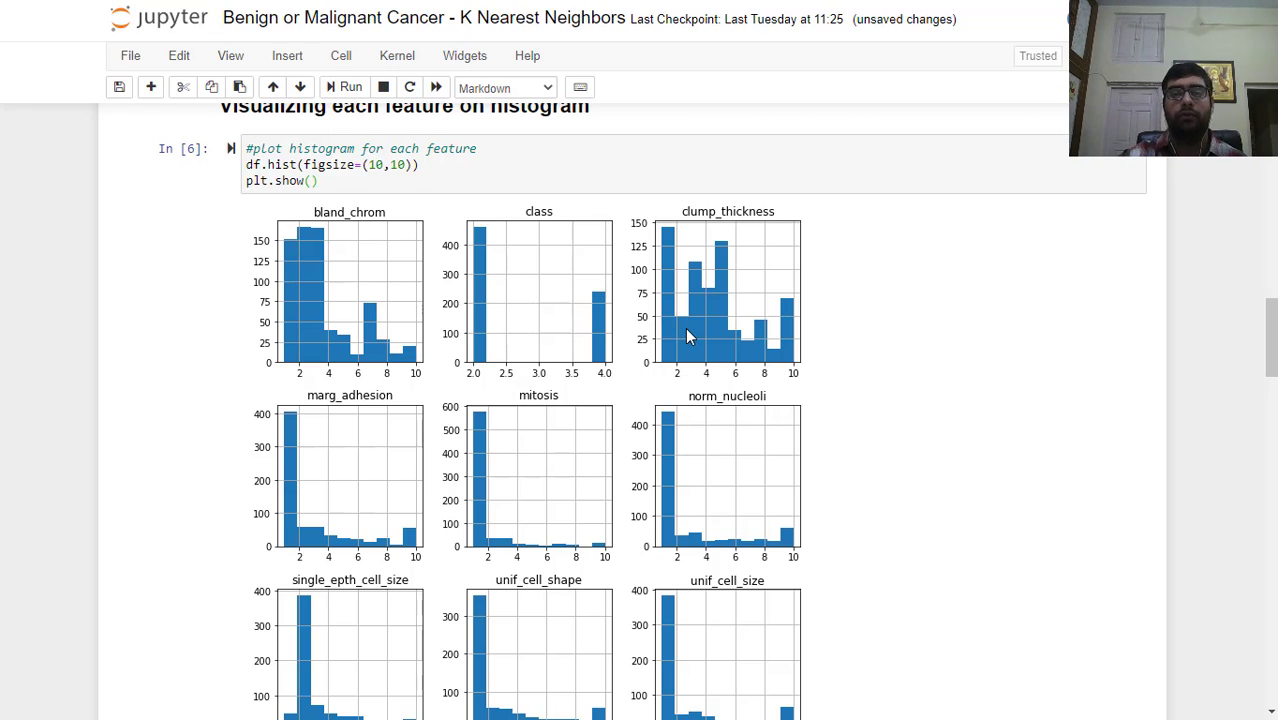
mouse_move(678, 350)
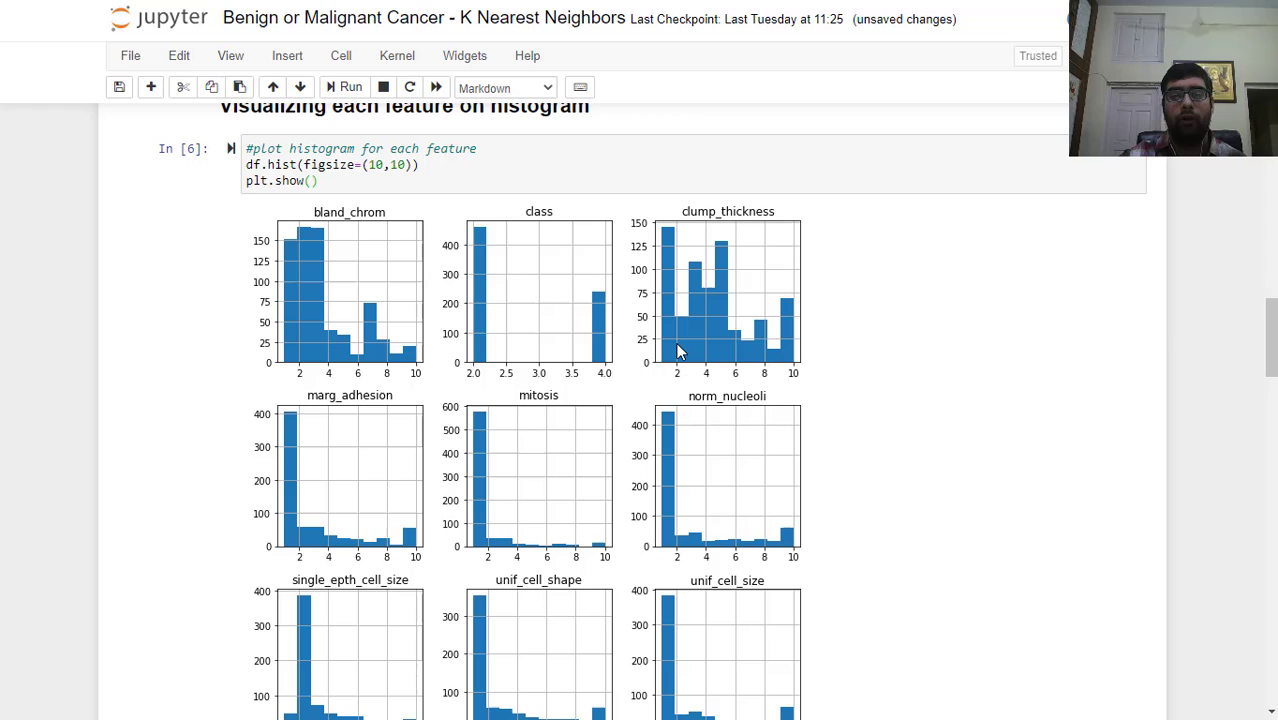
scroll("down", 3)
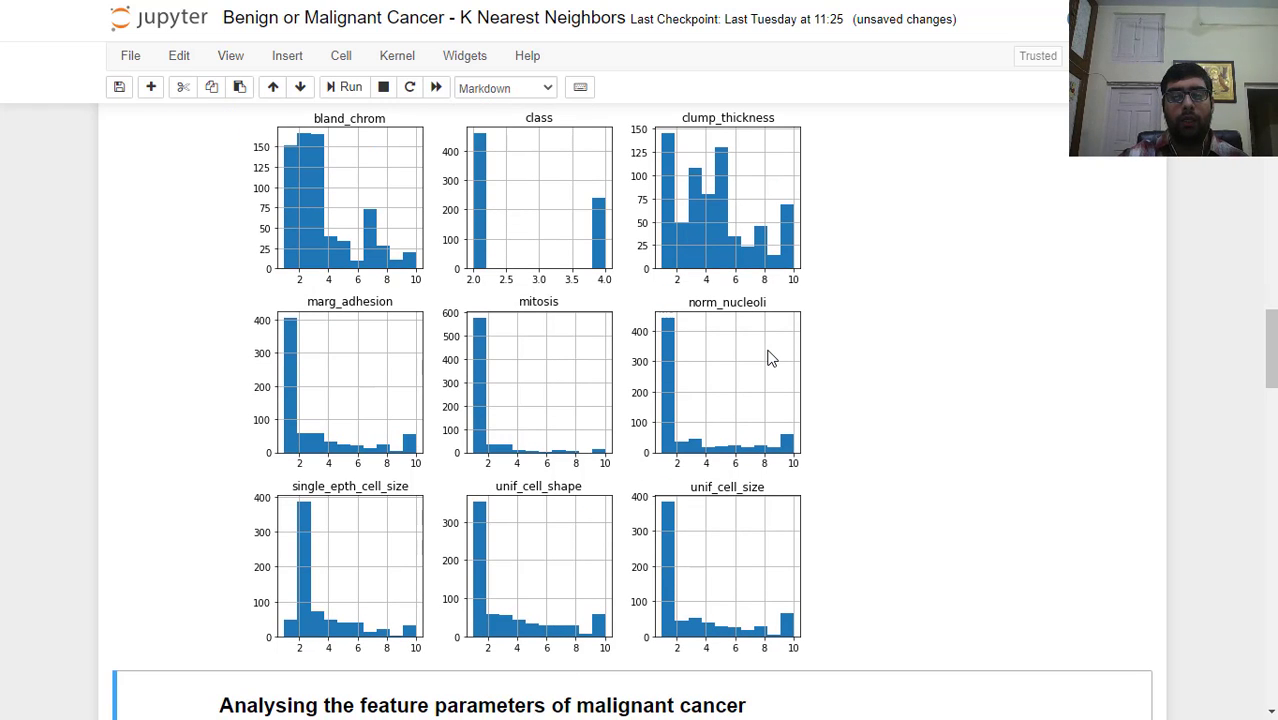
mouse_move(312, 424)
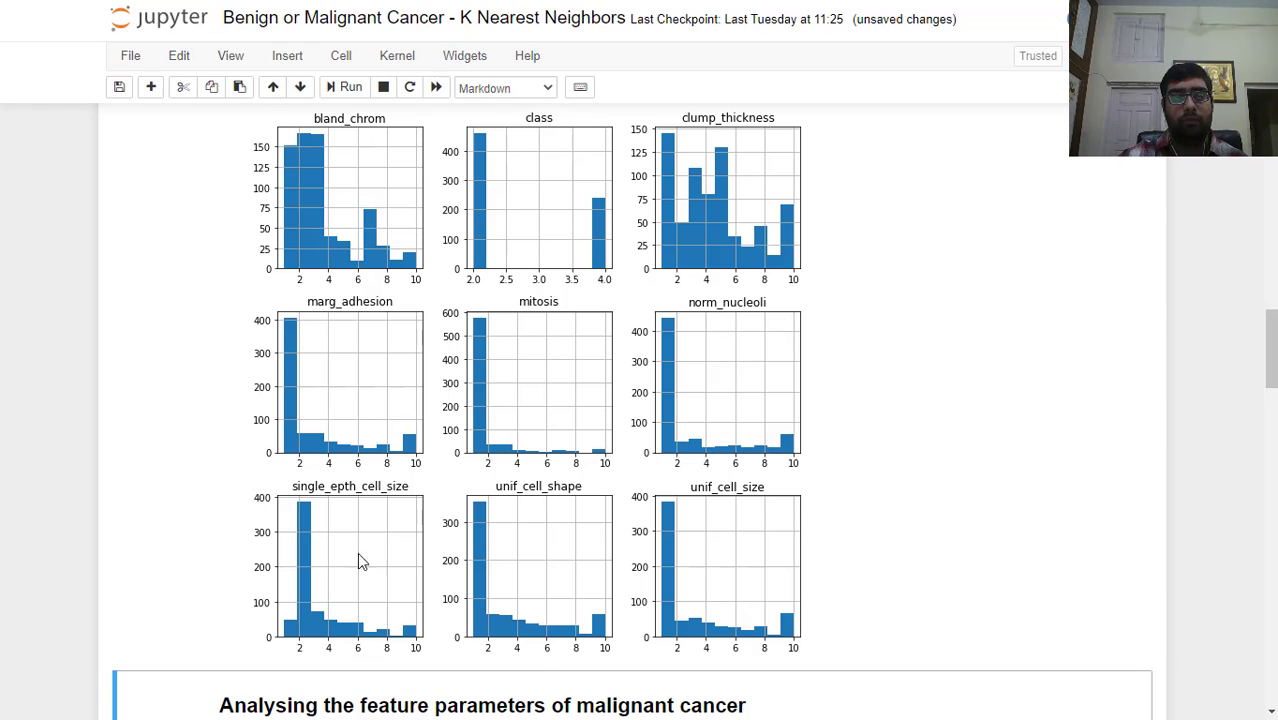
mouse_move(356, 416)
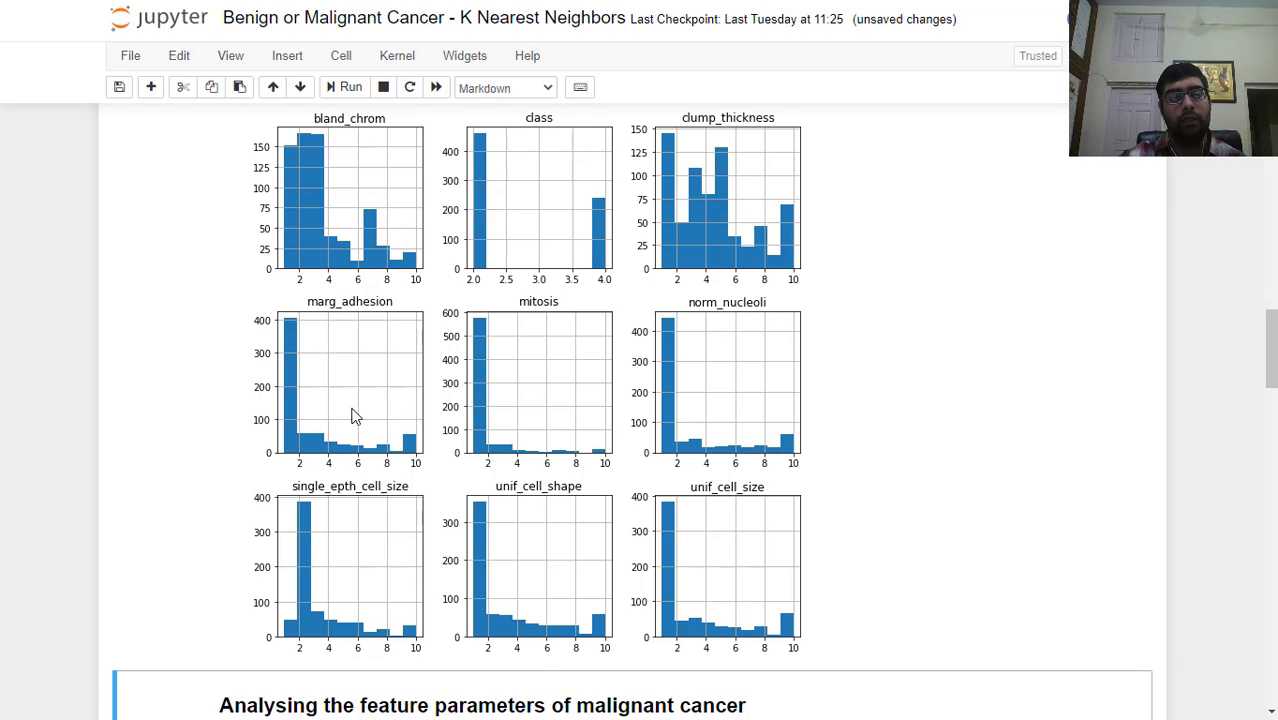
mouse_move(450, 410)
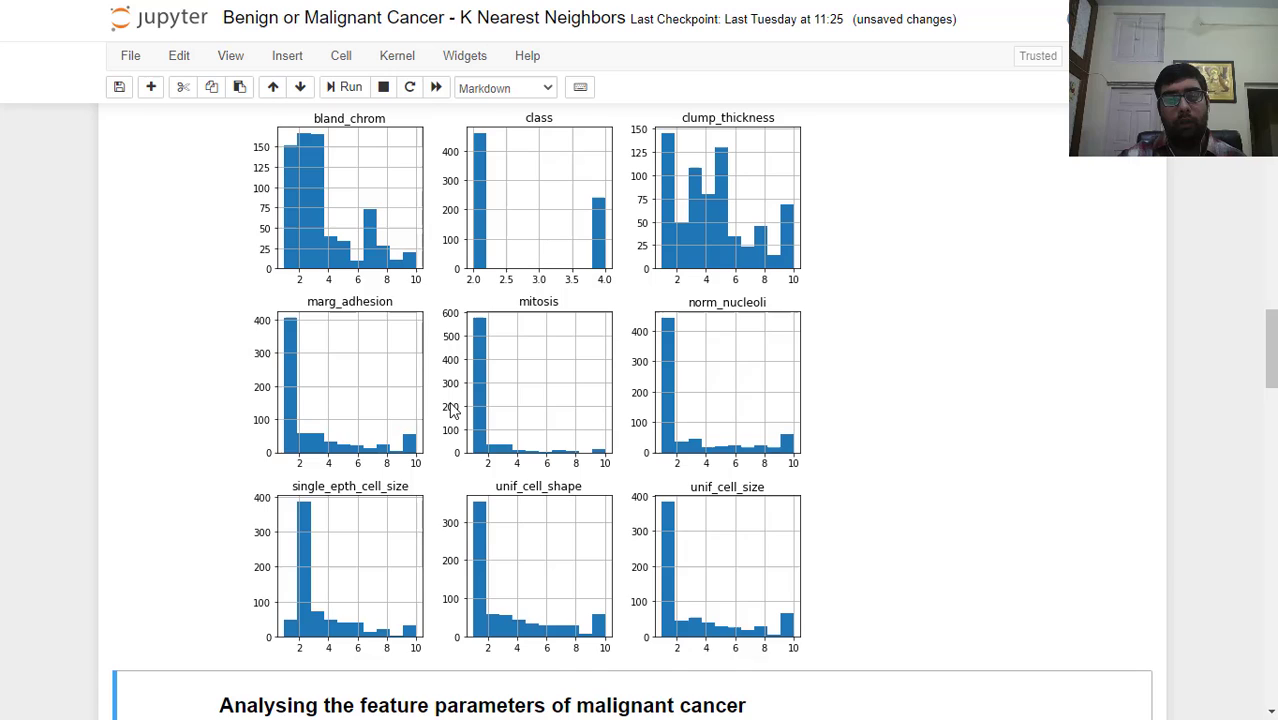
scroll("down", 3)
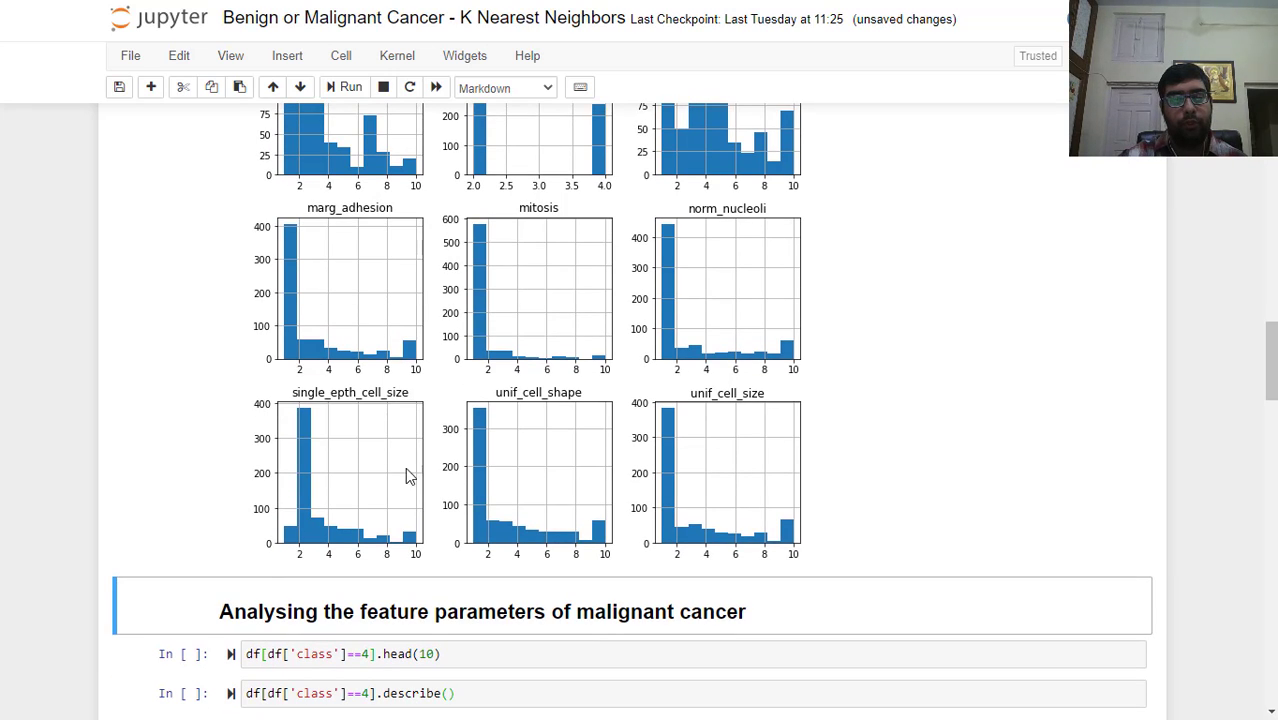
scroll("down", 3)
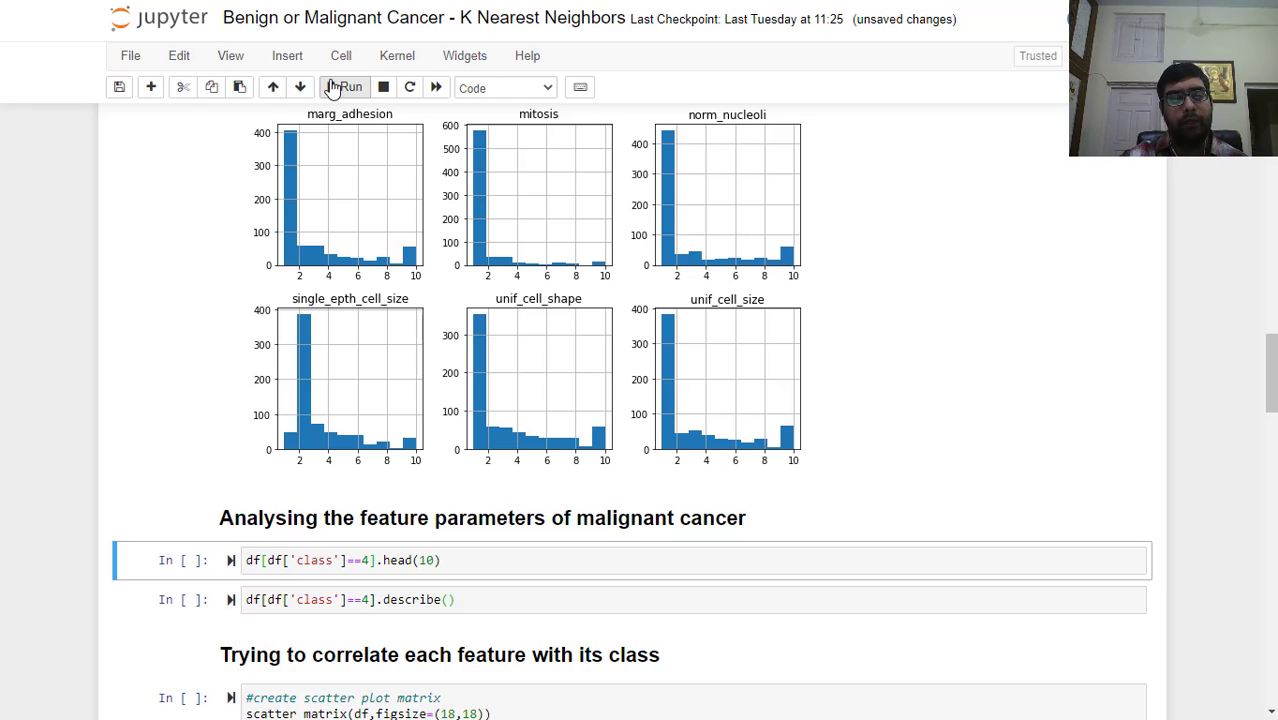
Step: Filter the dataframe to class 4 and show the first ten malignant rows
left_click(344, 88)
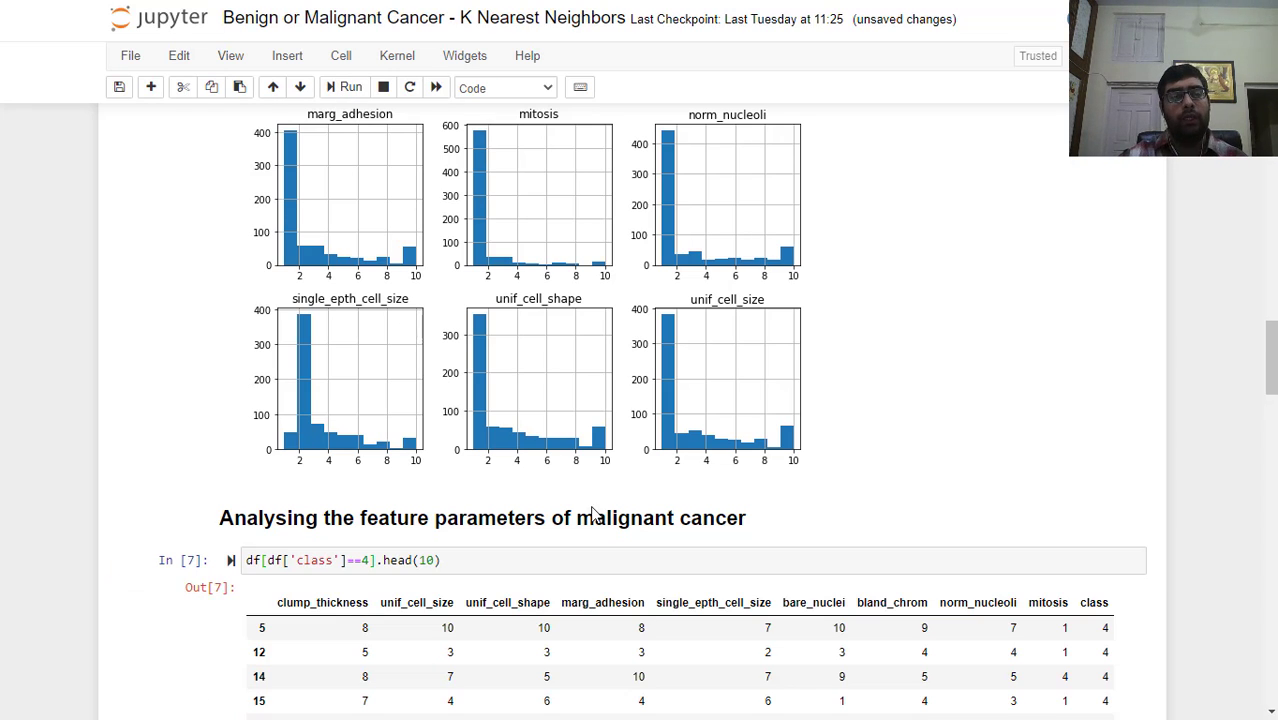
scroll("down", 3)
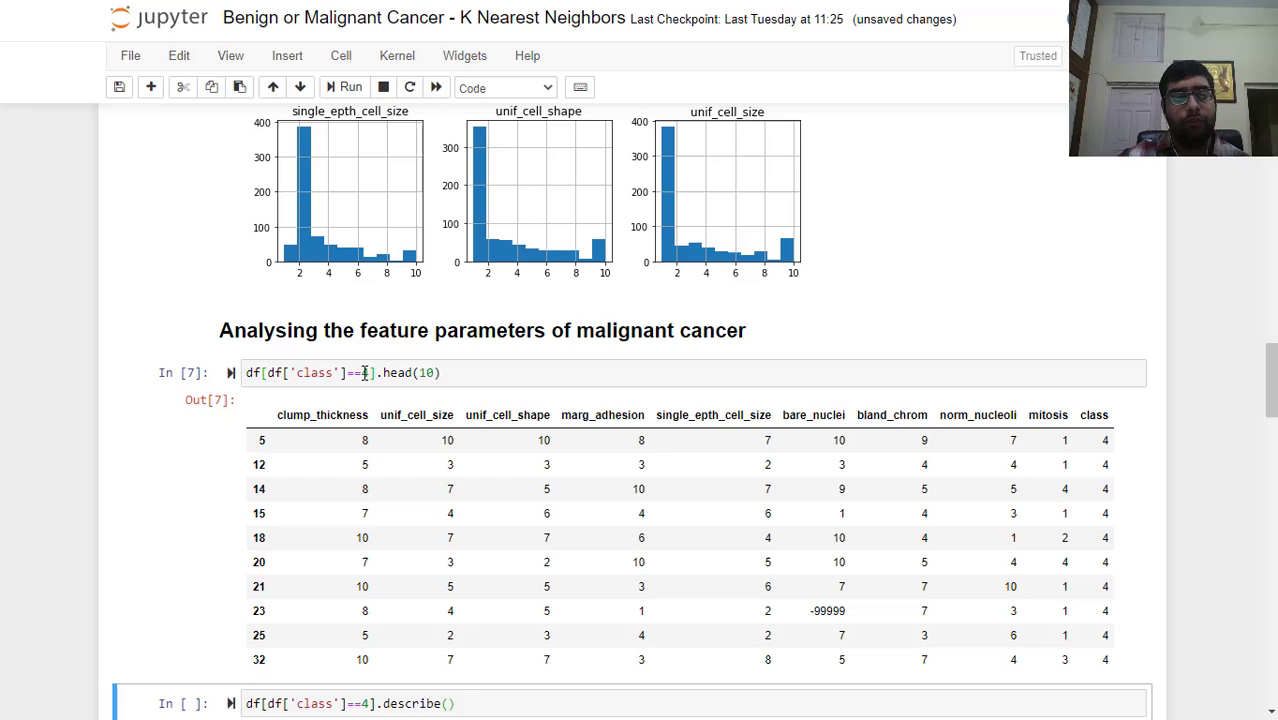
scroll("down", 3)
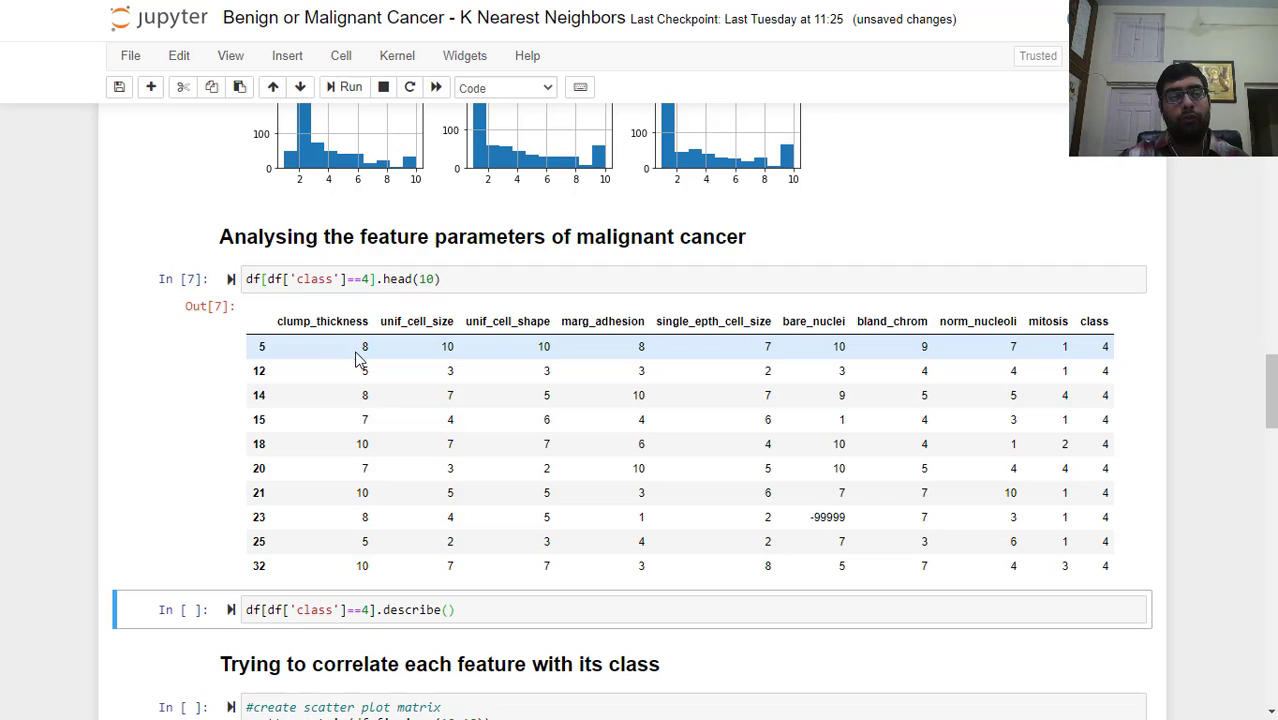
mouse_move(364, 348)
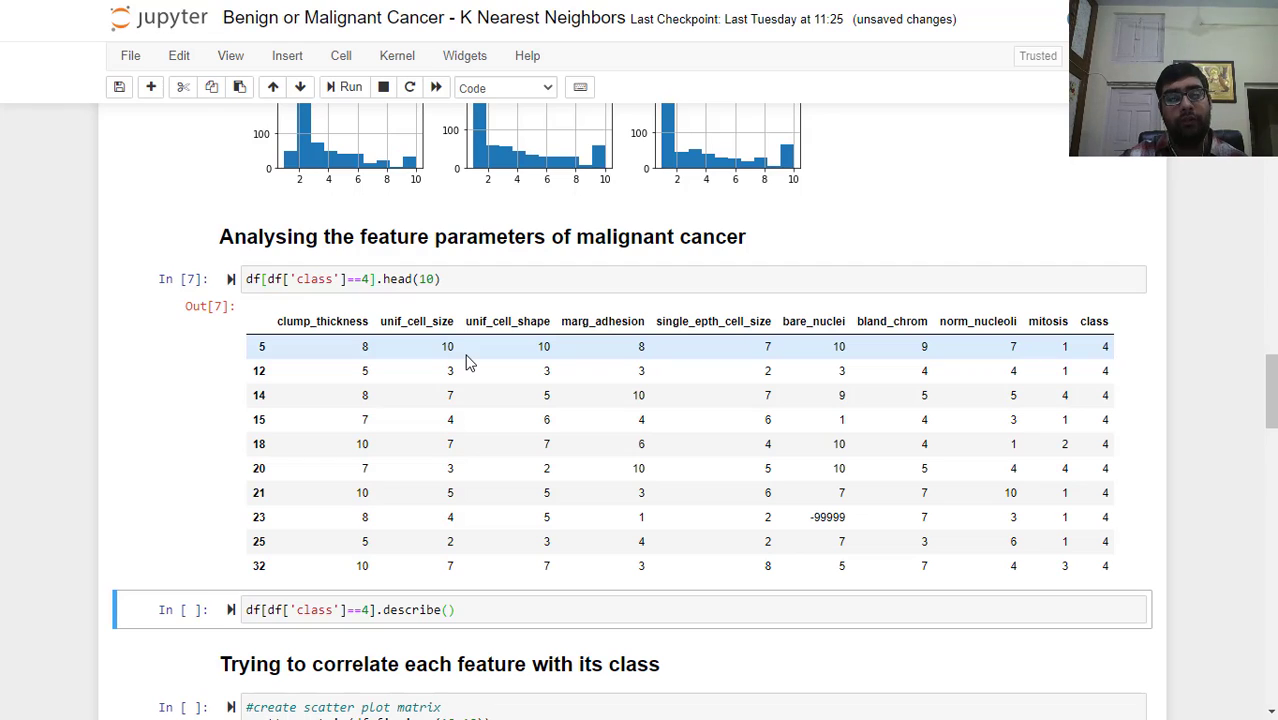
mouse_move(400, 394)
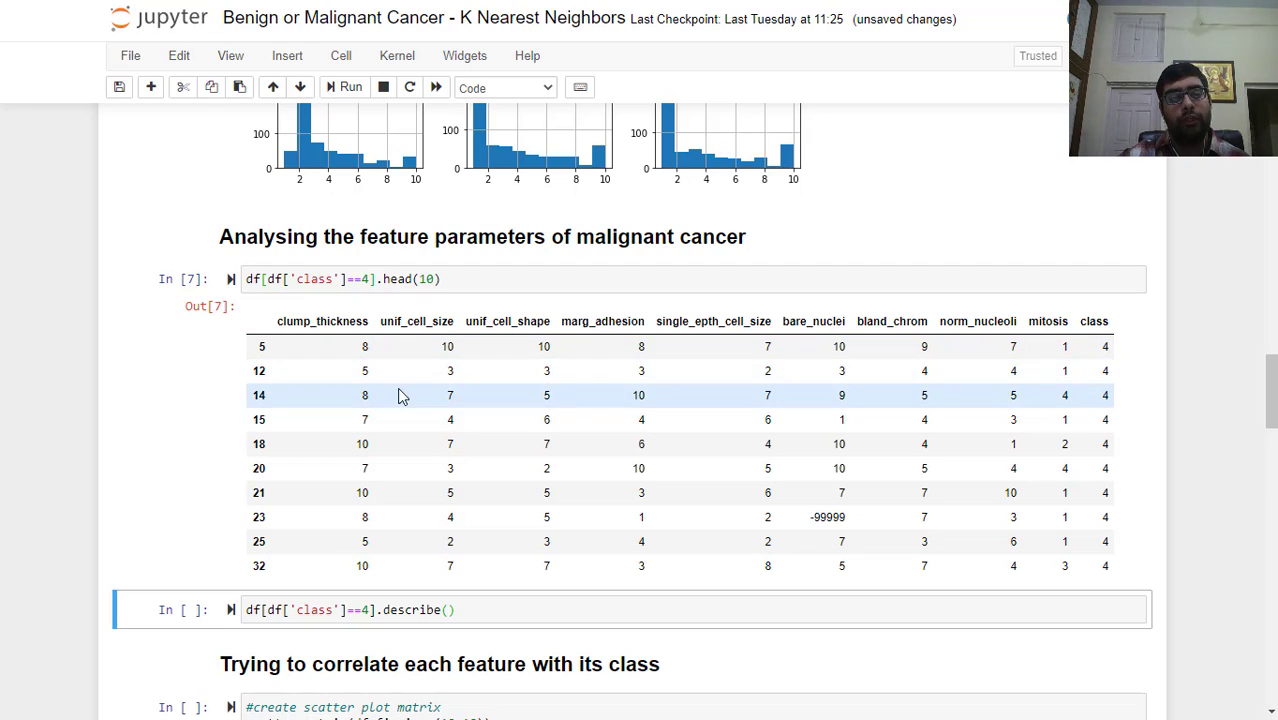
mouse_move(476, 370)
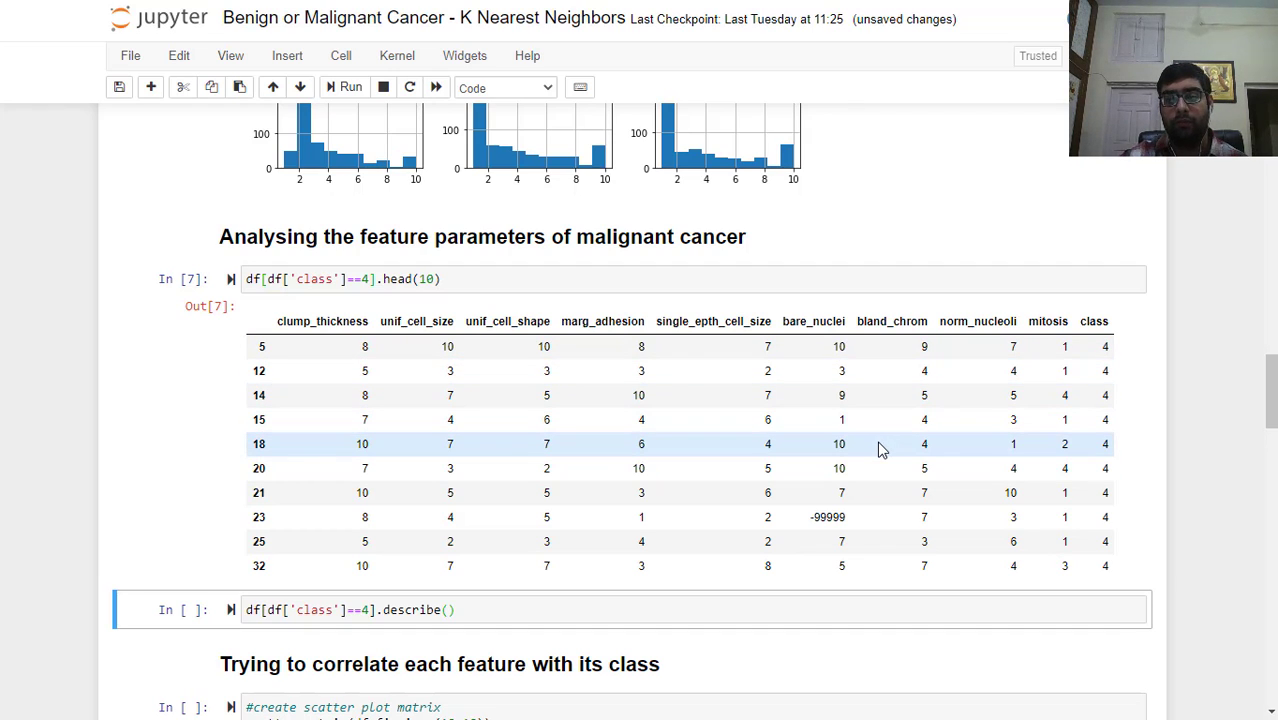
mouse_move(870, 370)
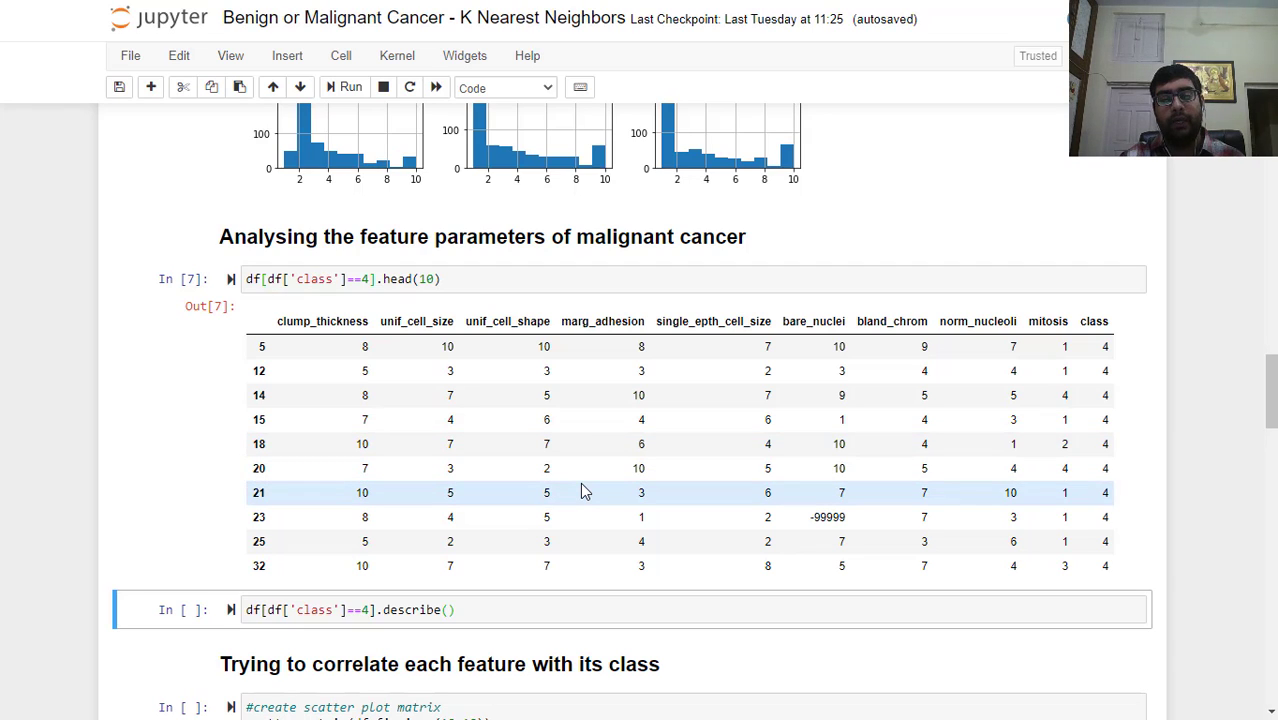
mouse_move(624, 396)
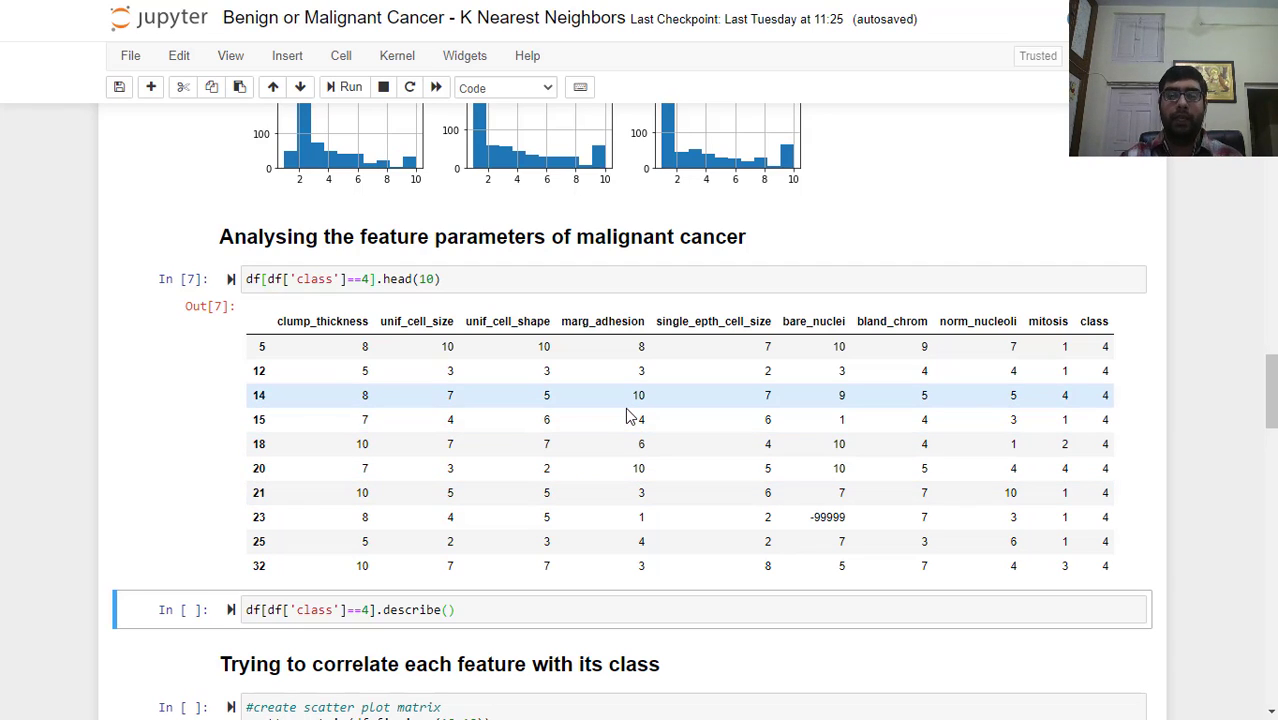
mouse_move(640, 414)
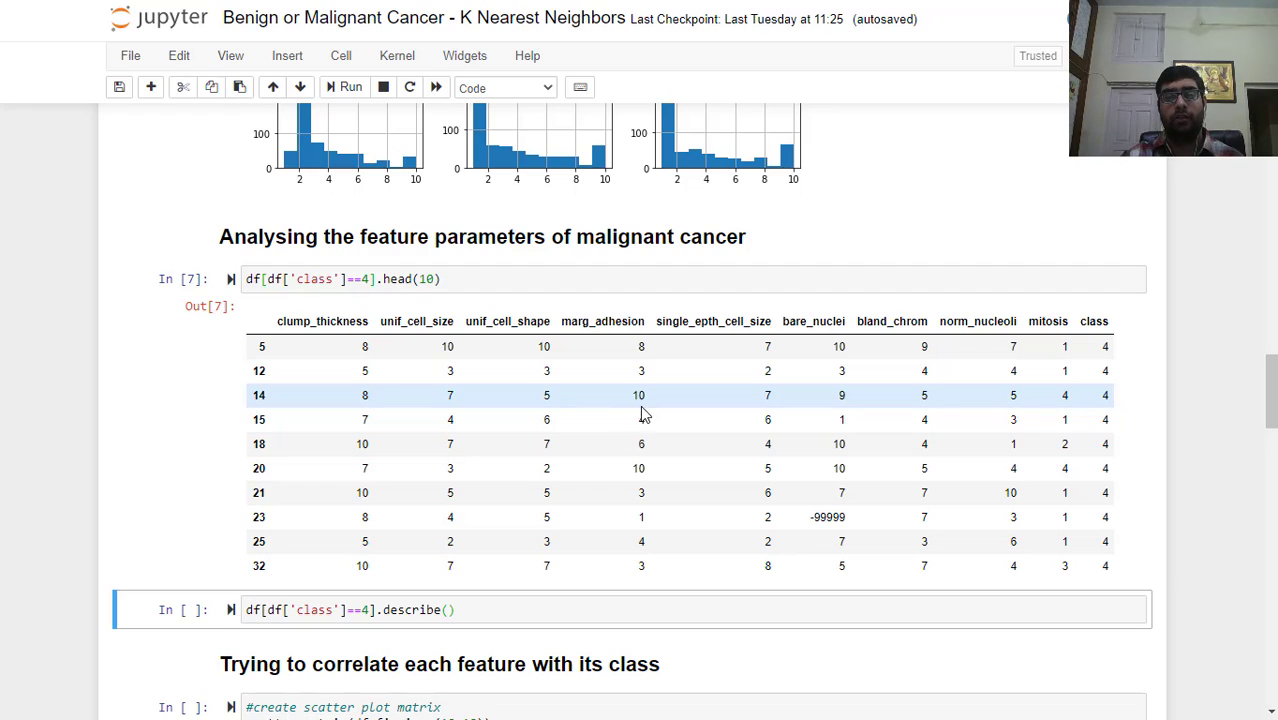
mouse_move(752, 404)
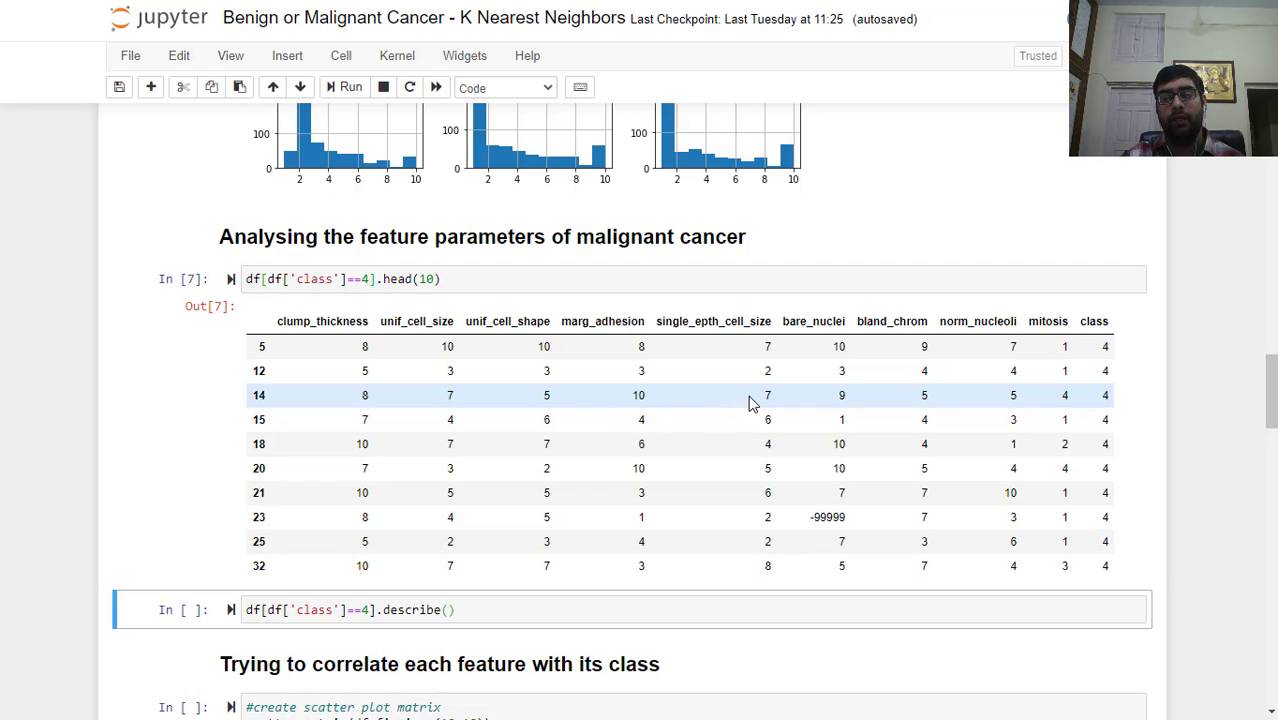
mouse_move(782, 410)
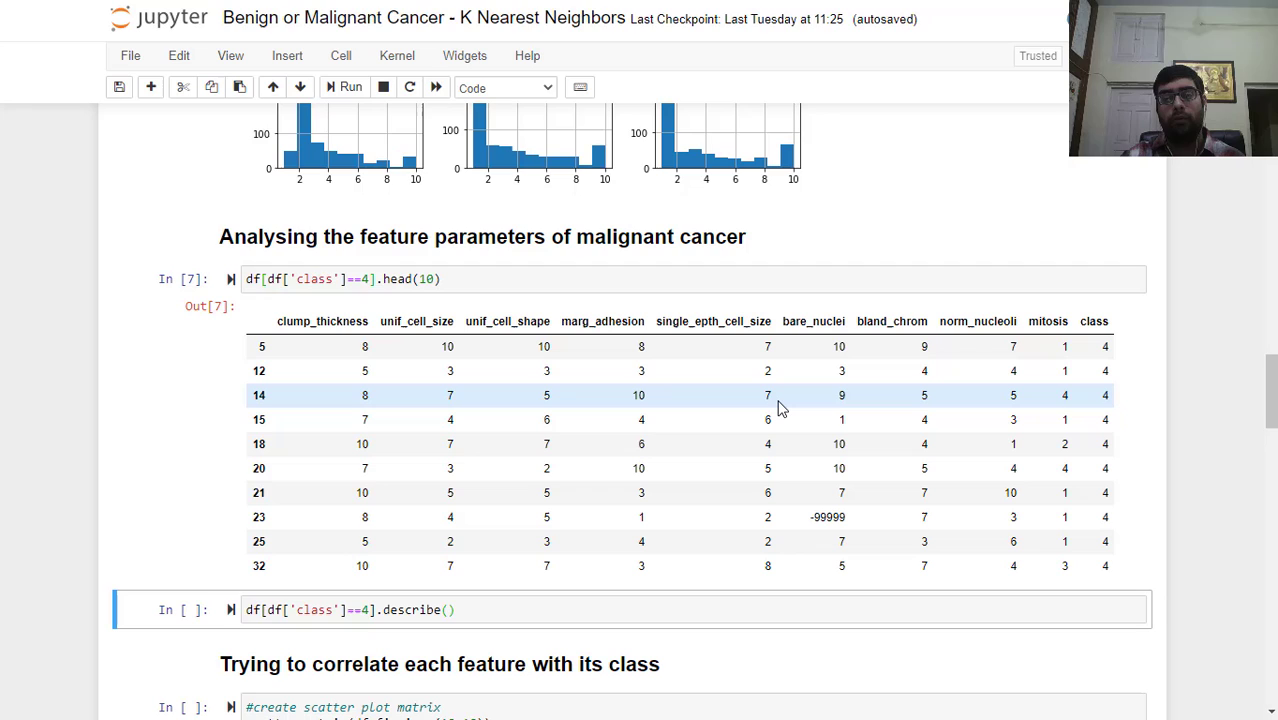
mouse_move(990, 400)
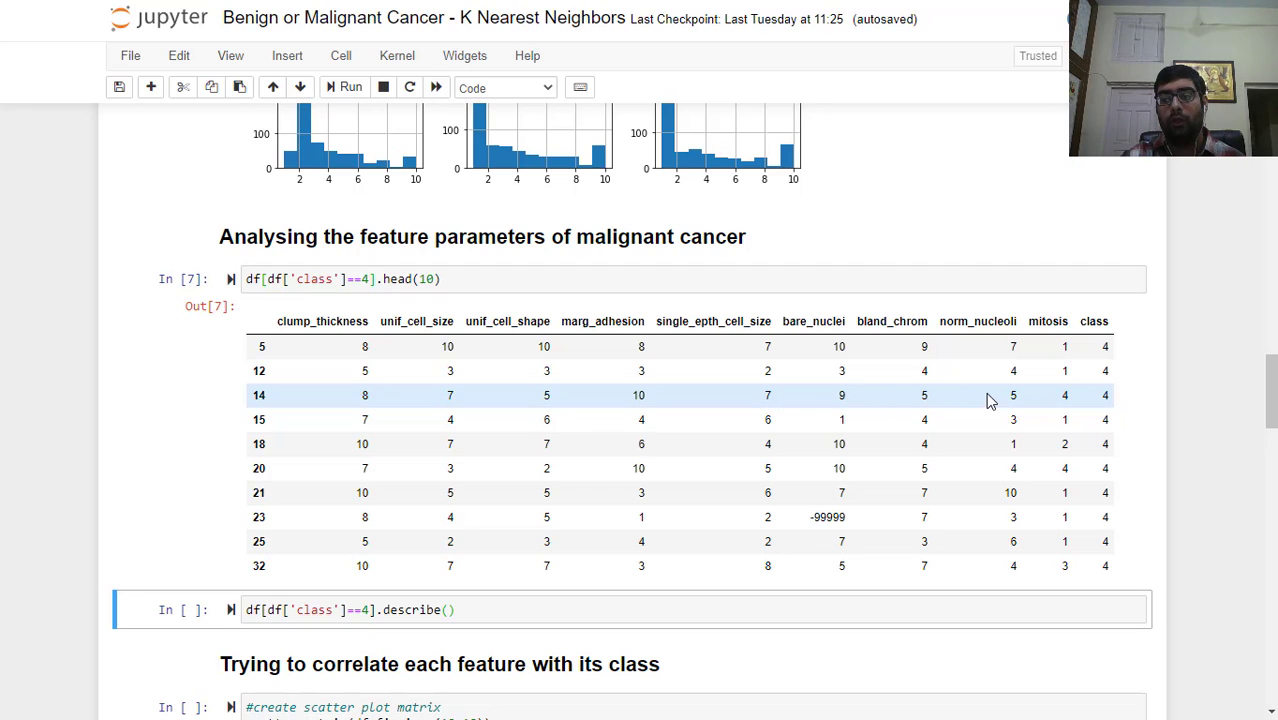
mouse_move(576, 404)
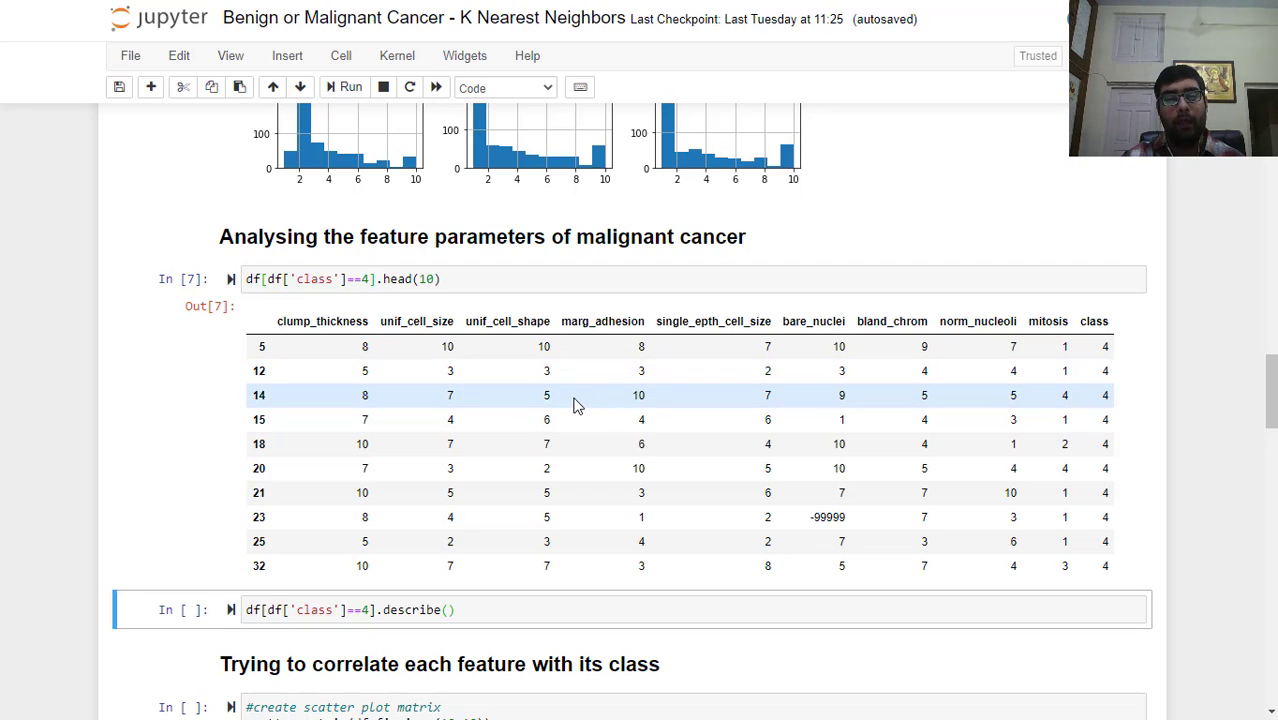
mouse_move(548, 400)
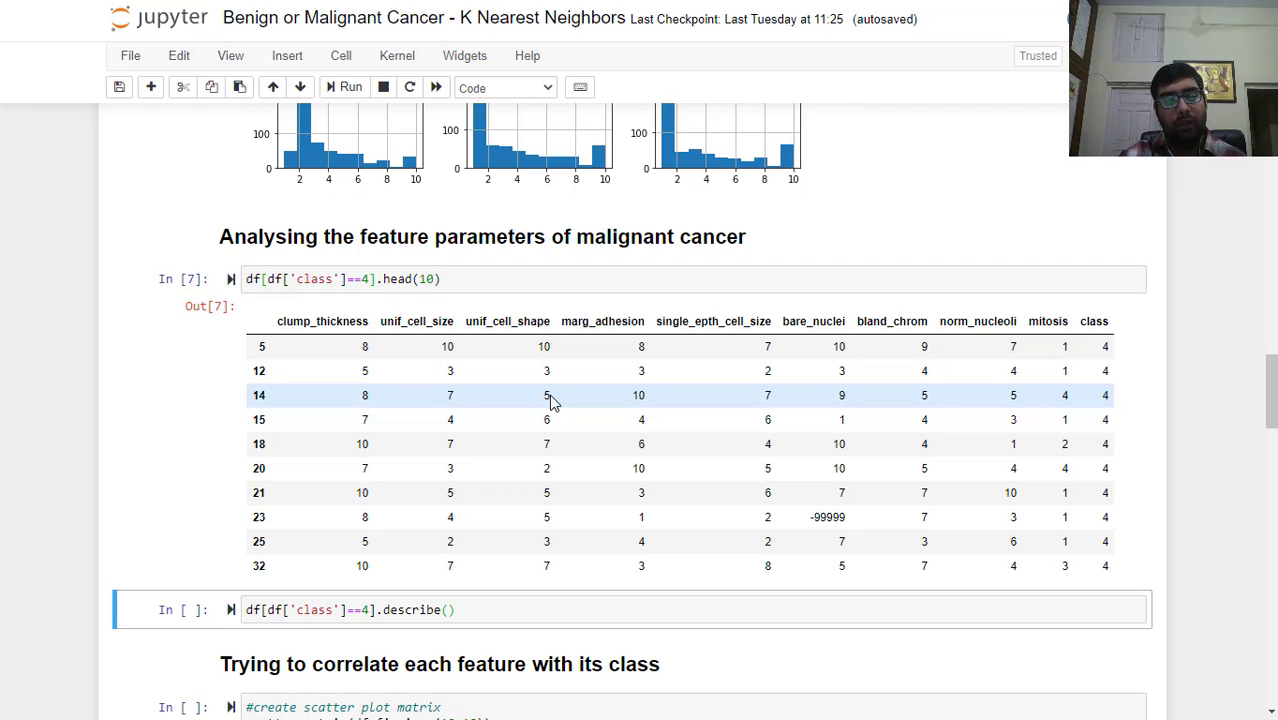
scroll("down", 3)
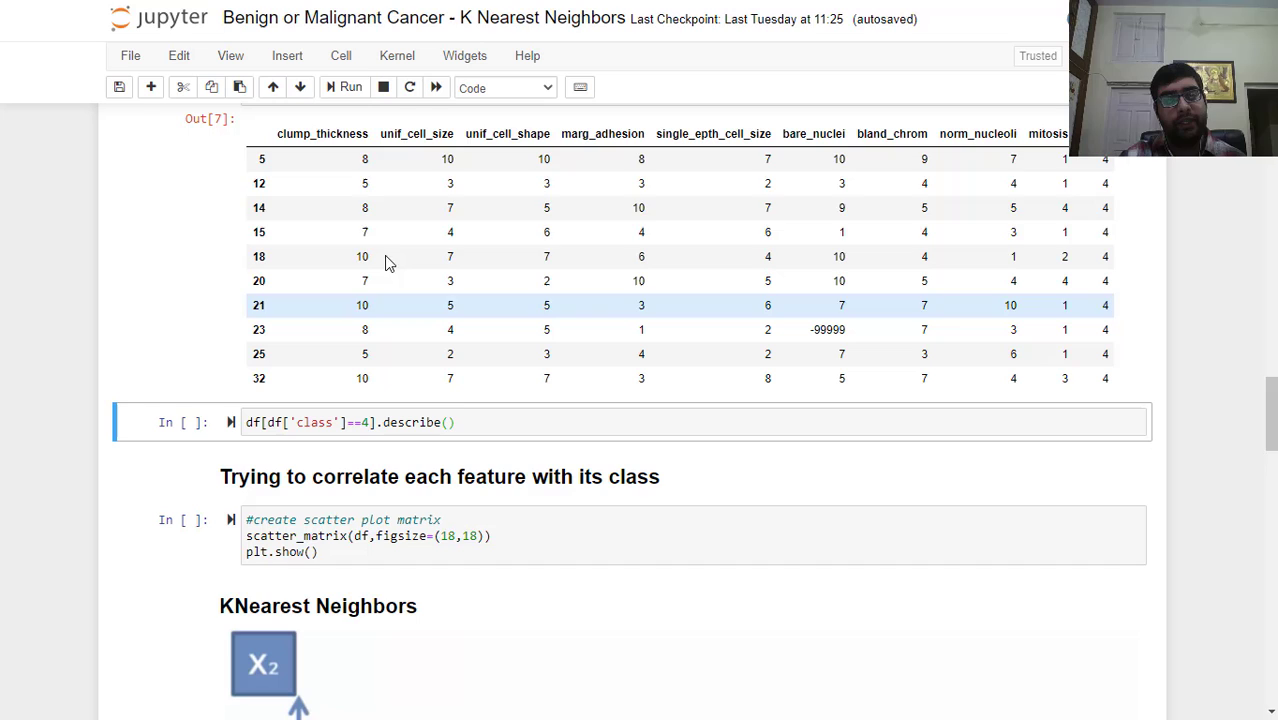
Step: Run df[df['class']==4].describe() for the 241 malignant rows
left_click(348, 88)
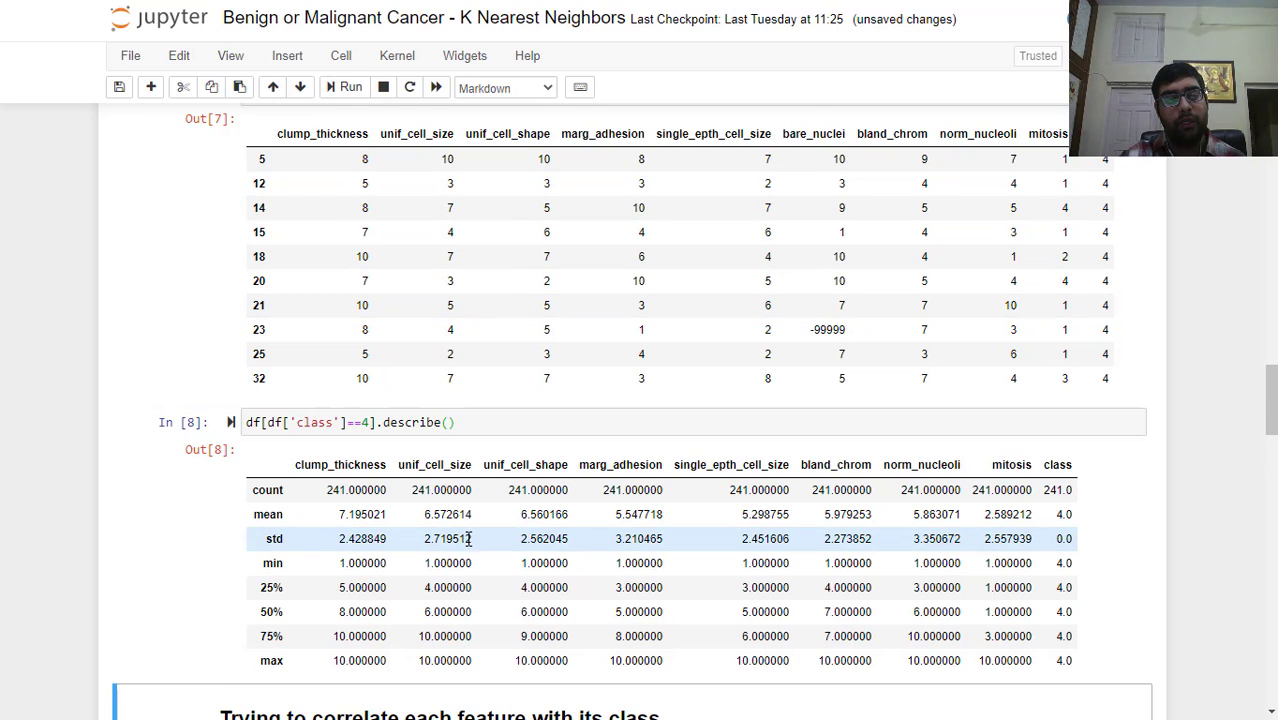
scroll("down", 3)
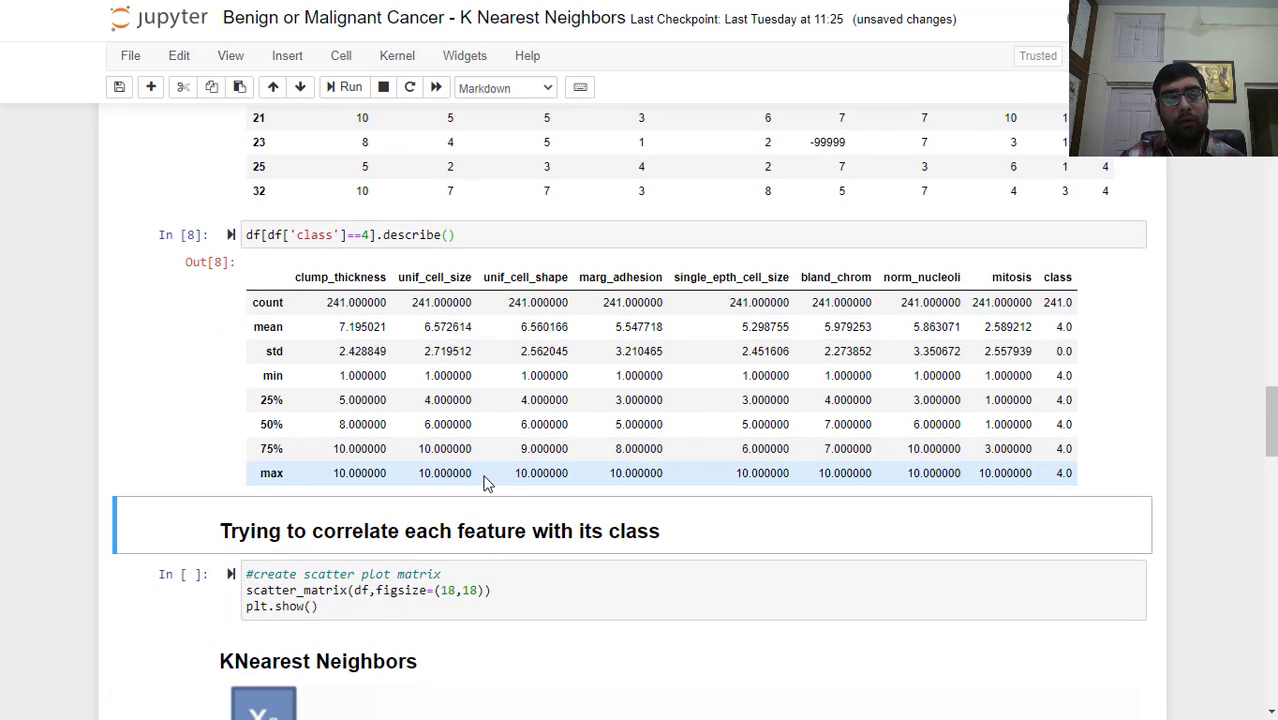
mouse_move(344, 328)
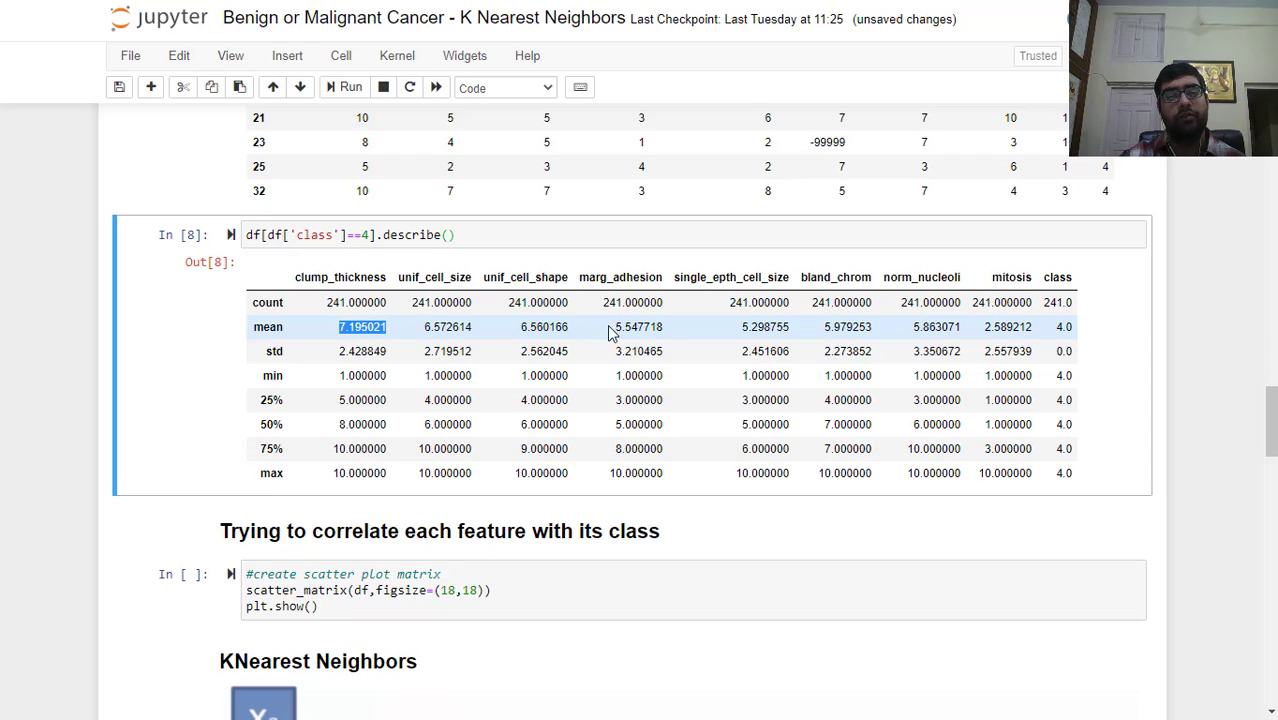
mouse_move(872, 326)
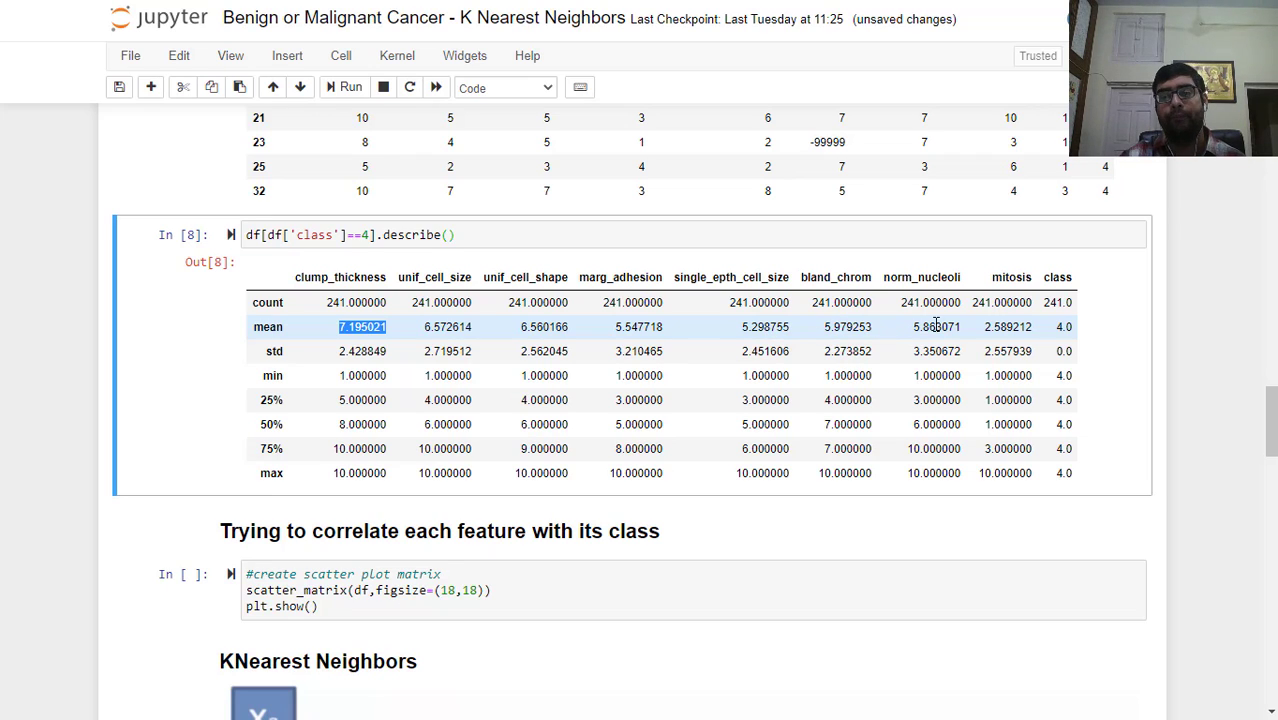
mouse_move(910, 332)
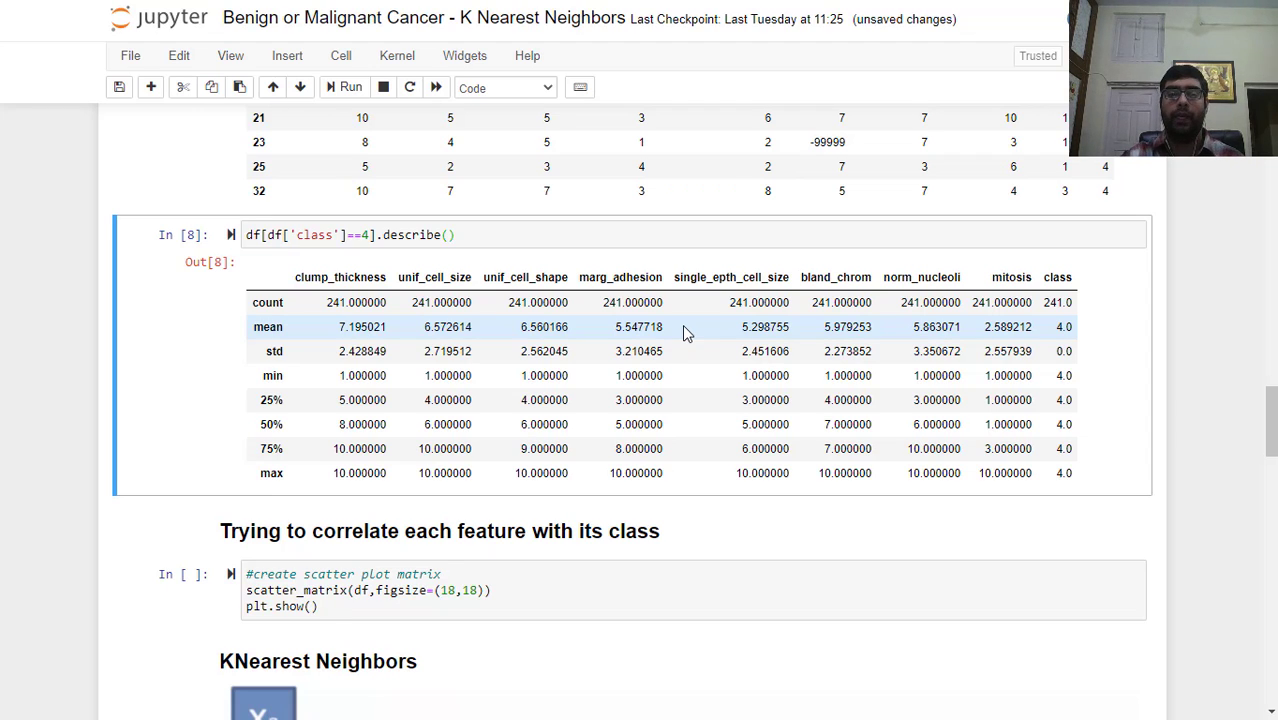
mouse_move(572, 420)
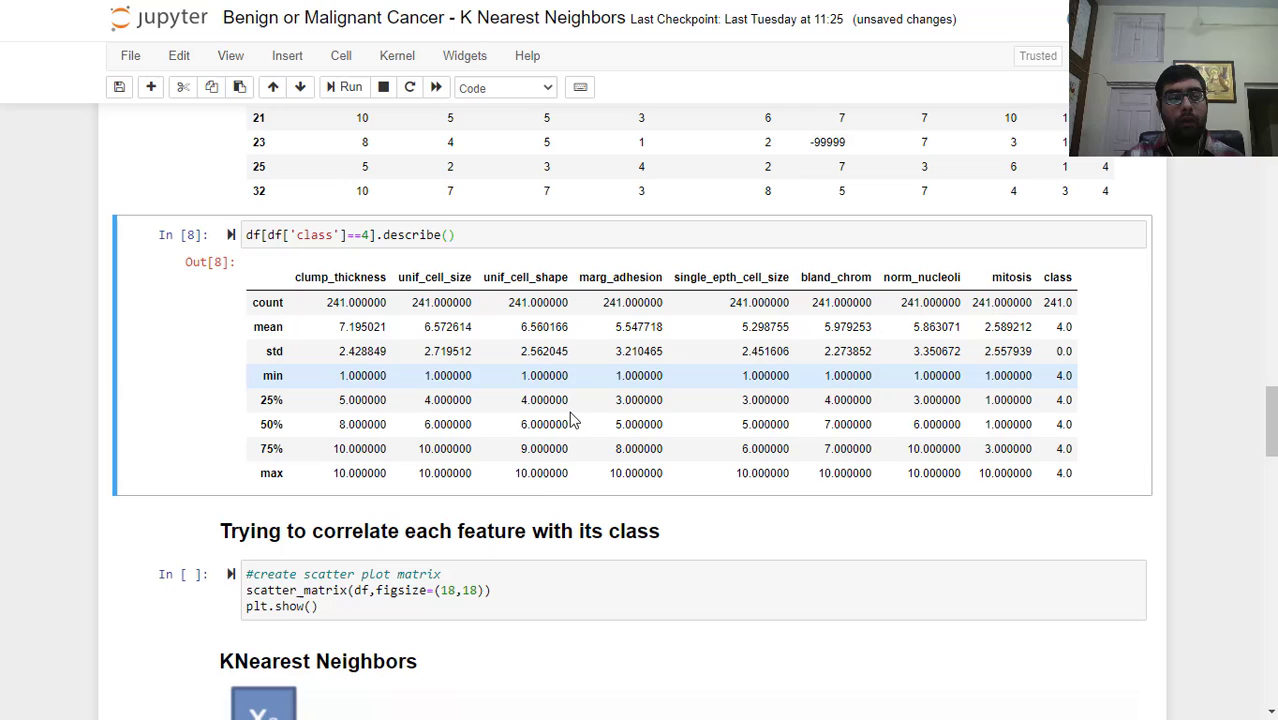
mouse_move(380, 504)
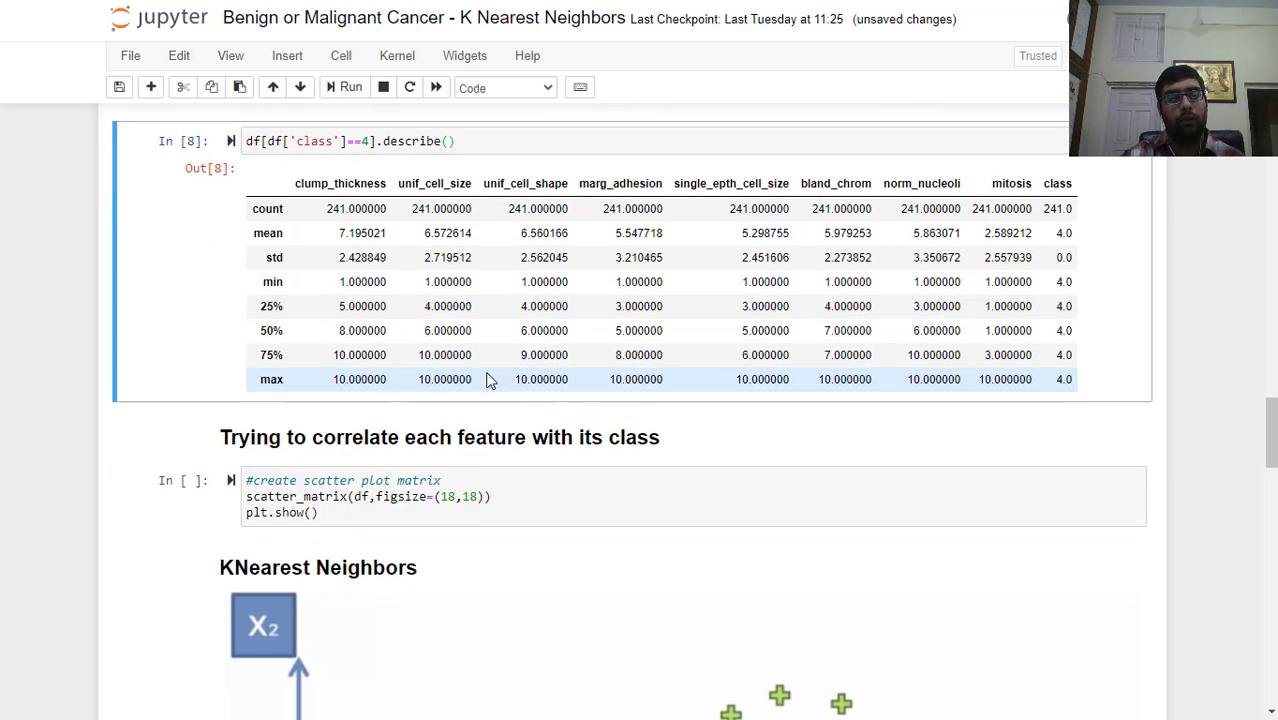
left_click(346, 88)
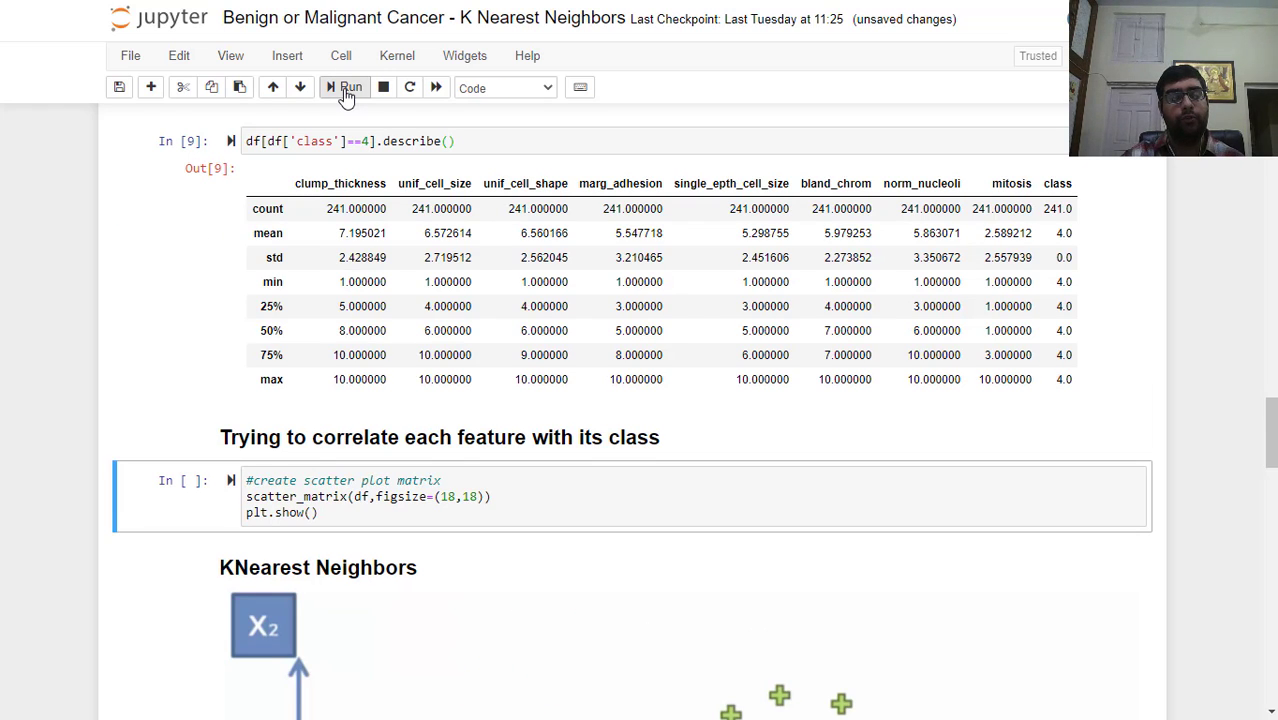
Step: Run the scatter_matrix cell and review the all-features plot grid down to the KNN diagram
left_click(344, 88)
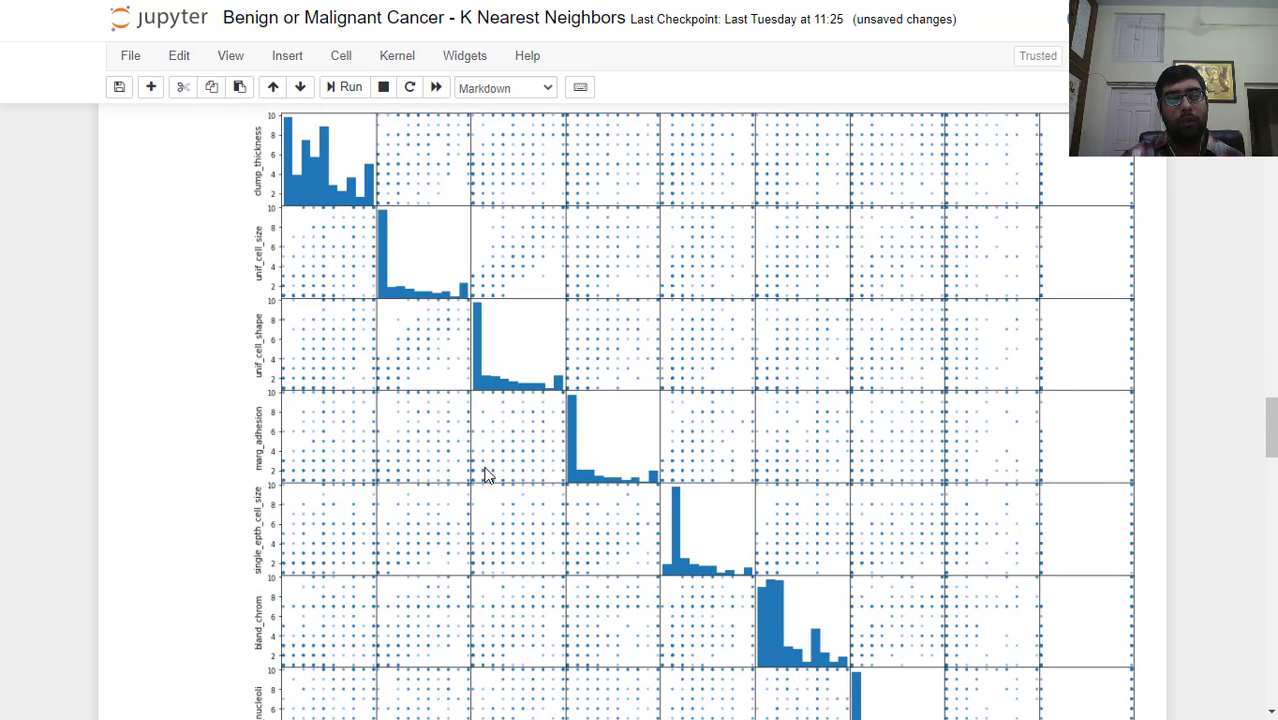
scroll("up", 3)
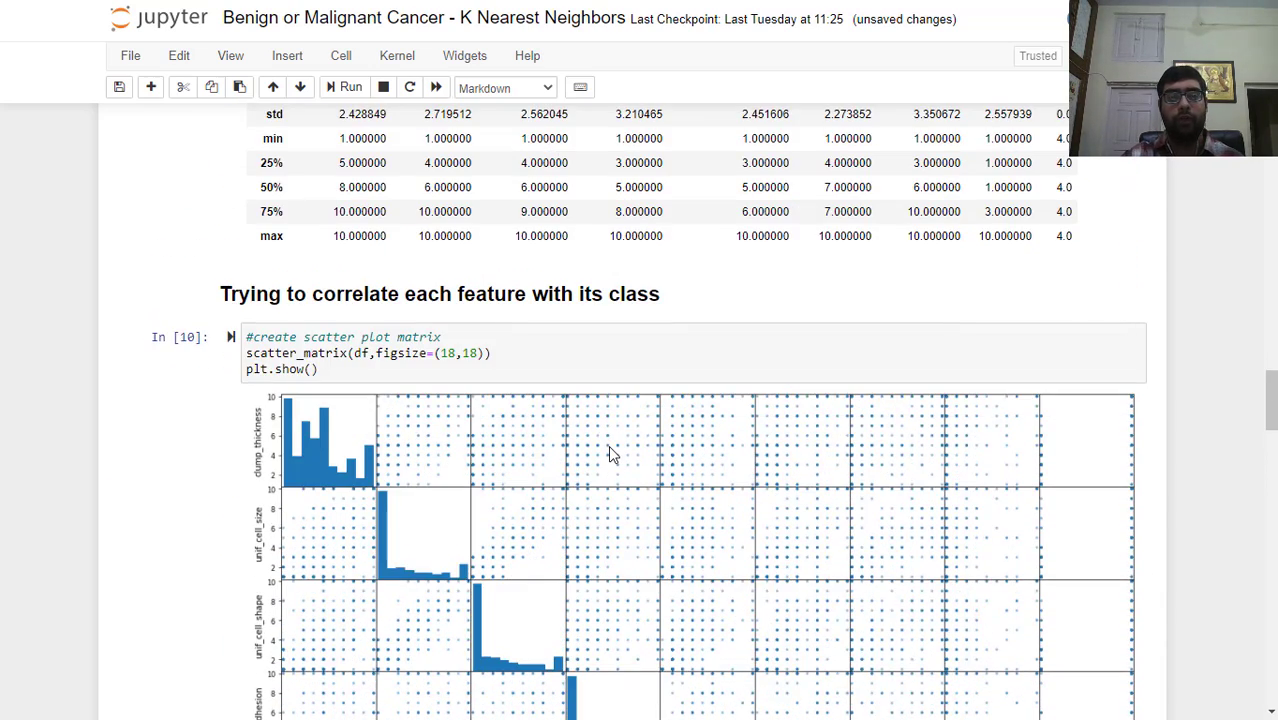
scroll("down", 3)
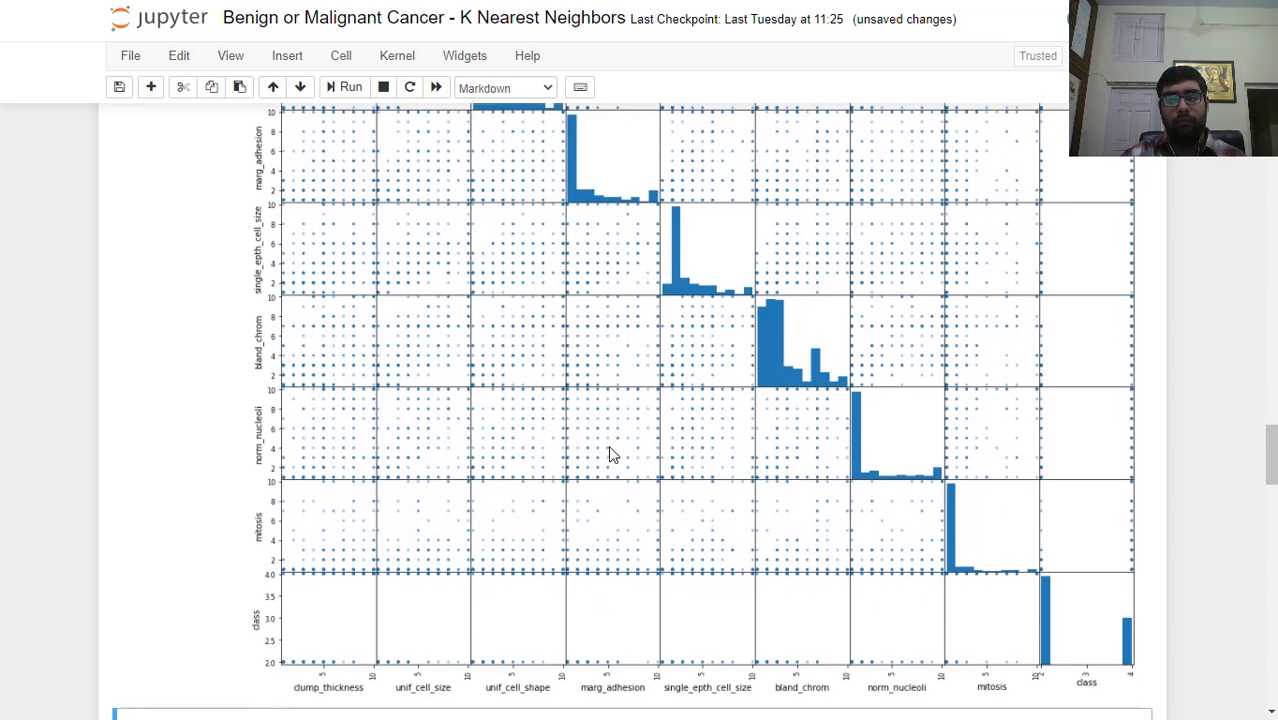
scroll("up", 3)
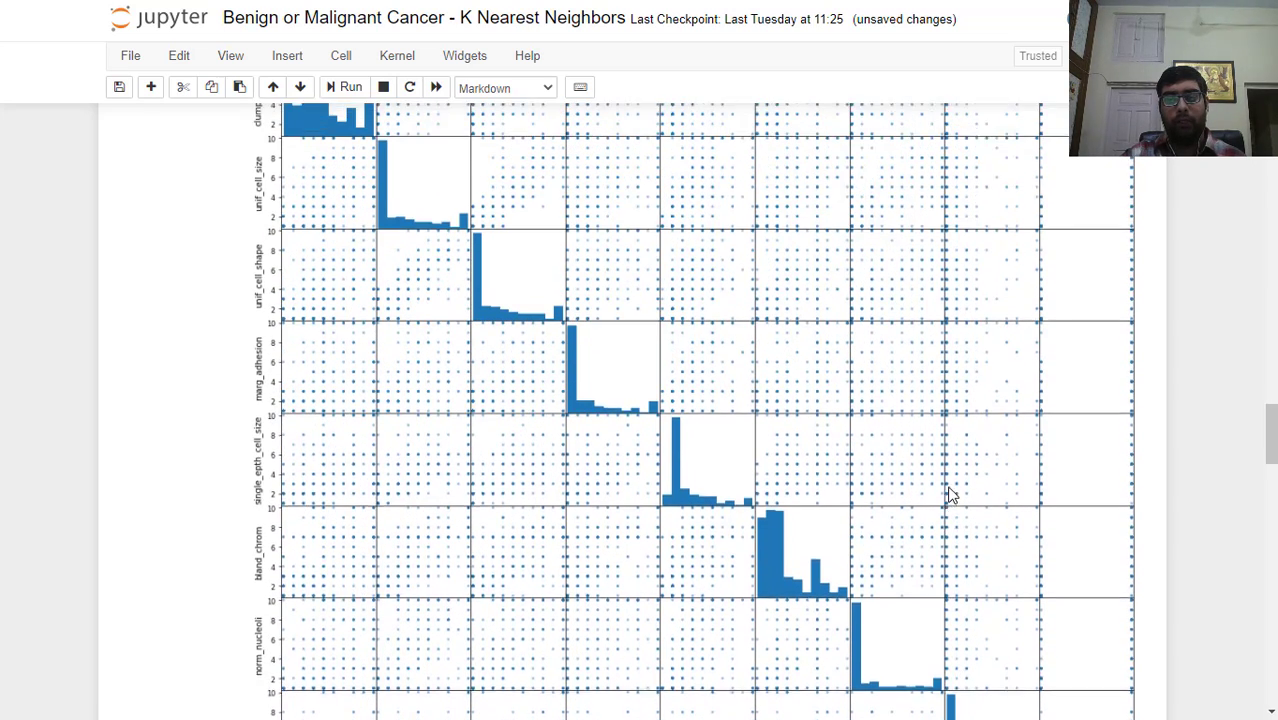
scroll("up", 3)
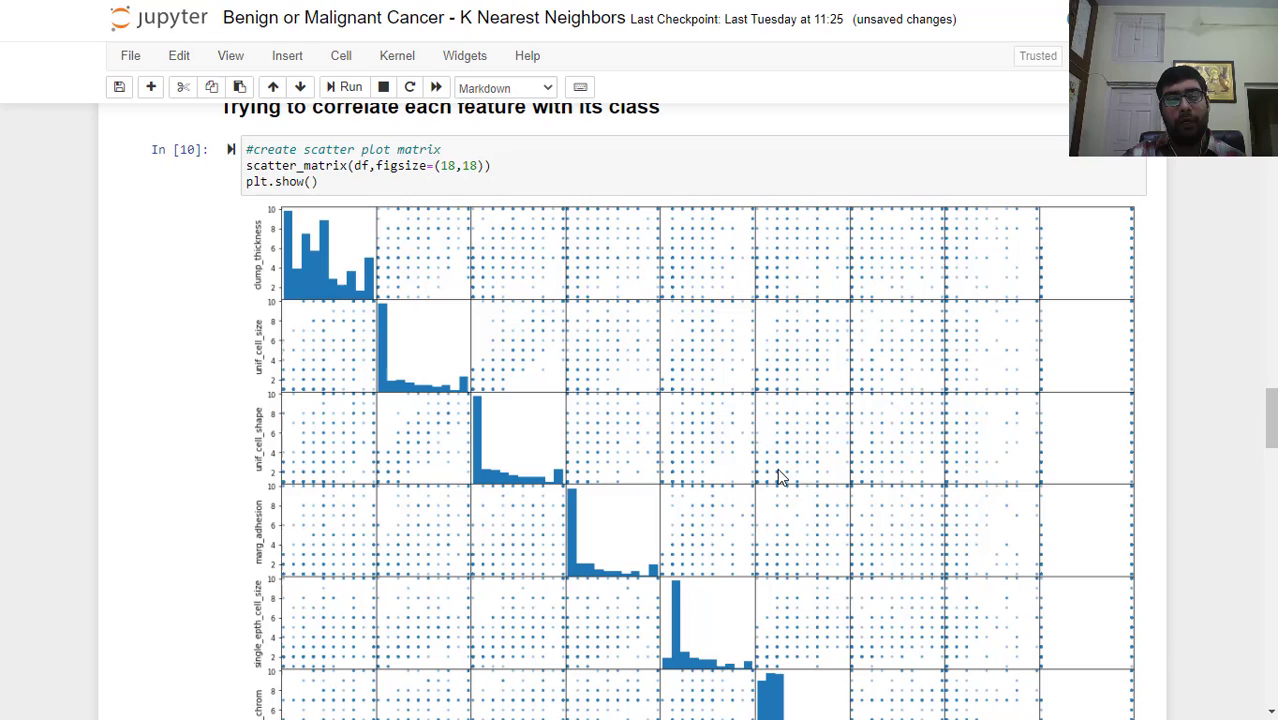
scroll("down", 3)
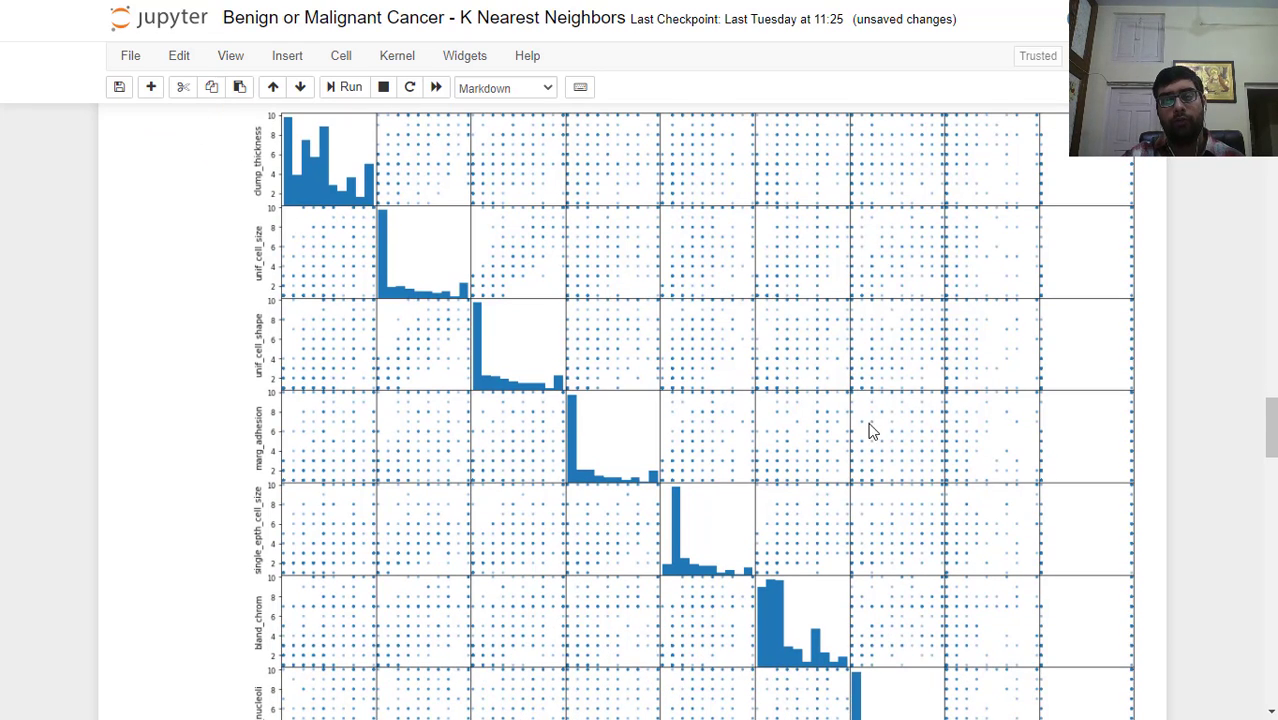
mouse_move(984, 470)
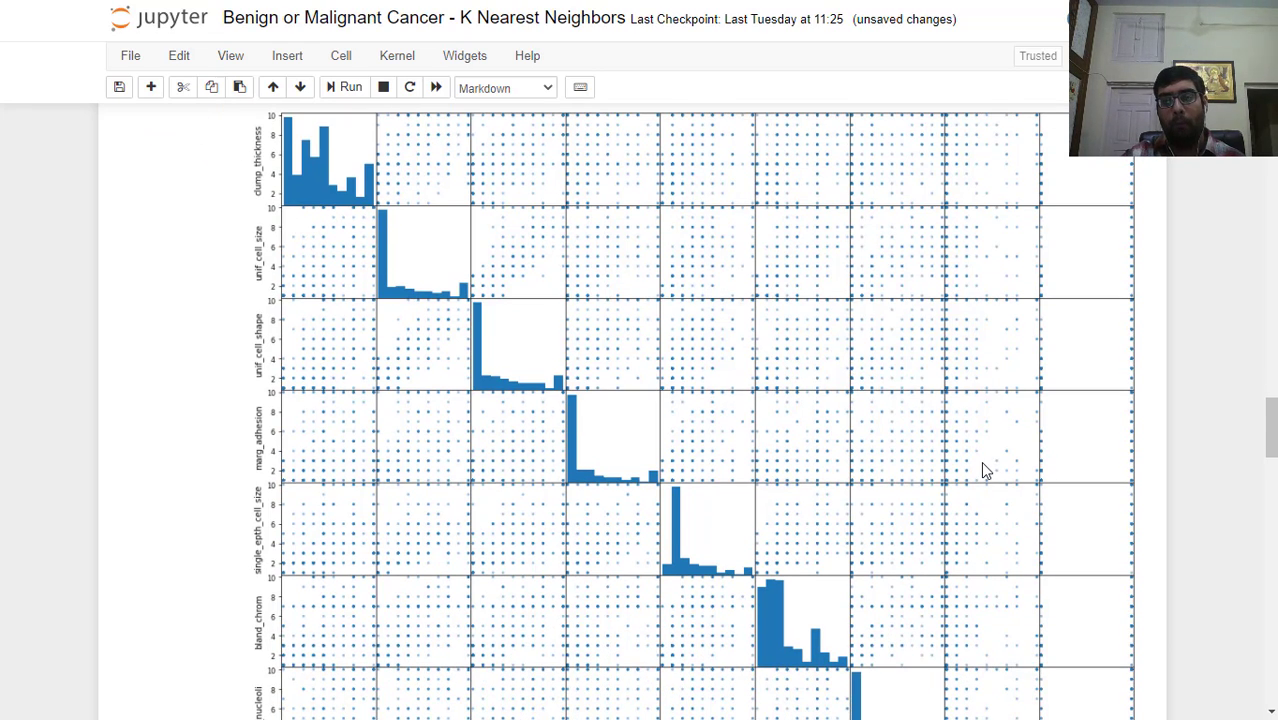
mouse_move(908, 476)
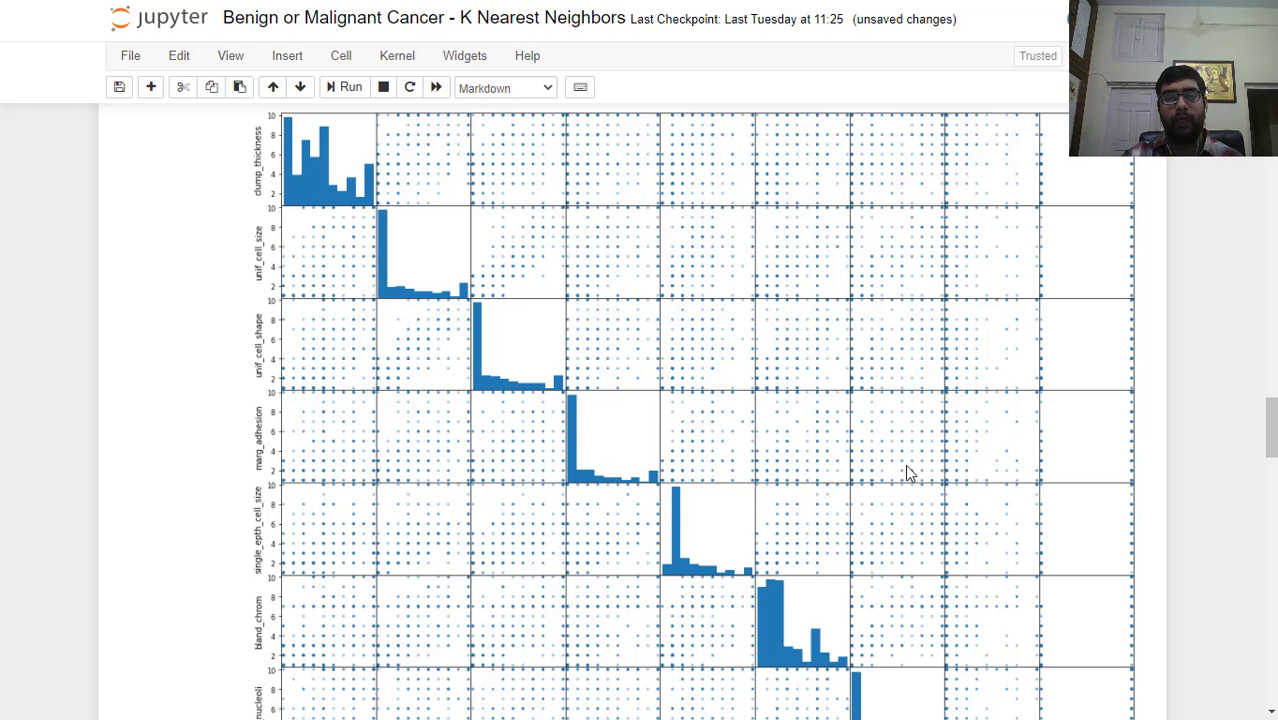
scroll("down", 3)
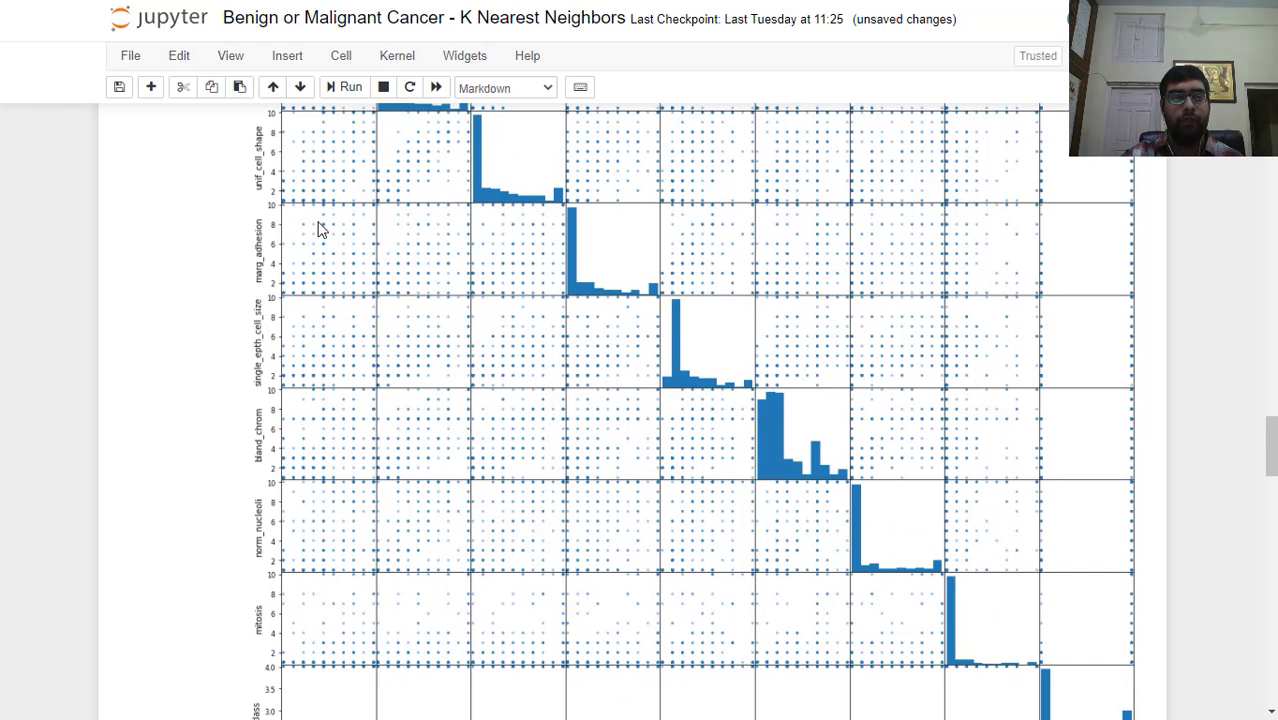
scroll("down", 3)
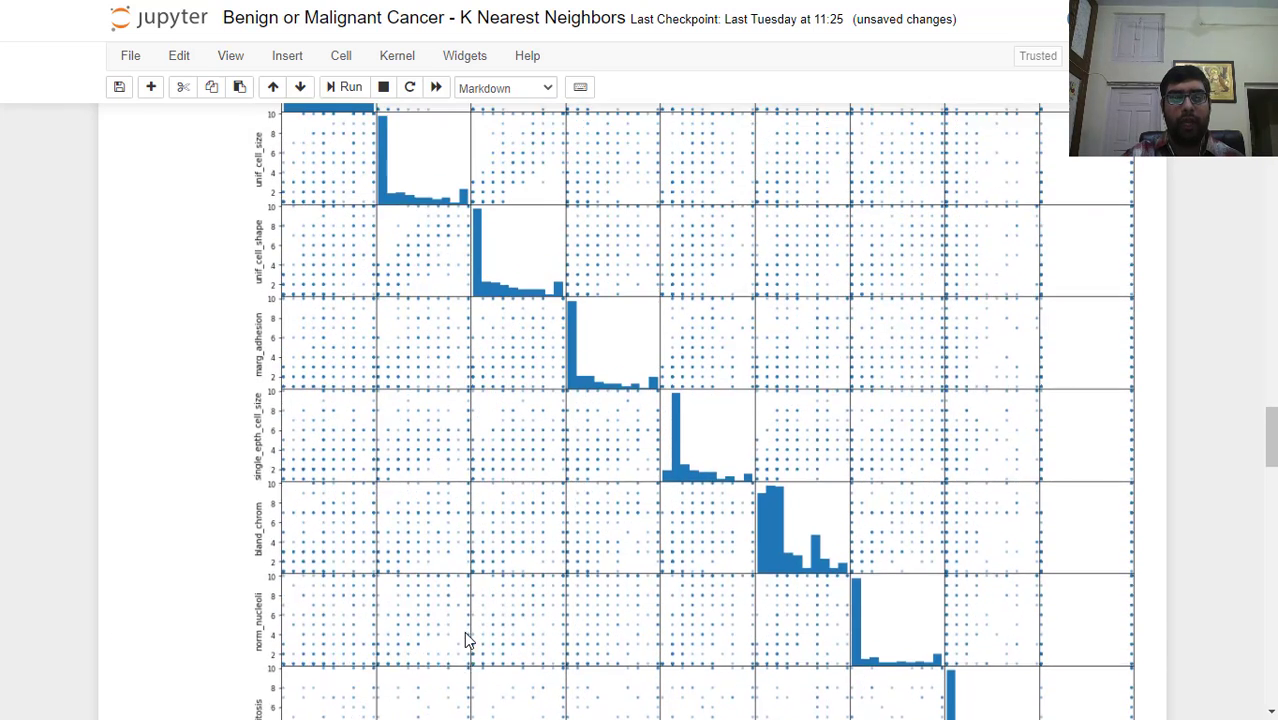
scroll("up", 3)
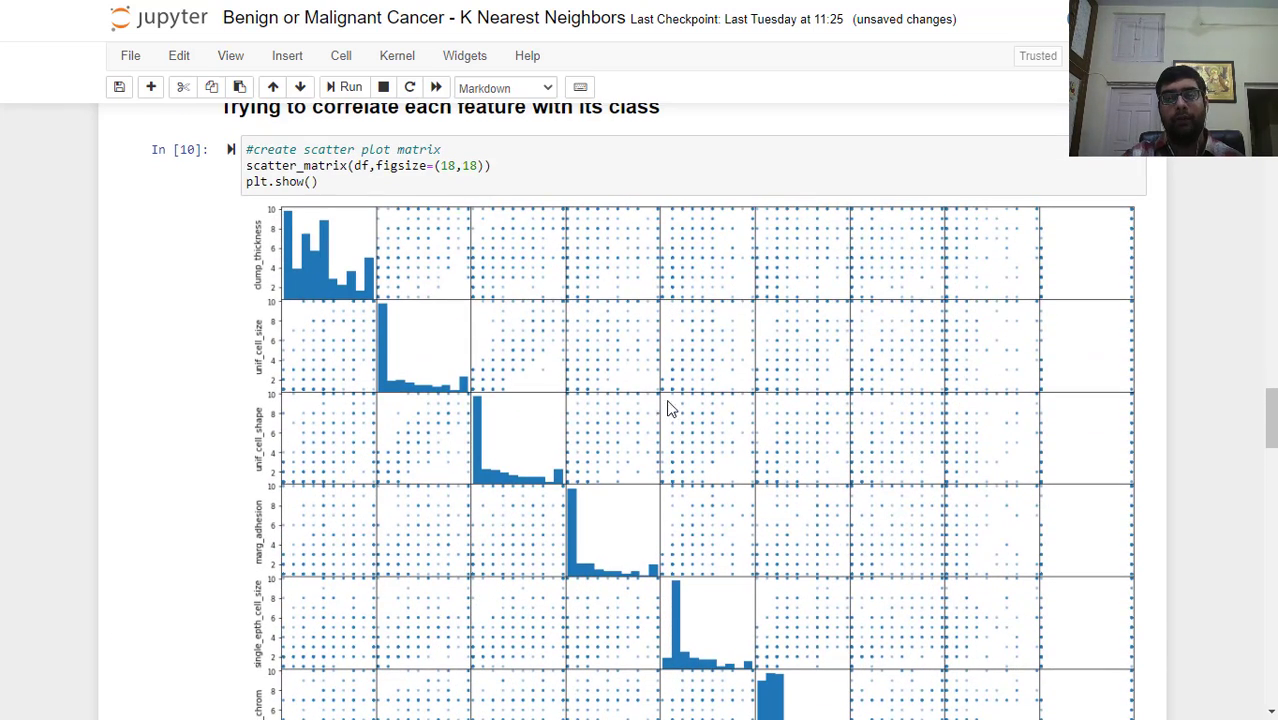
mouse_move(612, 386)
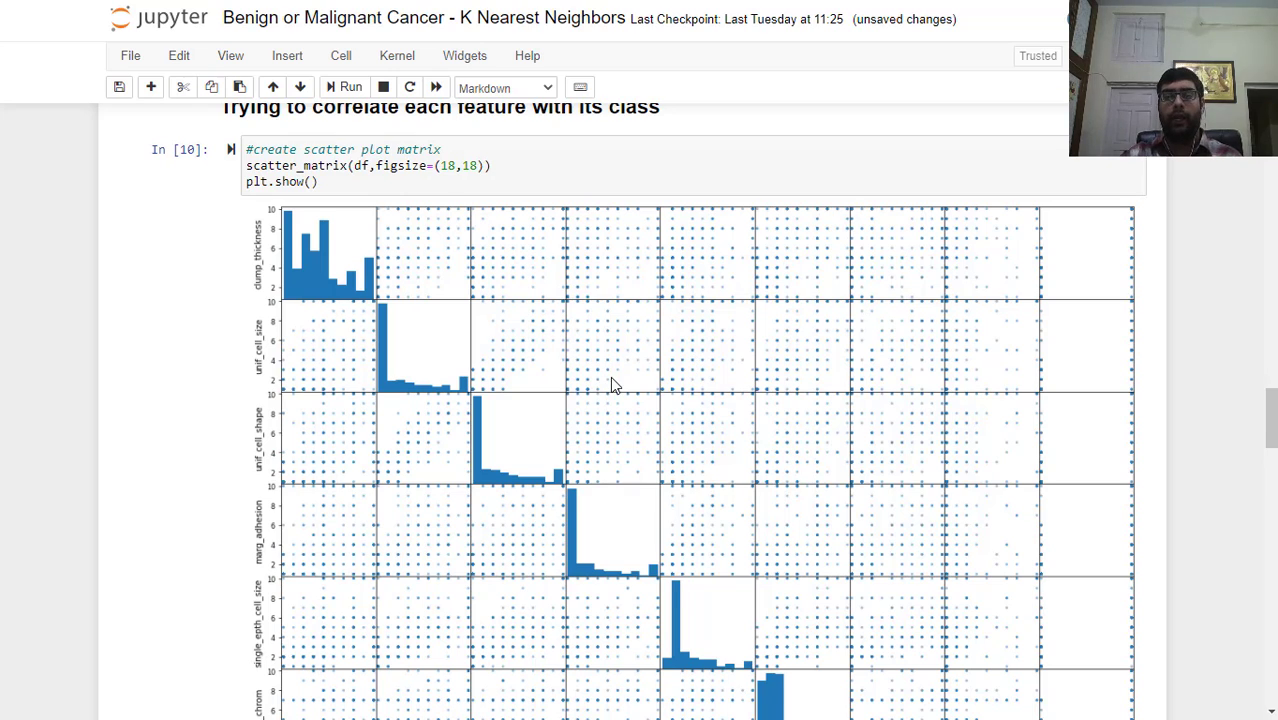
scroll("down", 3)
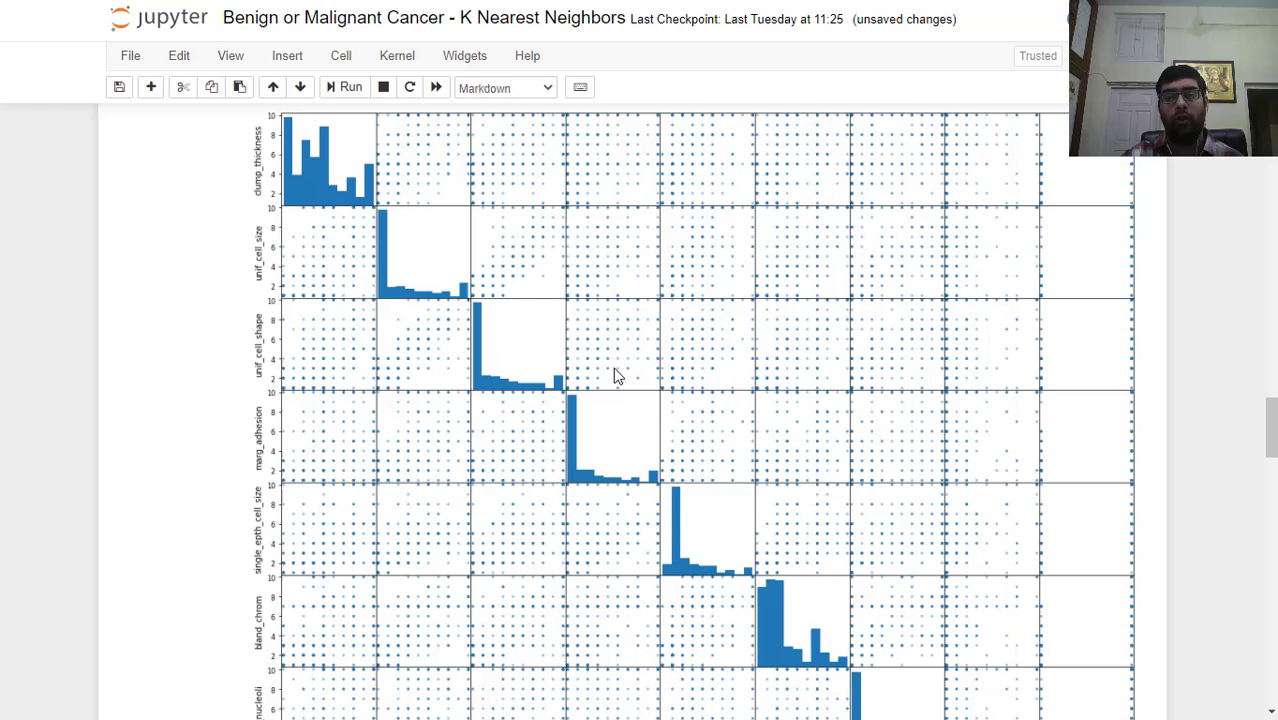
scroll("down", 3)
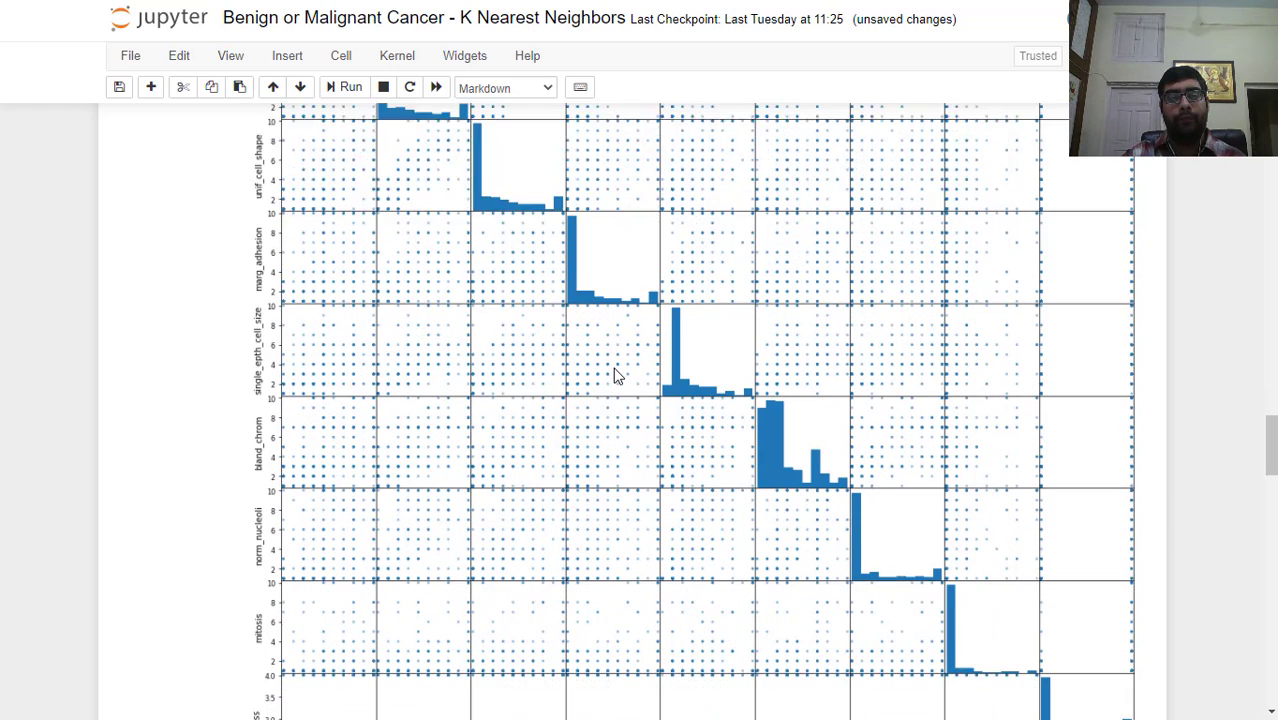
scroll("down", 3)
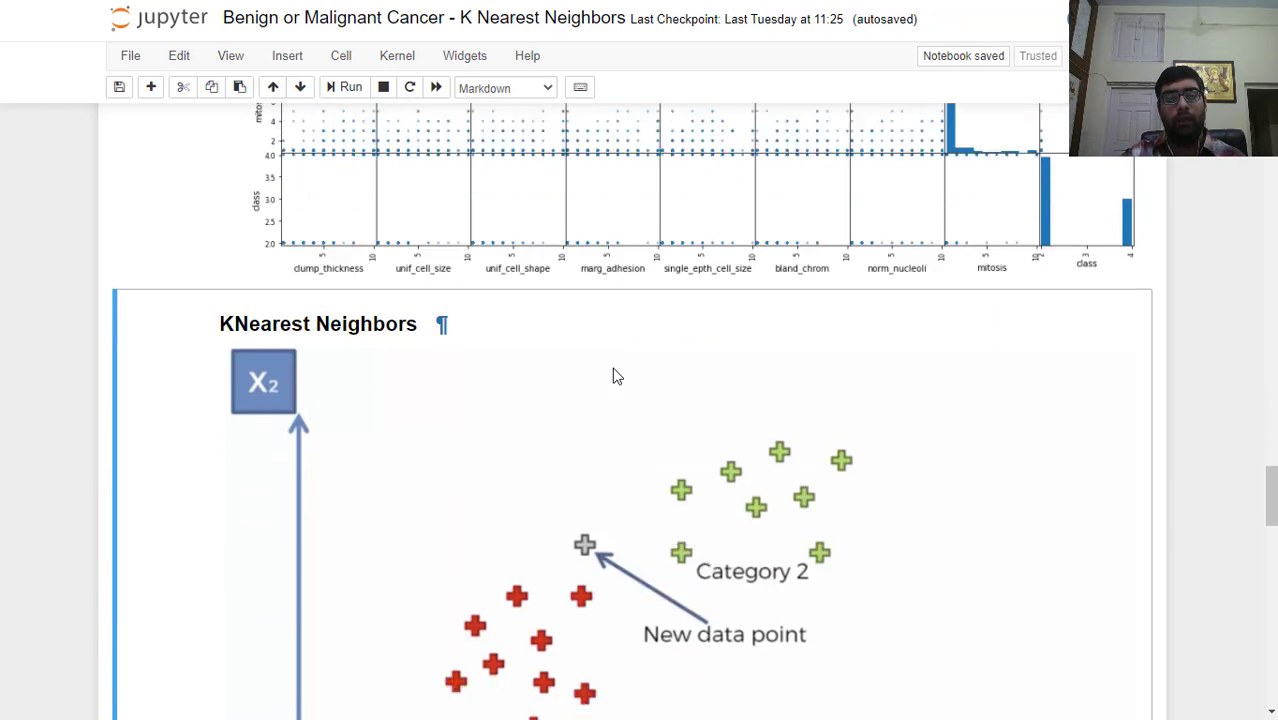
scroll("down", 3)
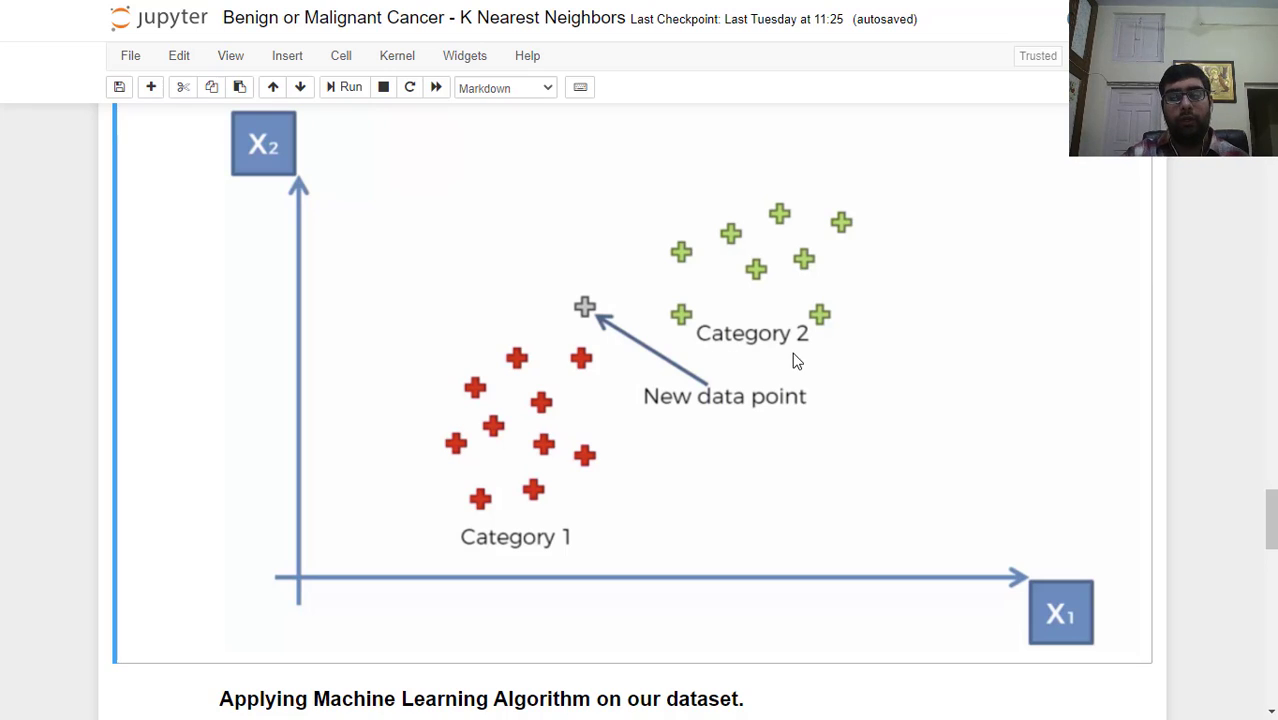
mouse_move(932, 390)
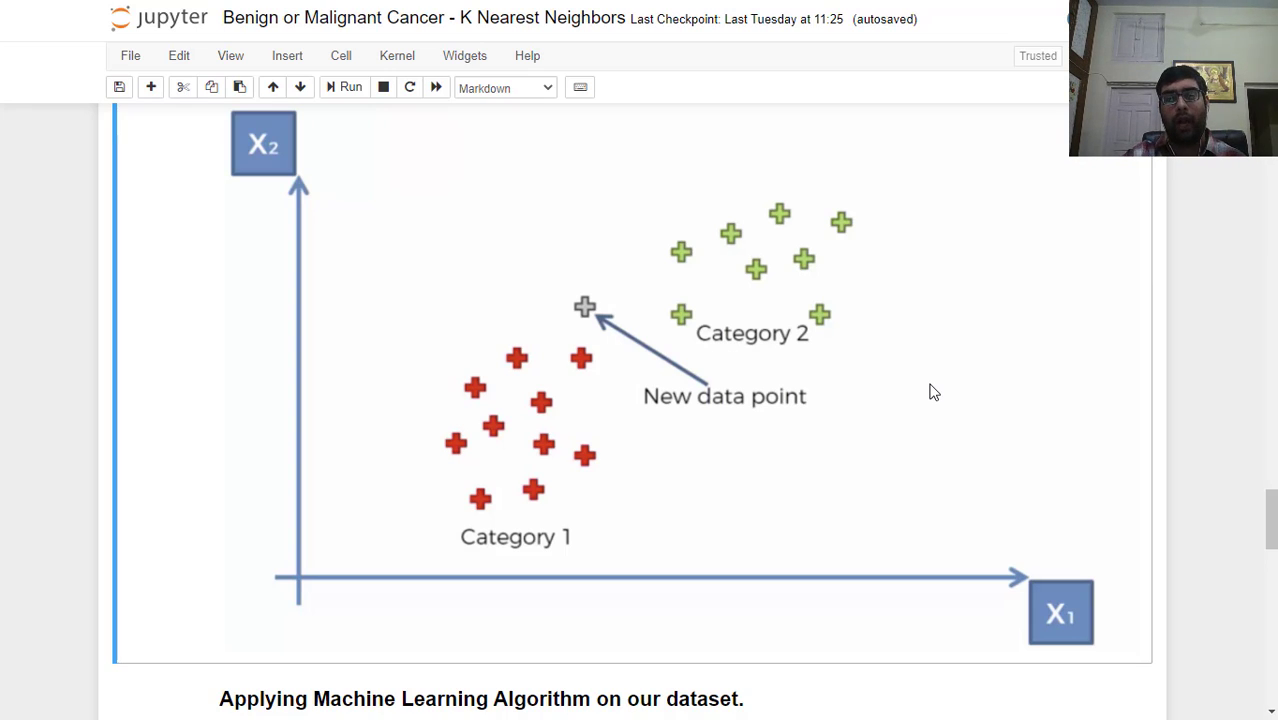
mouse_move(918, 404)
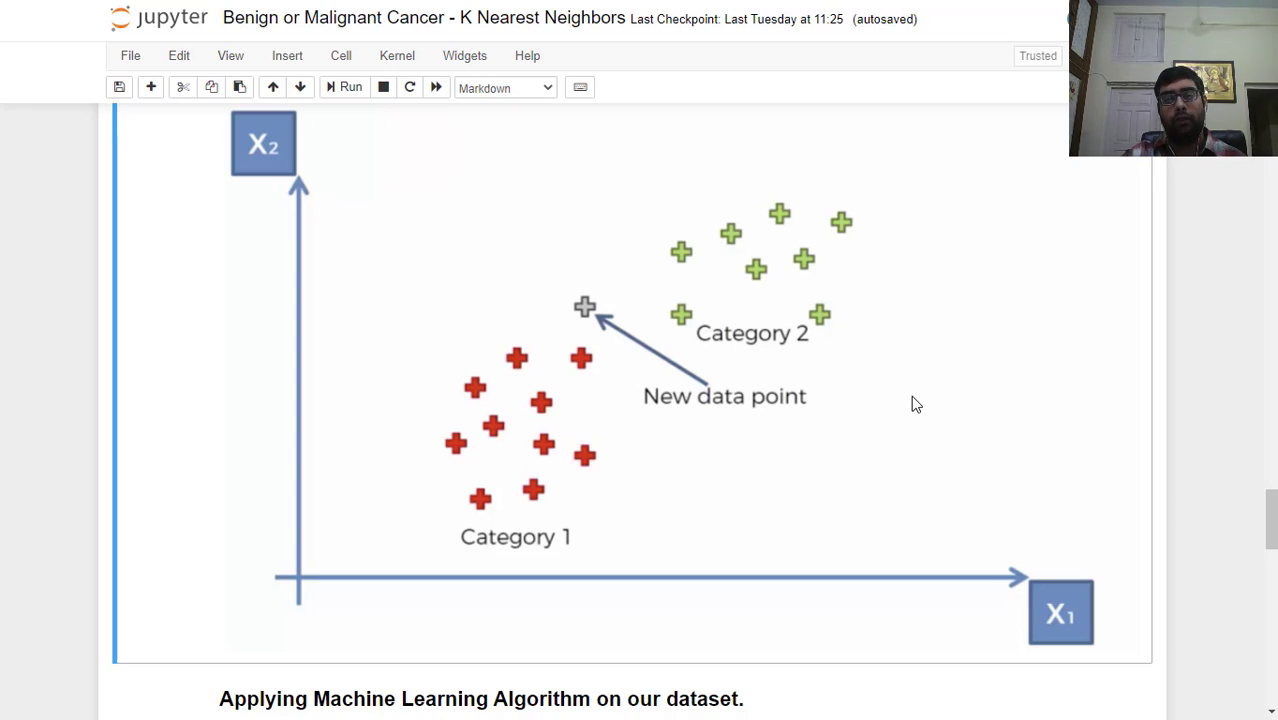
mouse_move(738, 356)
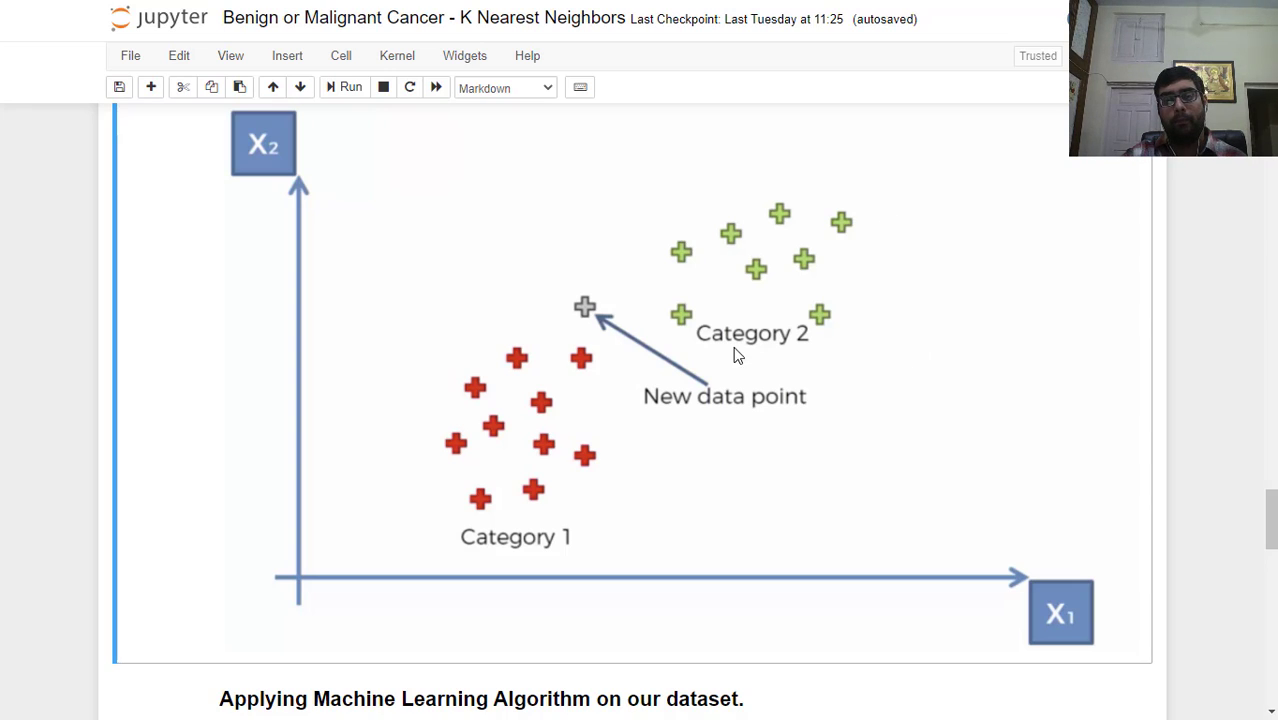
mouse_move(782, 178)
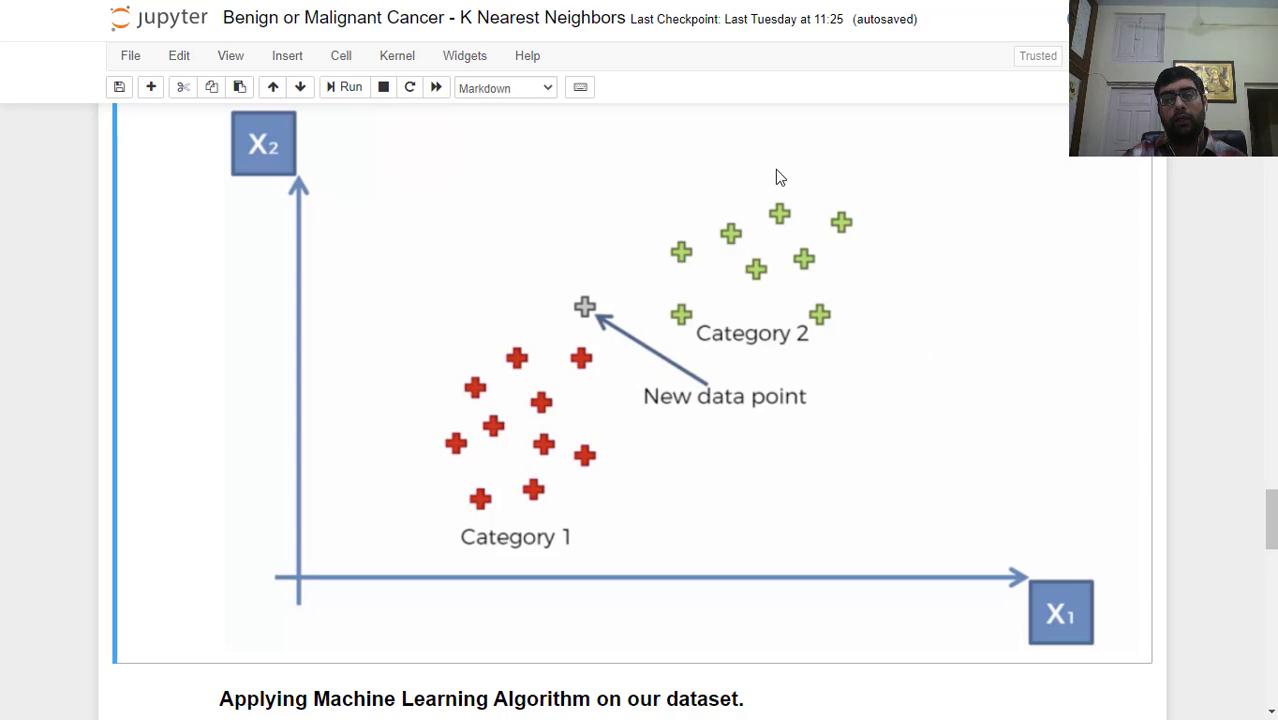
mouse_move(788, 180)
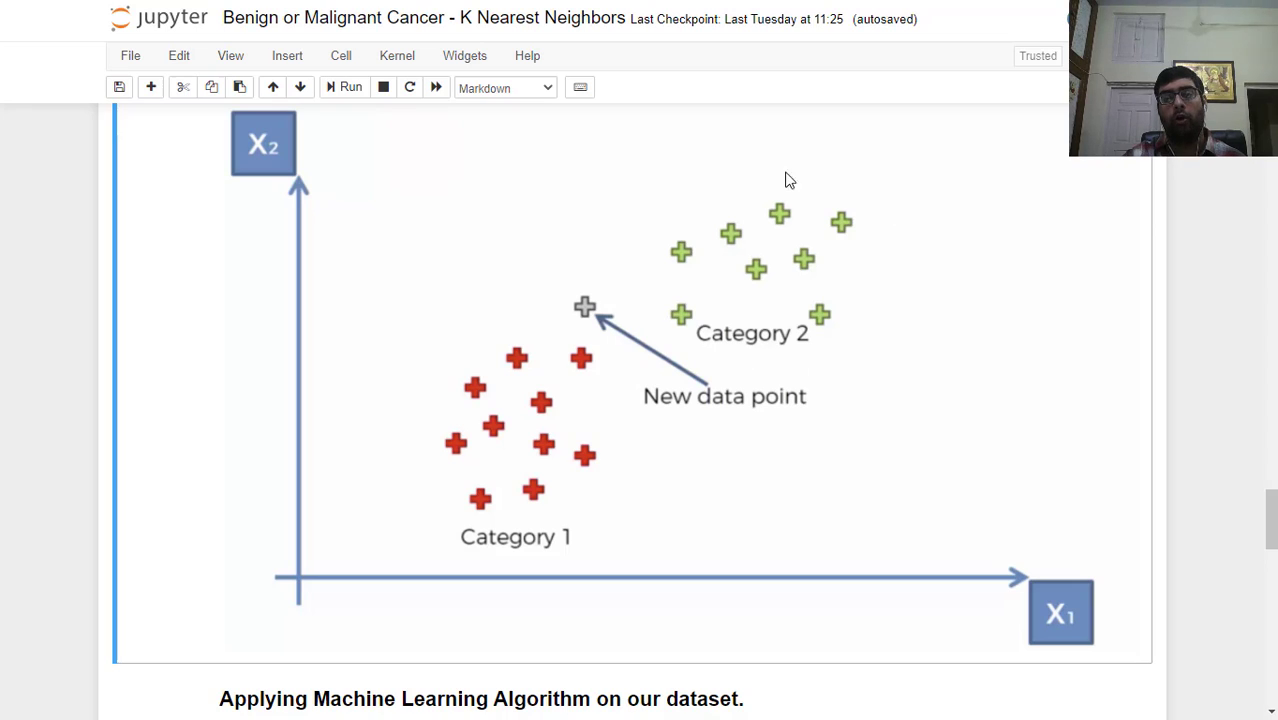
mouse_move(830, 516)
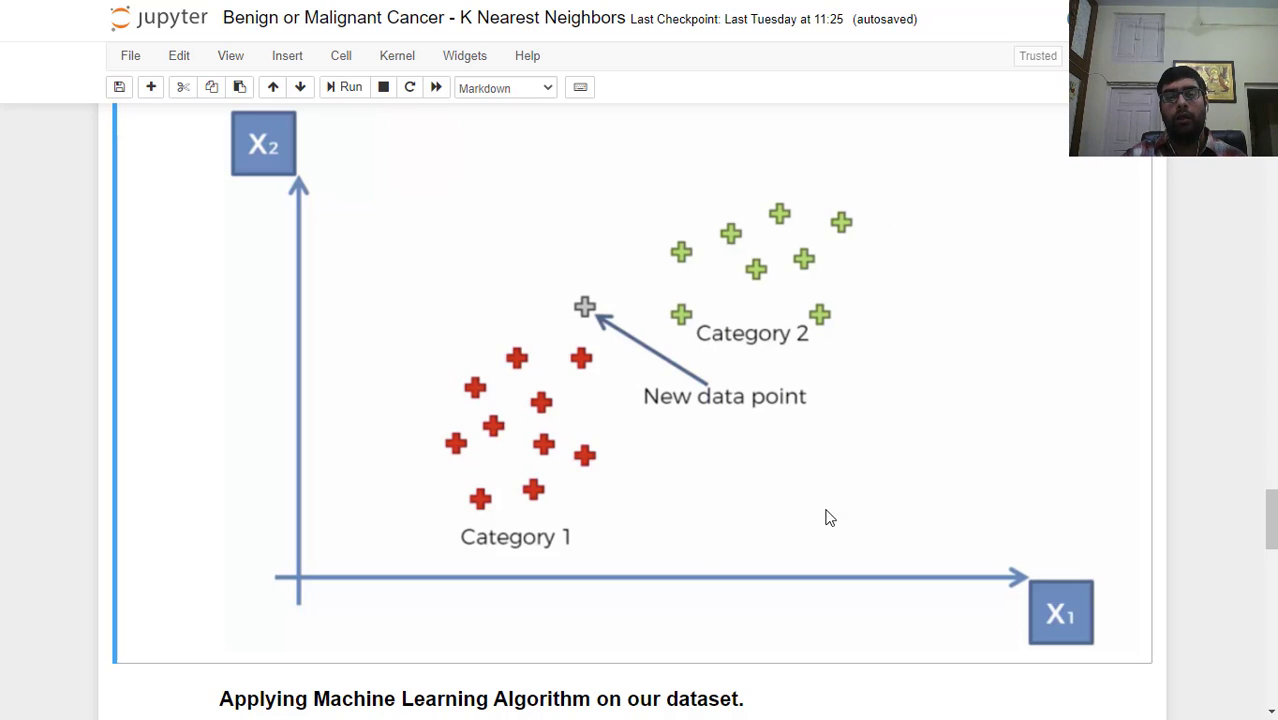
mouse_move(518, 428)
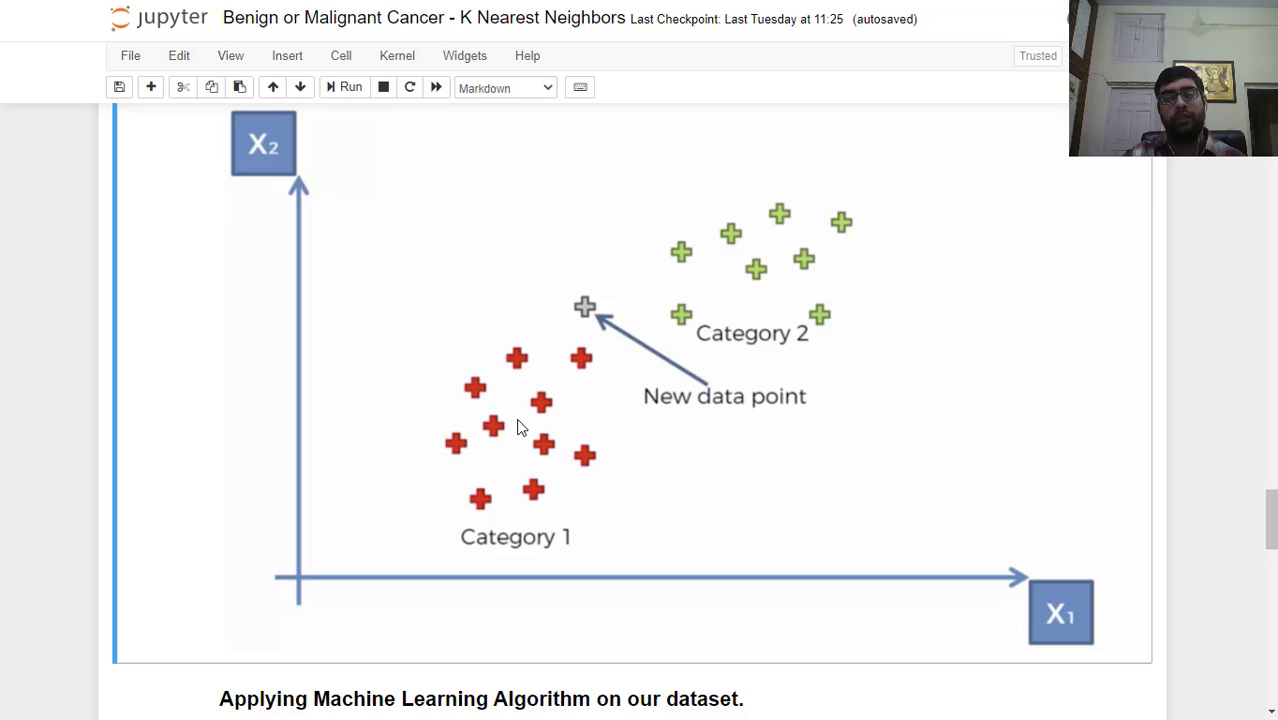
mouse_move(630, 374)
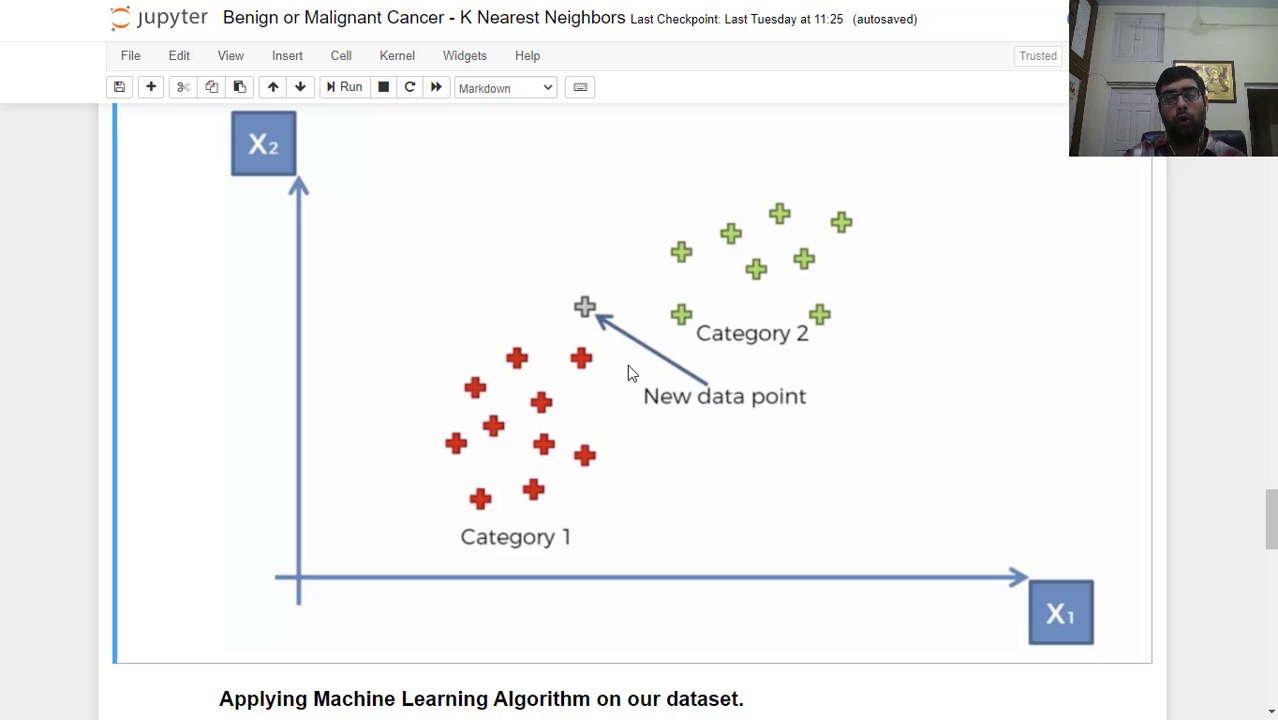
mouse_move(512, 556)
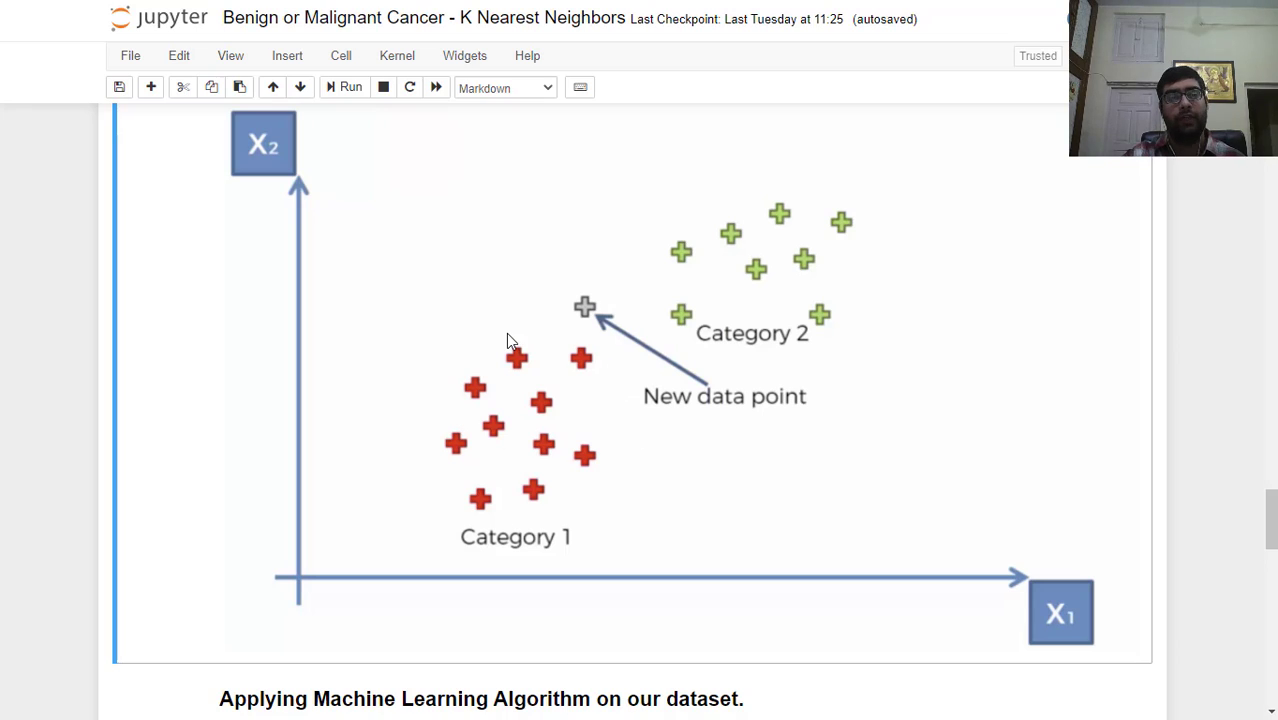
mouse_move(500, 348)
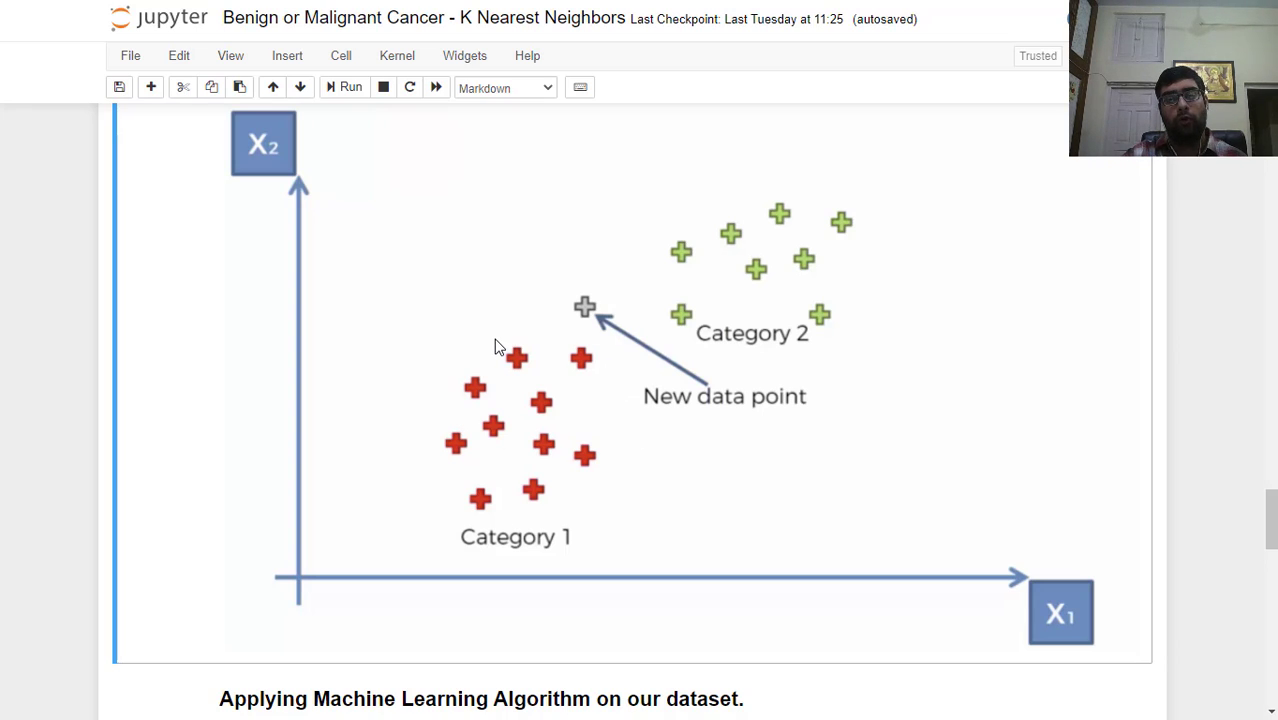
mouse_move(866, 404)
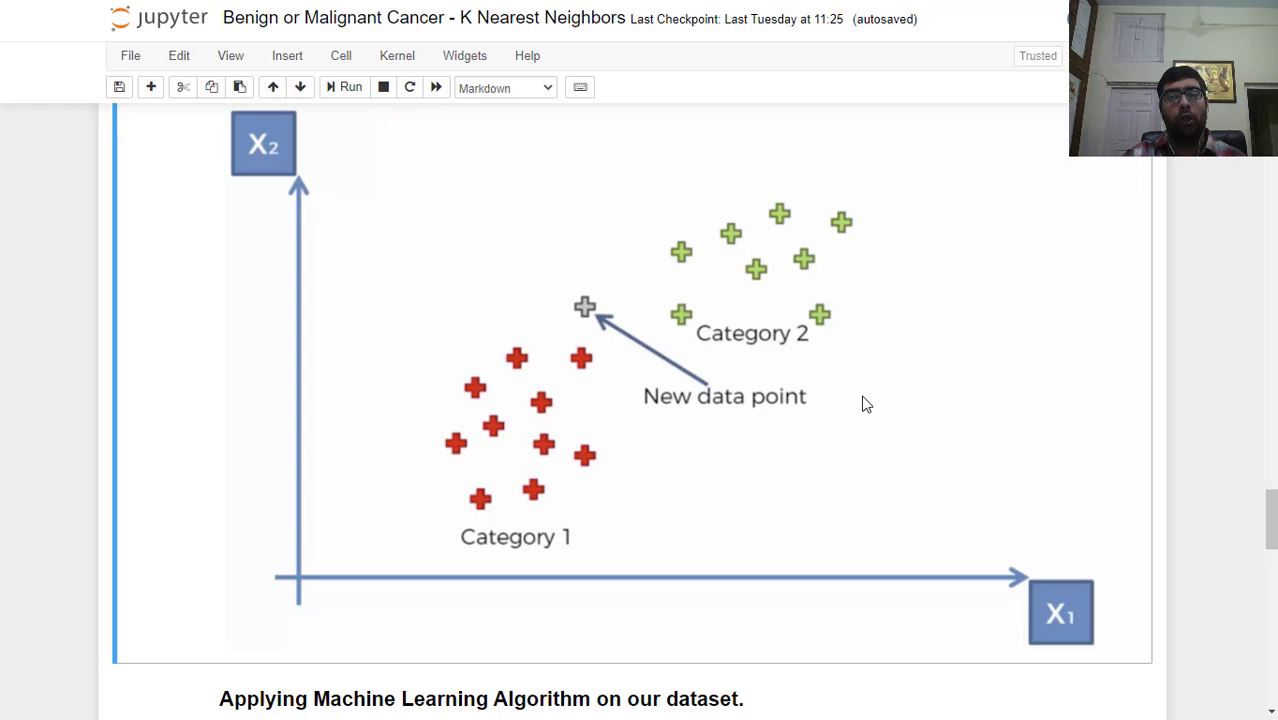
mouse_move(884, 432)
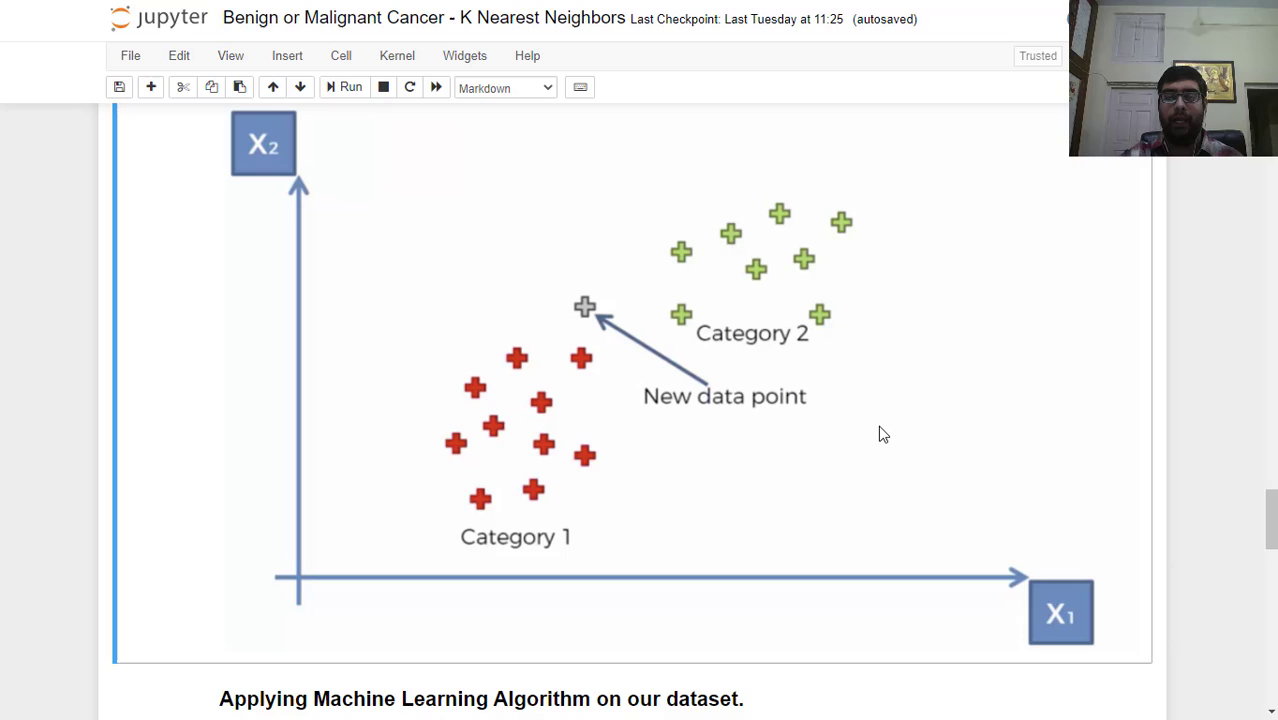
mouse_move(922, 436)
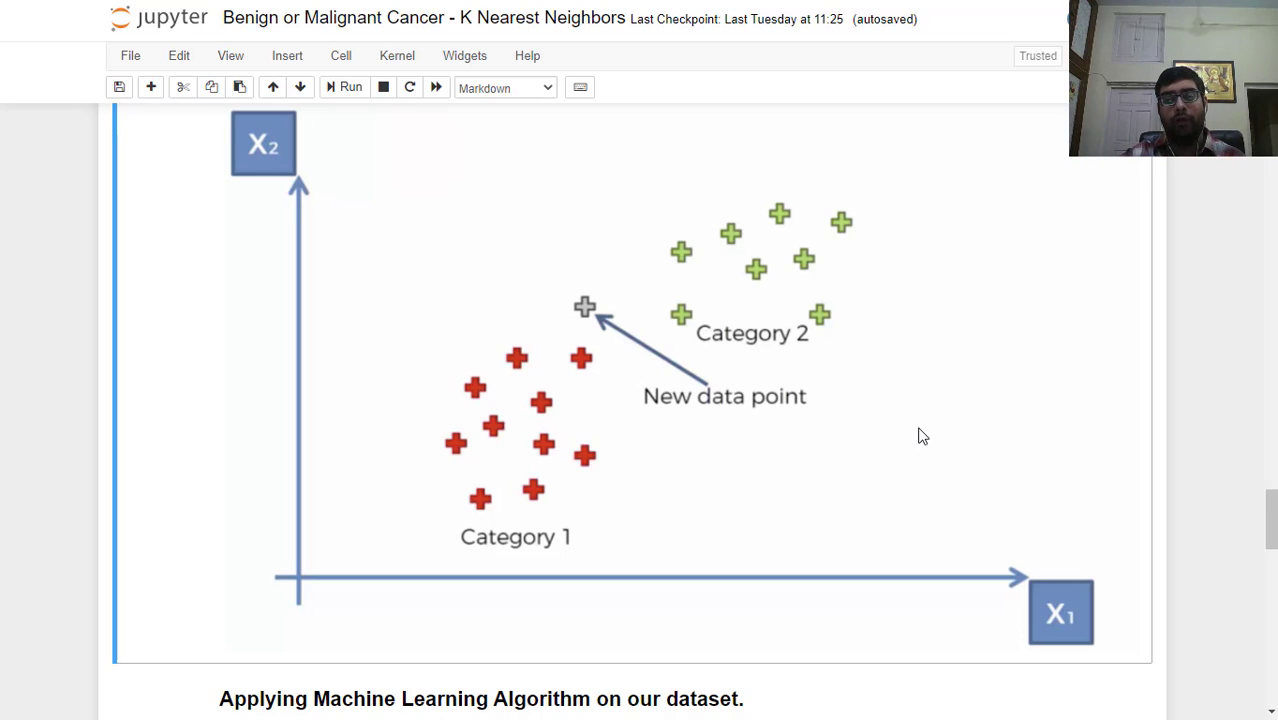
Step: Run the KNeighbors training and testing cell, reporting 99.2857% accuracy
scroll("down", 3)
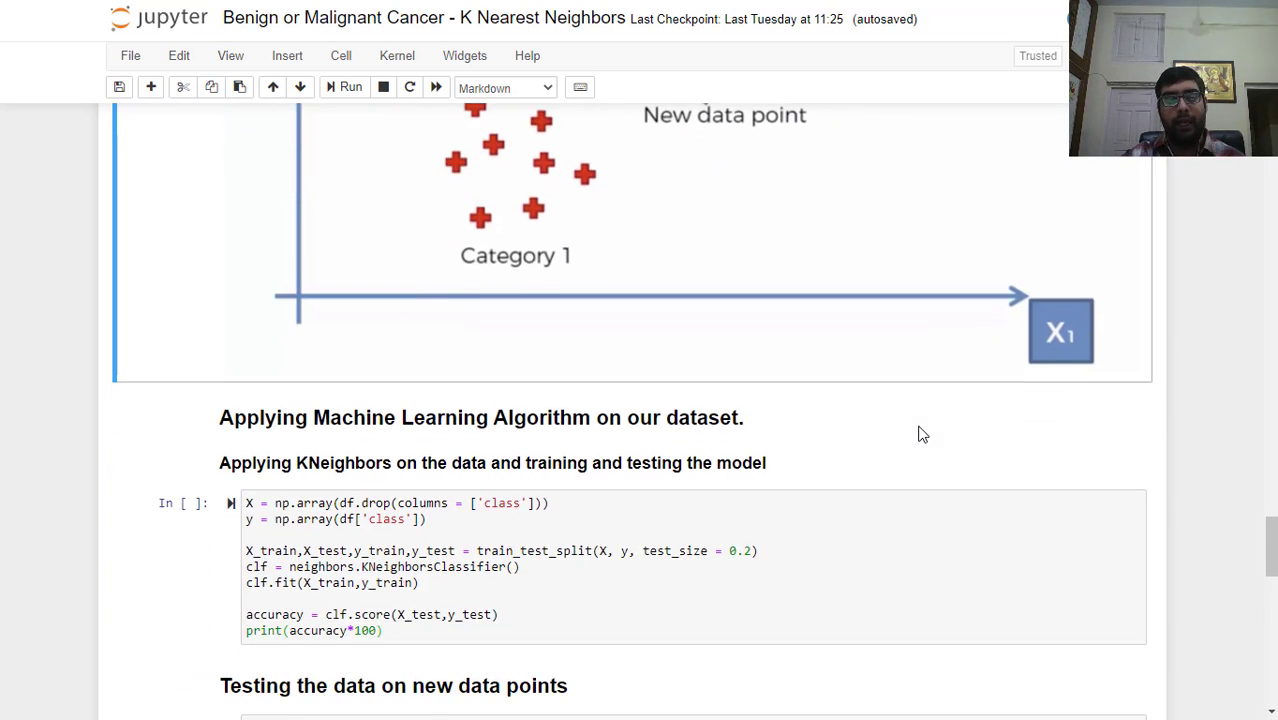
scroll("down", 3)
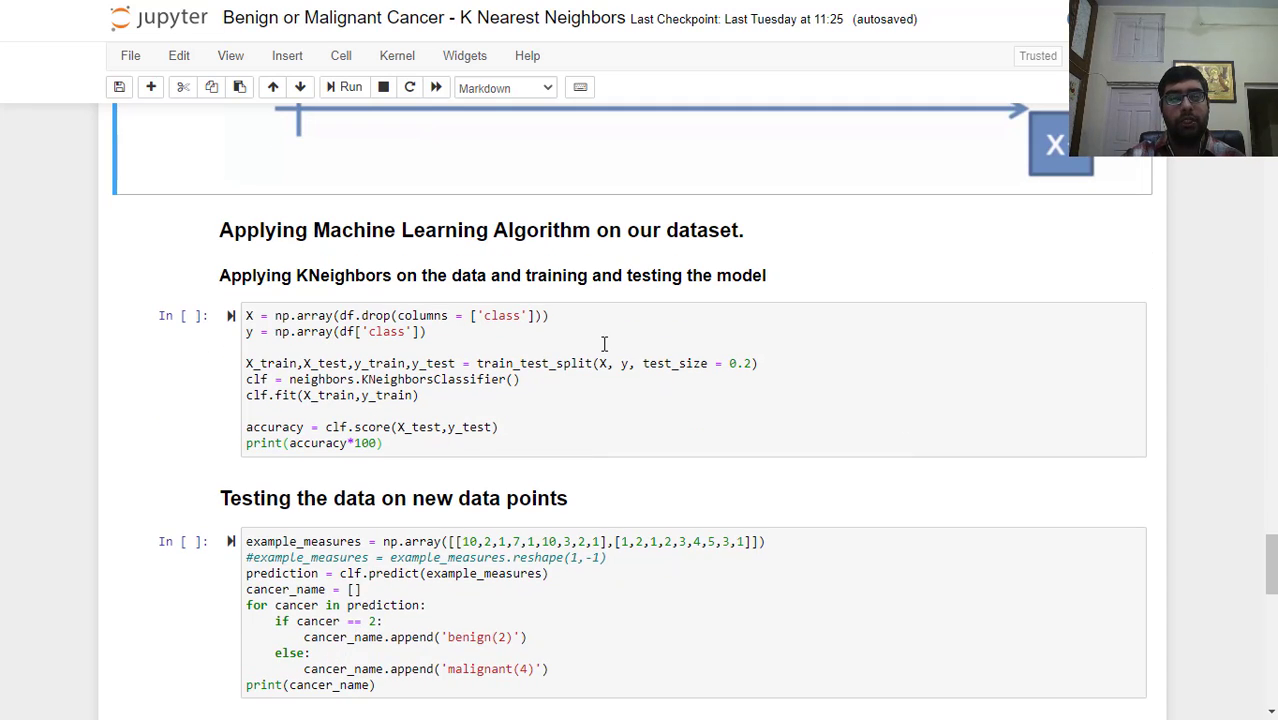
mouse_move(280, 100)
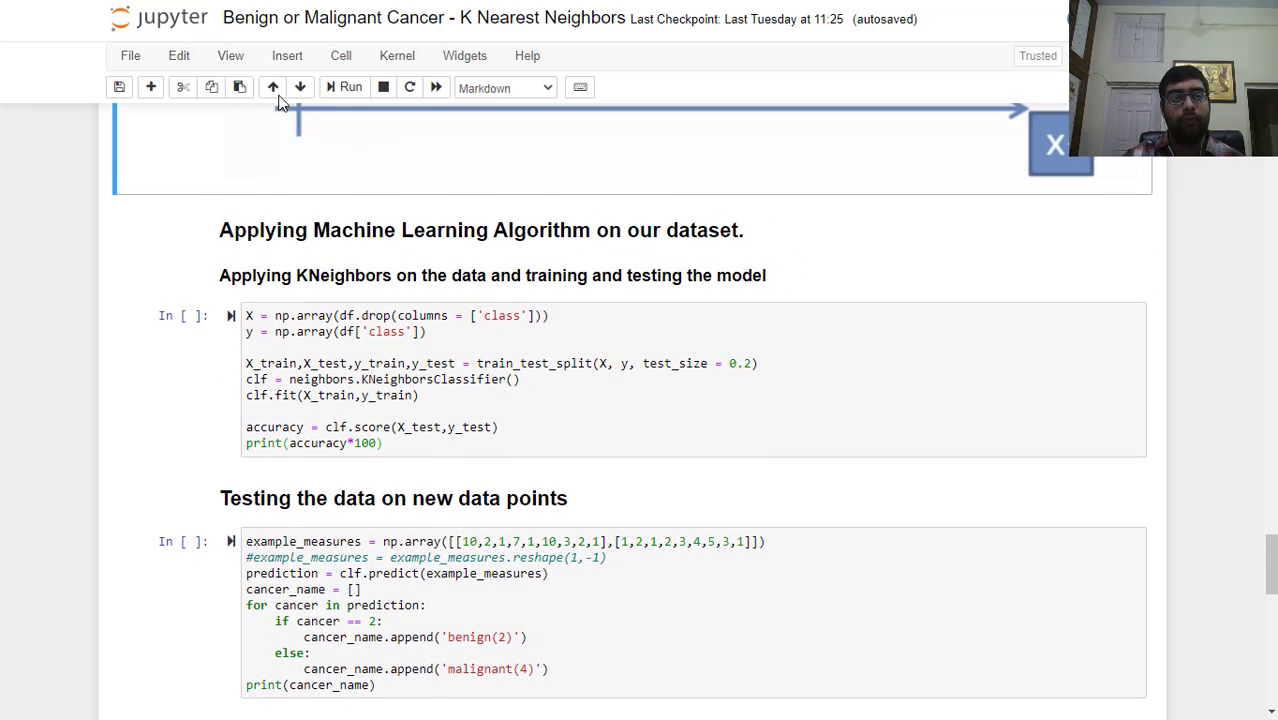
left_click(346, 88)
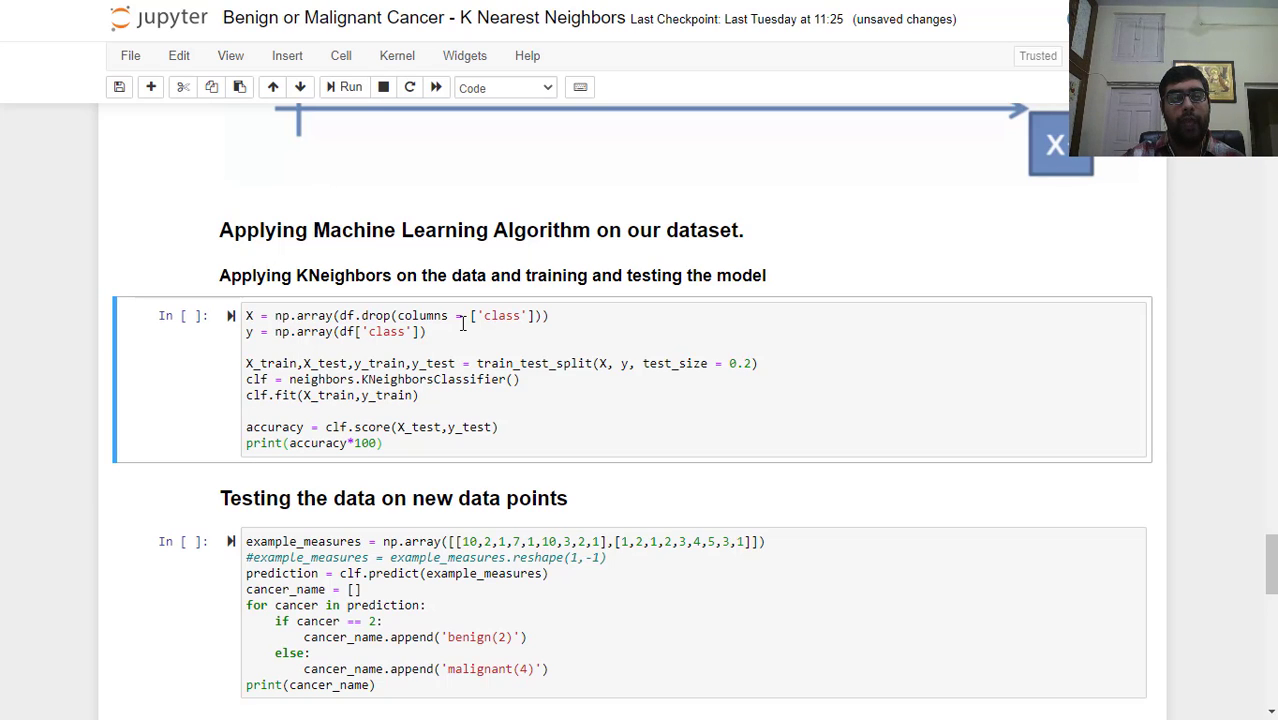
mouse_move(300, 308)
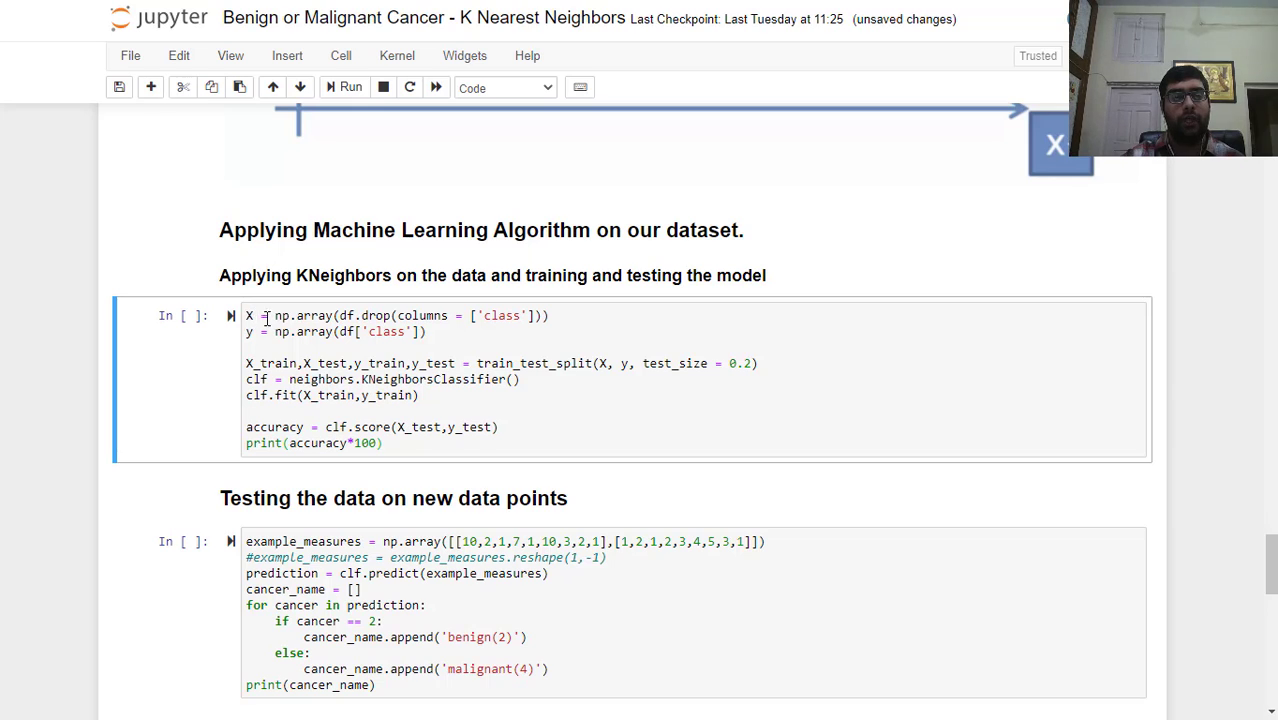
mouse_move(284, 332)
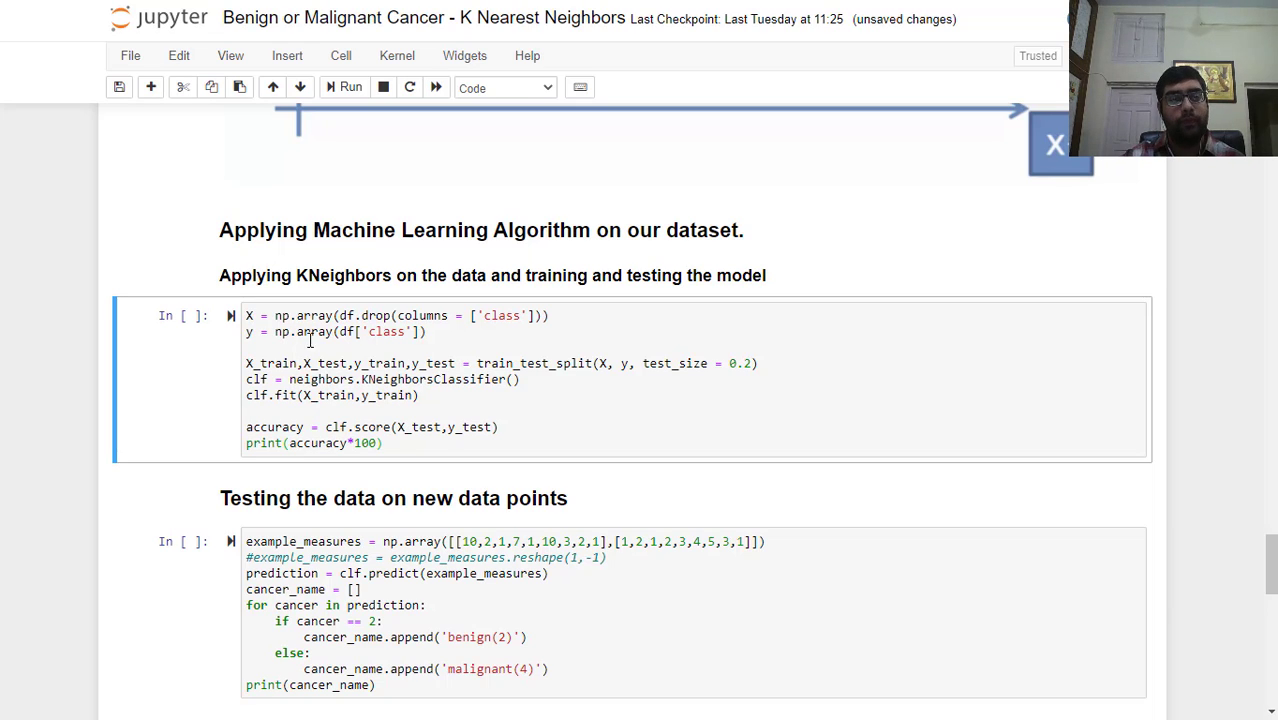
mouse_move(360, 396)
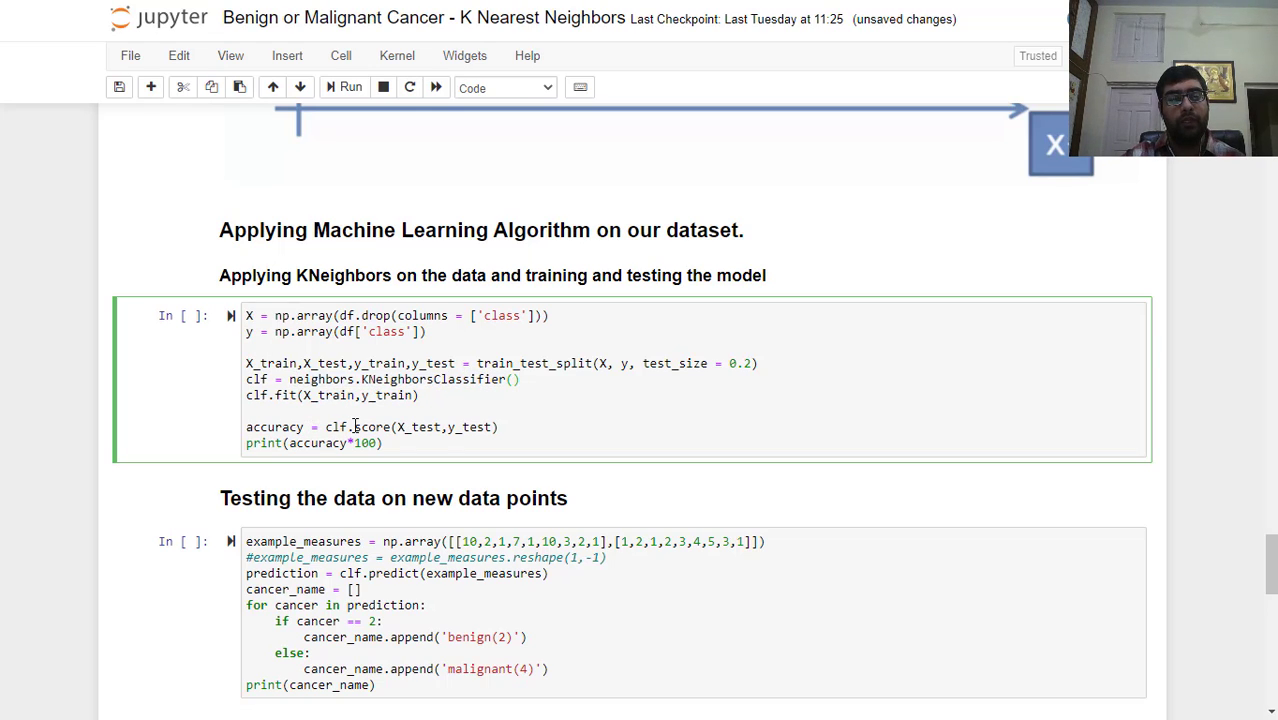
left_click(348, 88)
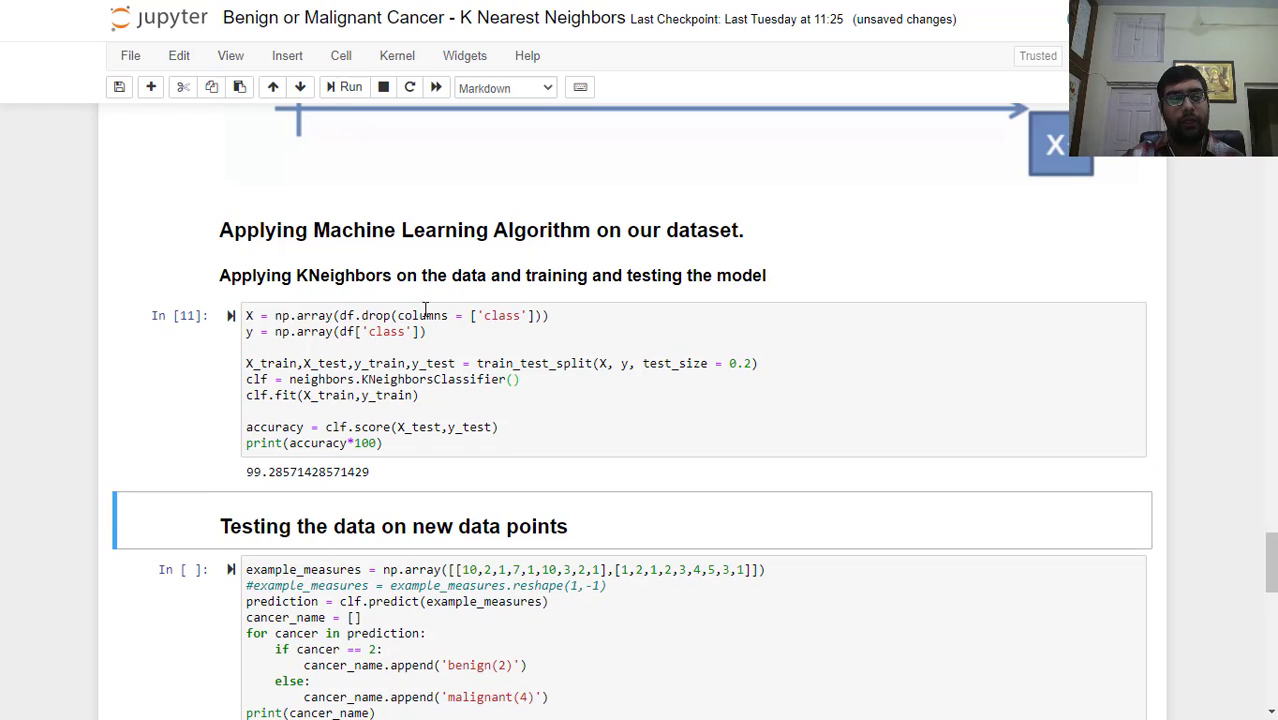
mouse_move(292, 488)
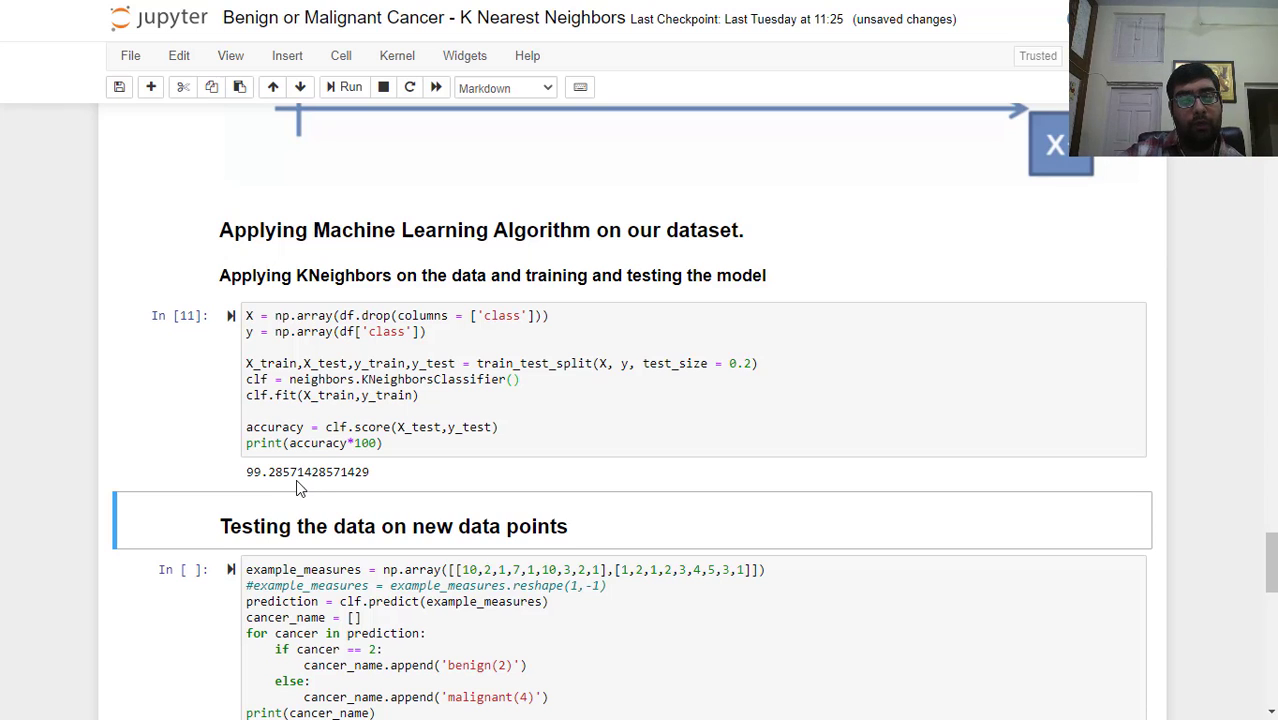
Step: Run the new-data prediction cell classifying the two samples as malignant(4) and benign(2)
scroll("down", 3)
type("model")
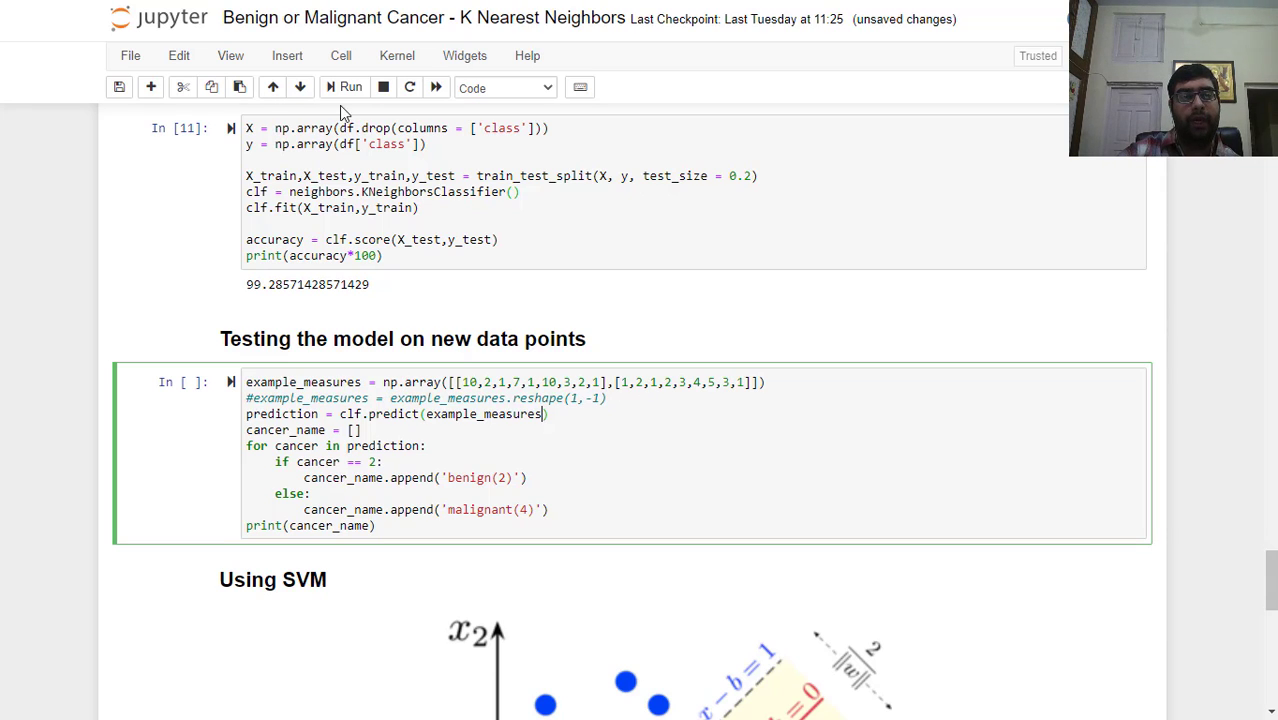
left_click(348, 88)
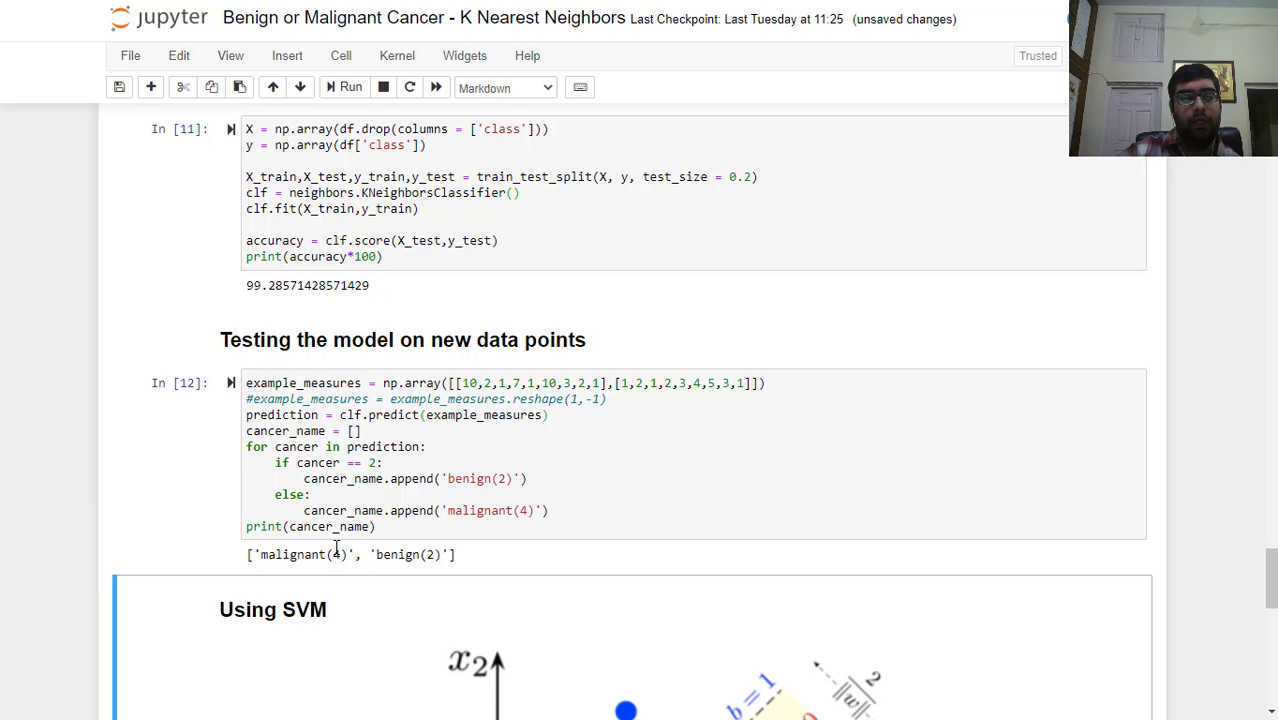
mouse_move(624, 390)
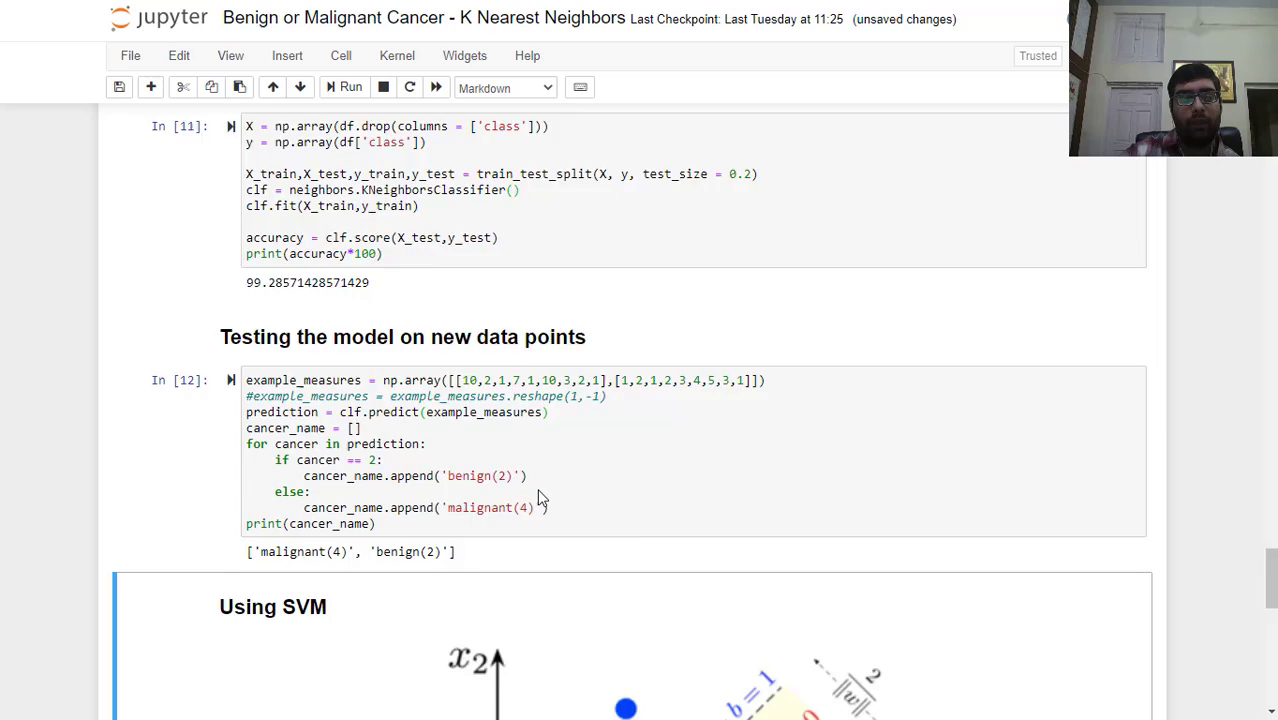
scroll("down", 3)
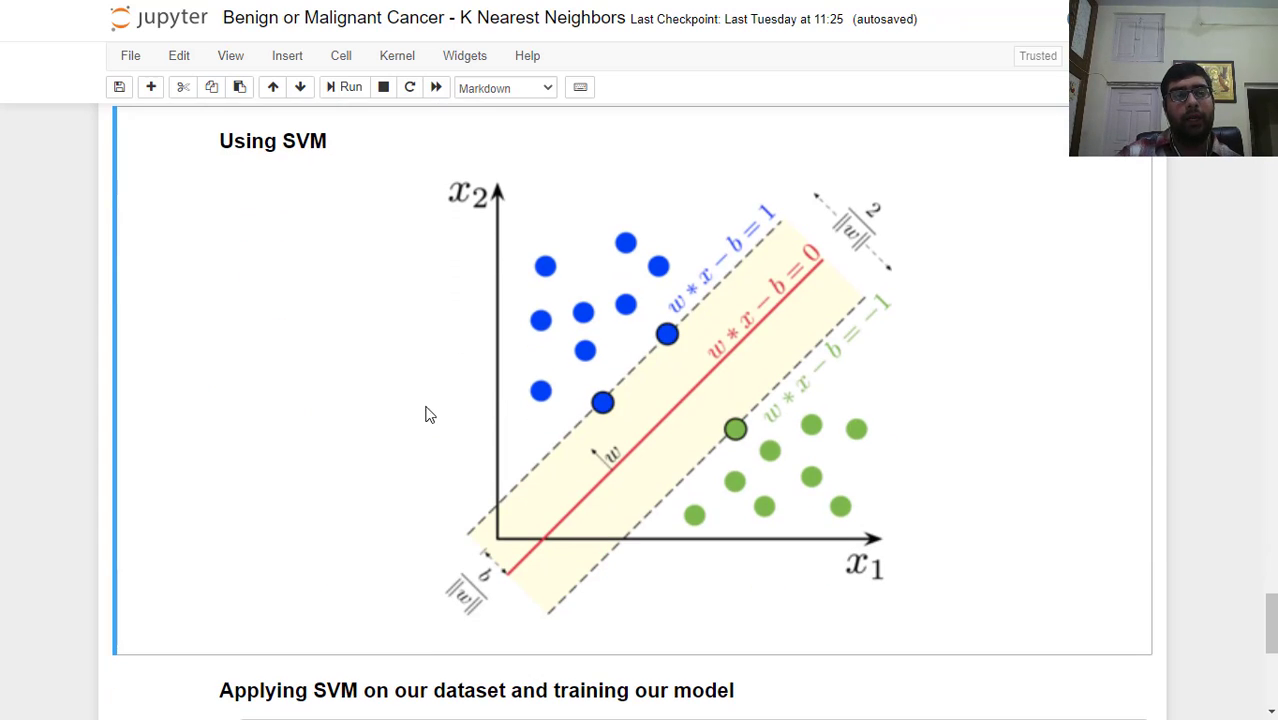
mouse_move(420, 410)
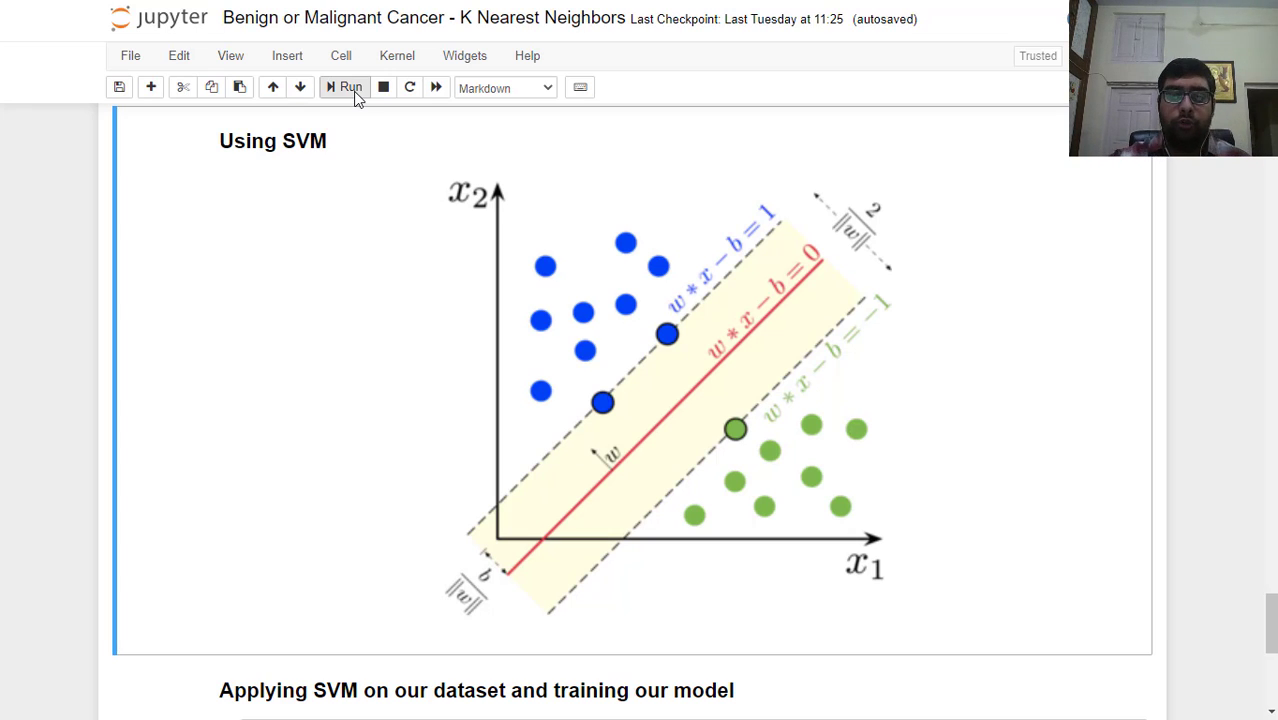
mouse_move(448, 324)
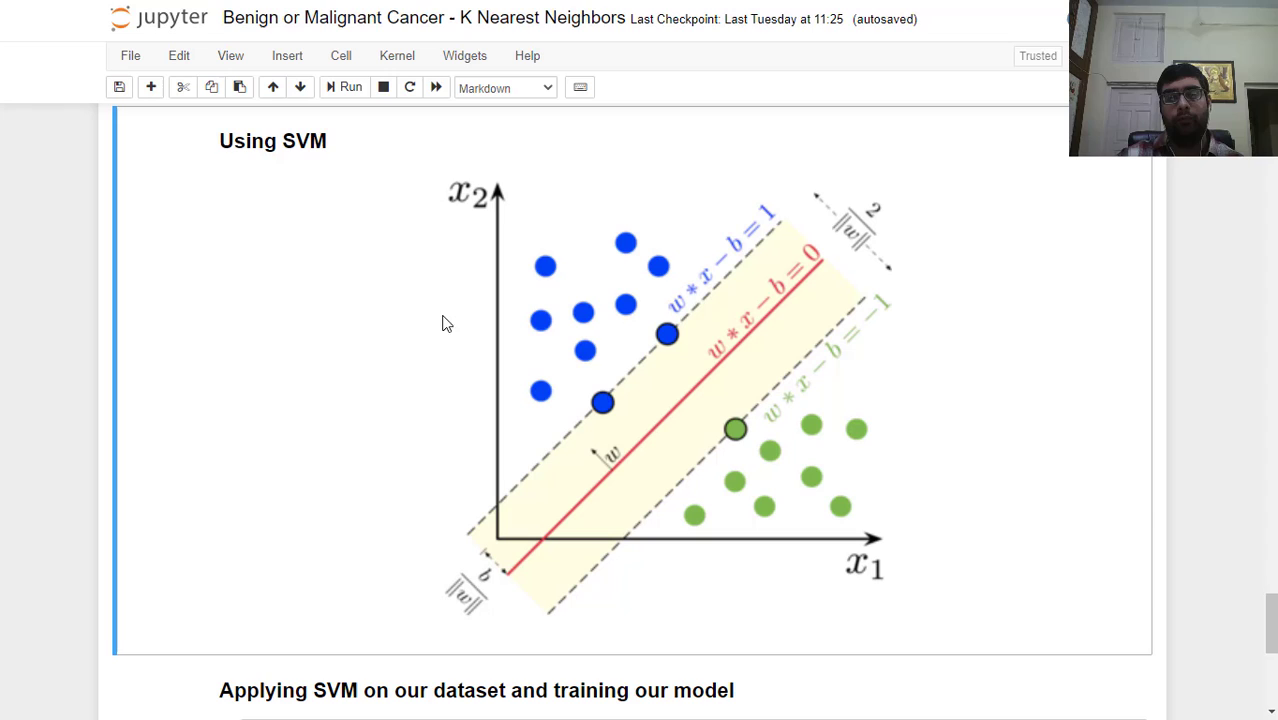
mouse_move(450, 384)
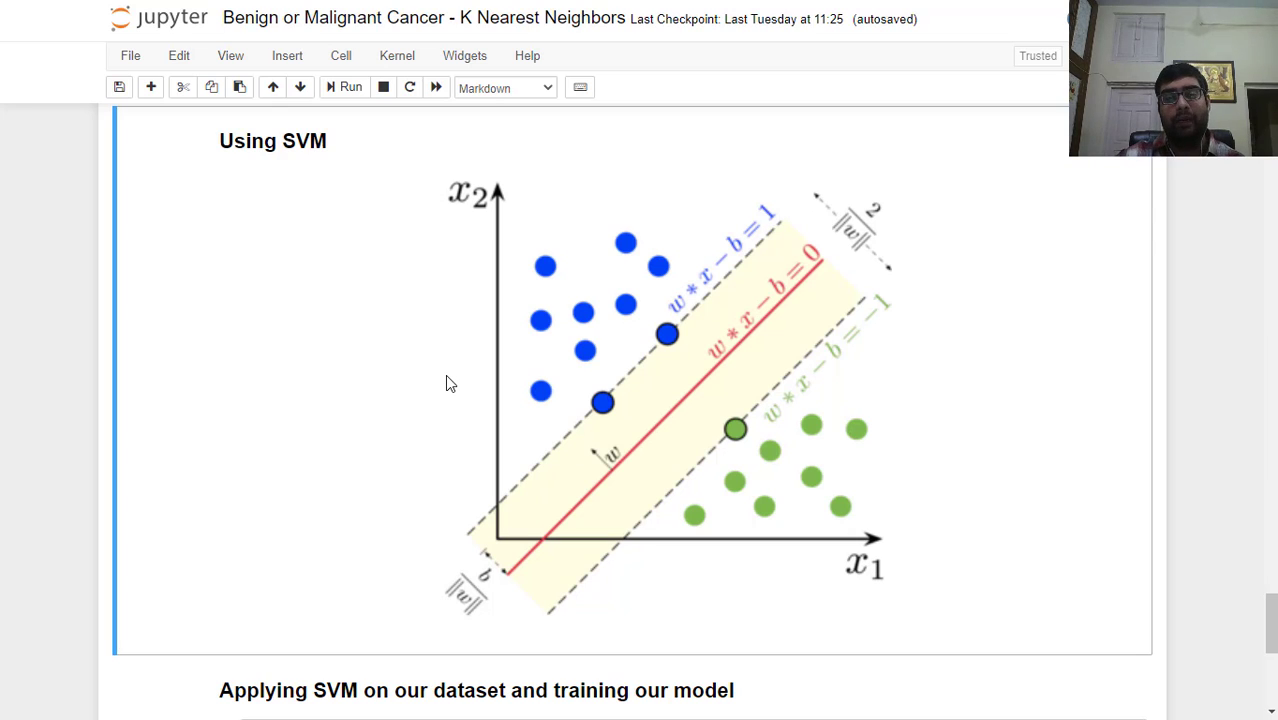
scroll("down", 3)
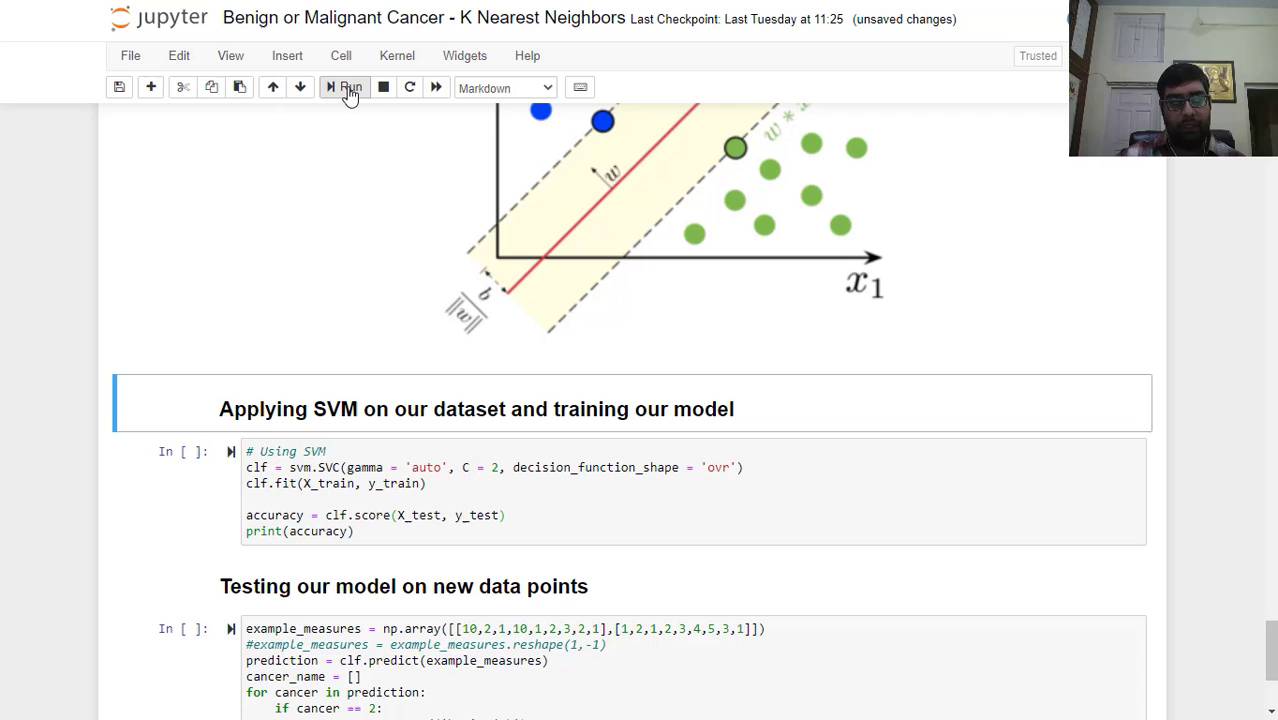
Step: Run the SVM training cell, reporting accuracy 0.9714285714285714 on the test split
left_click(324, 490)
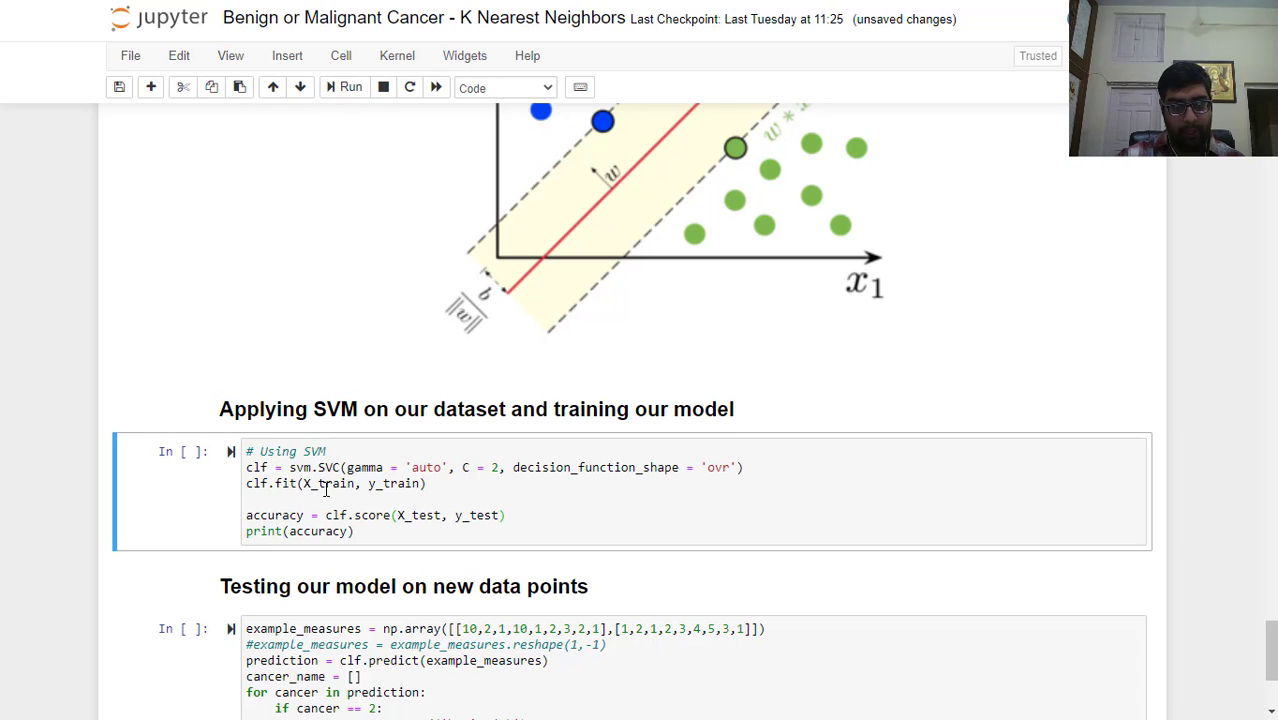
left_click(350, 86)
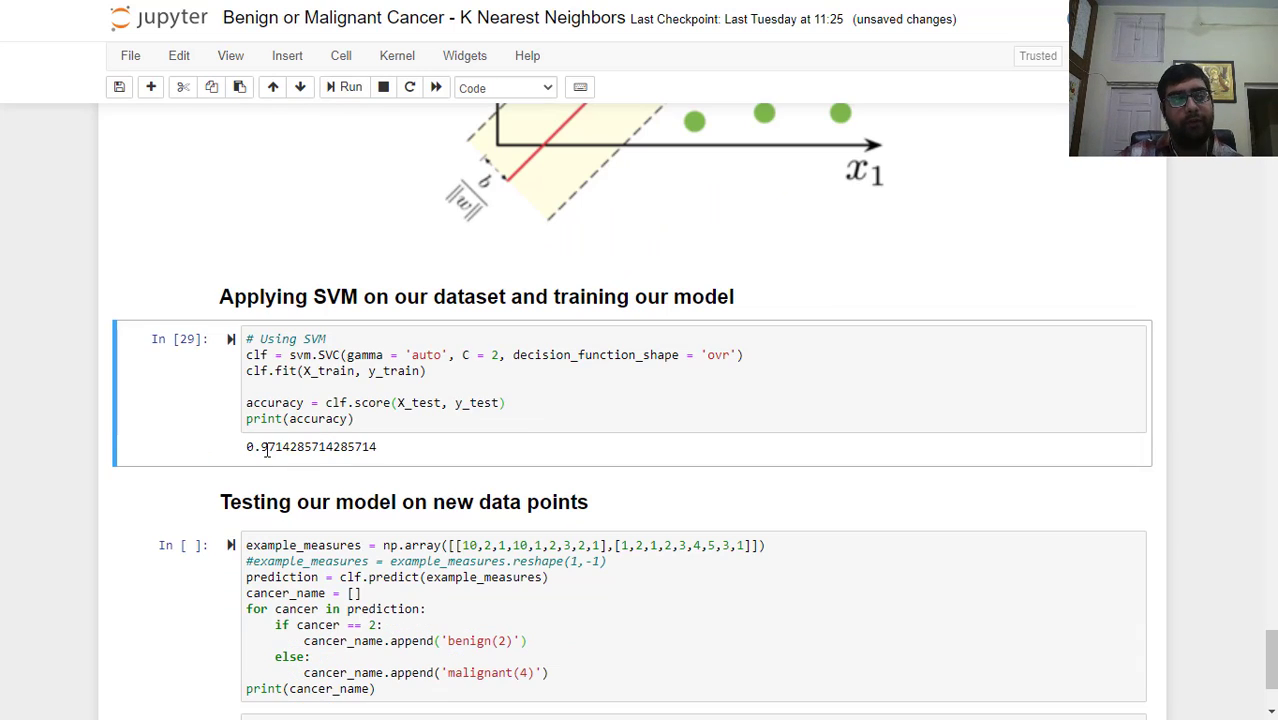
mouse_move(320, 476)
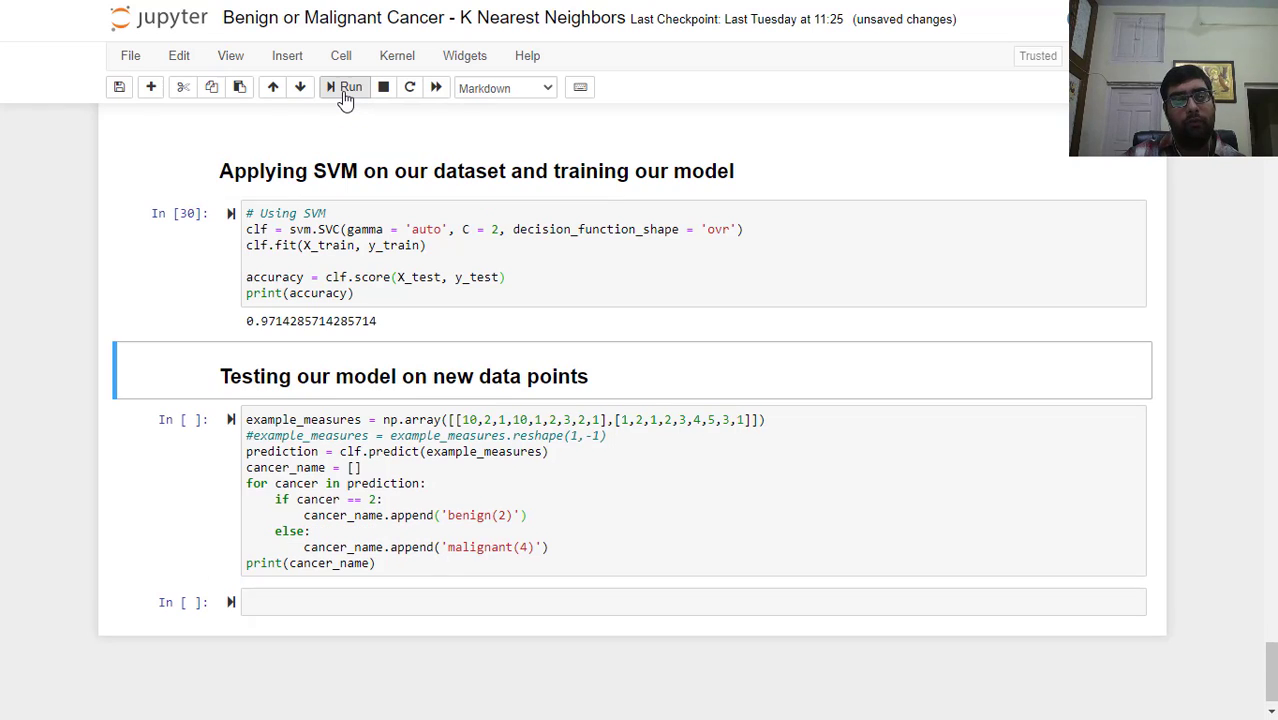
Step: Run the SVM prediction cell, classifying the two new samples as malignant(4) and benign(2)
left_click(344, 88)
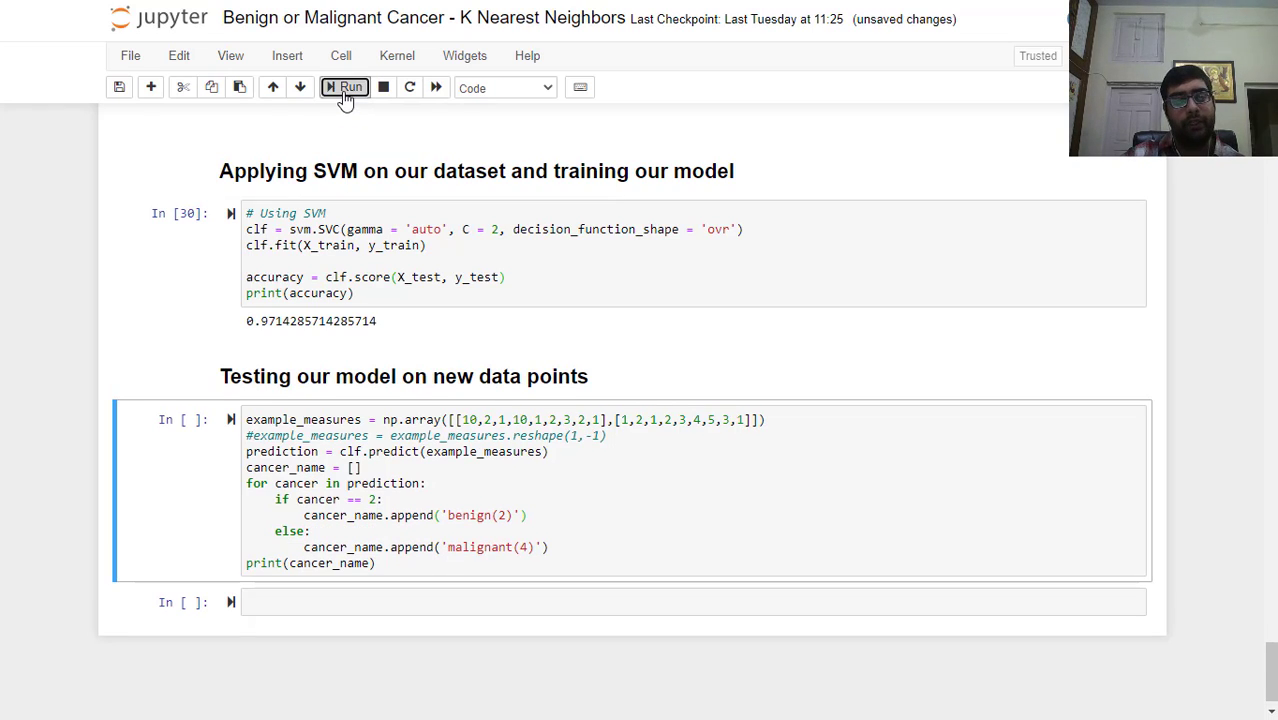
left_click(344, 88)
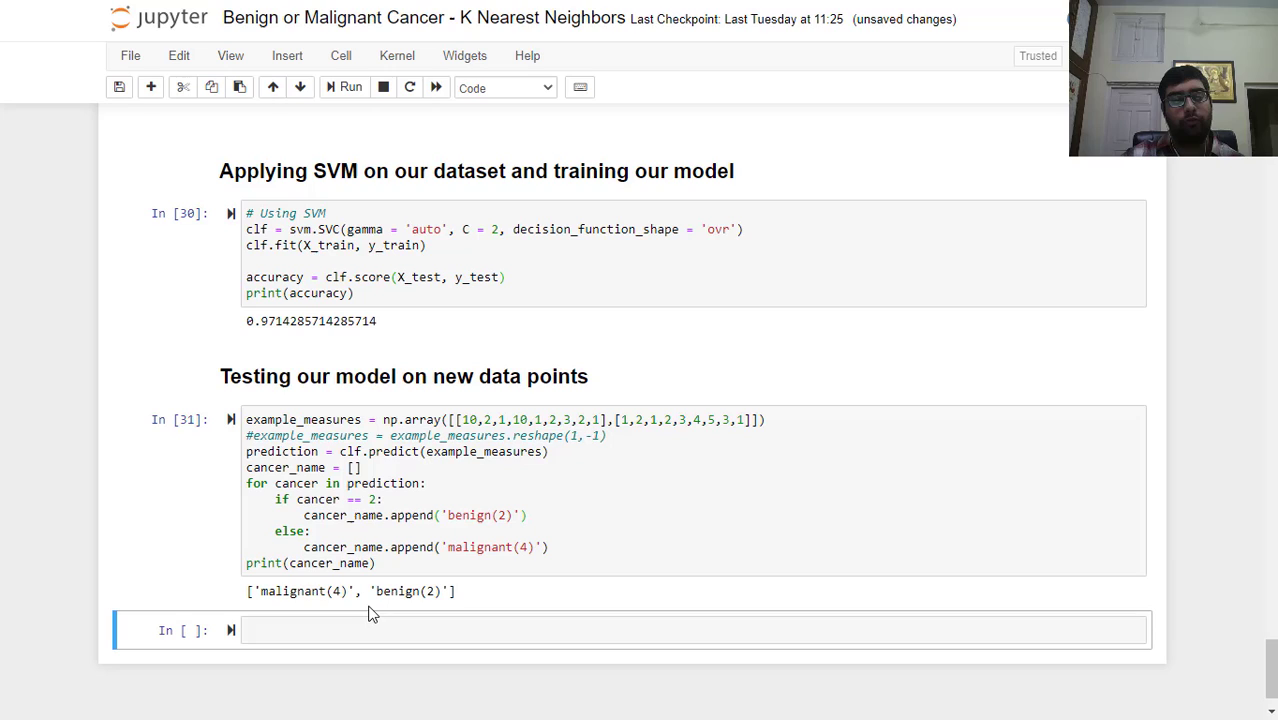
mouse_move(556, 588)
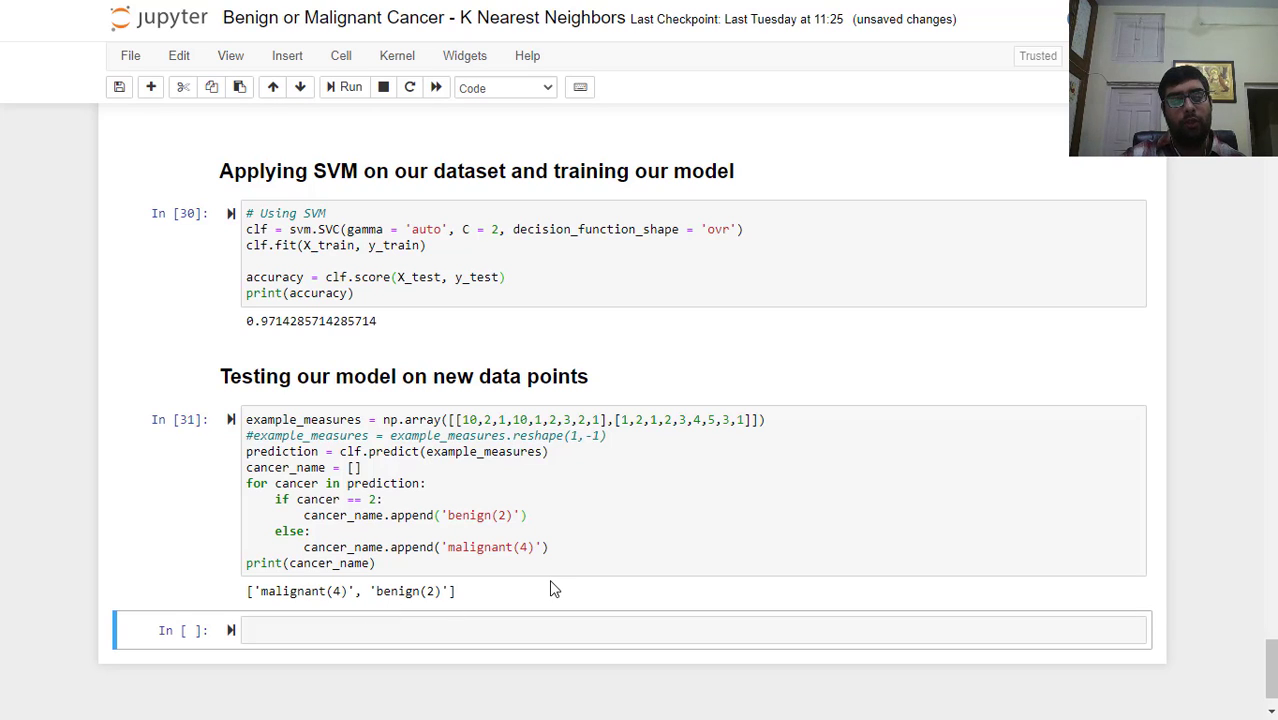